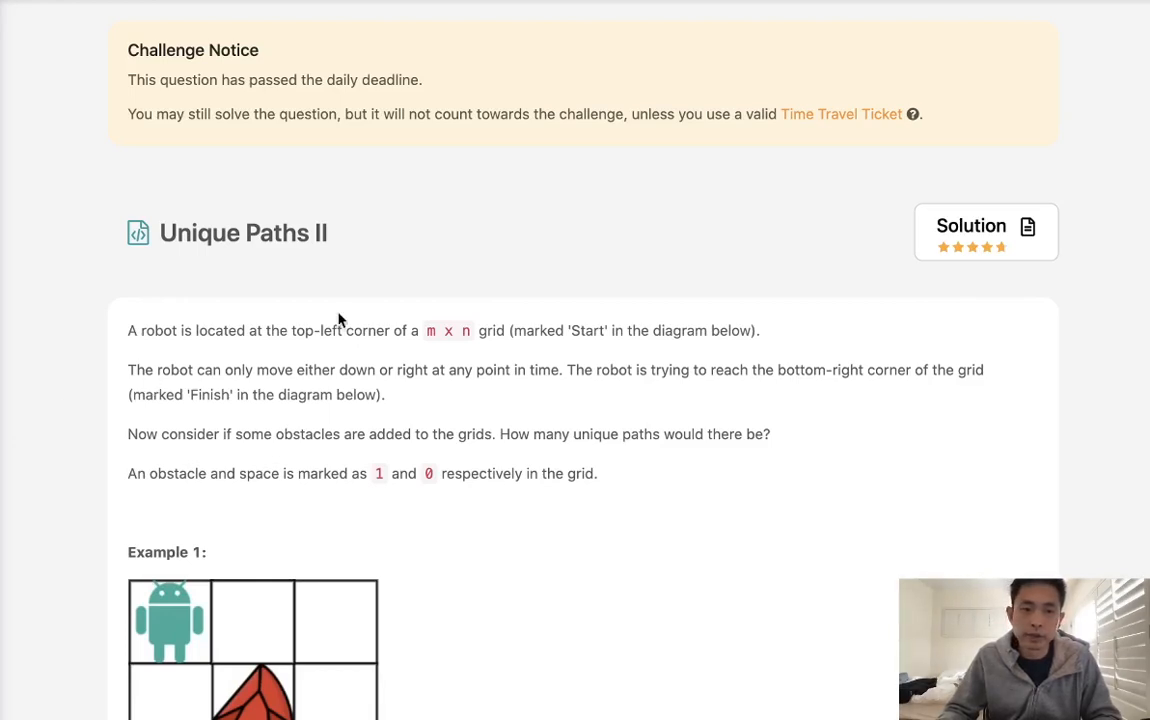
mouse_move(284, 252)
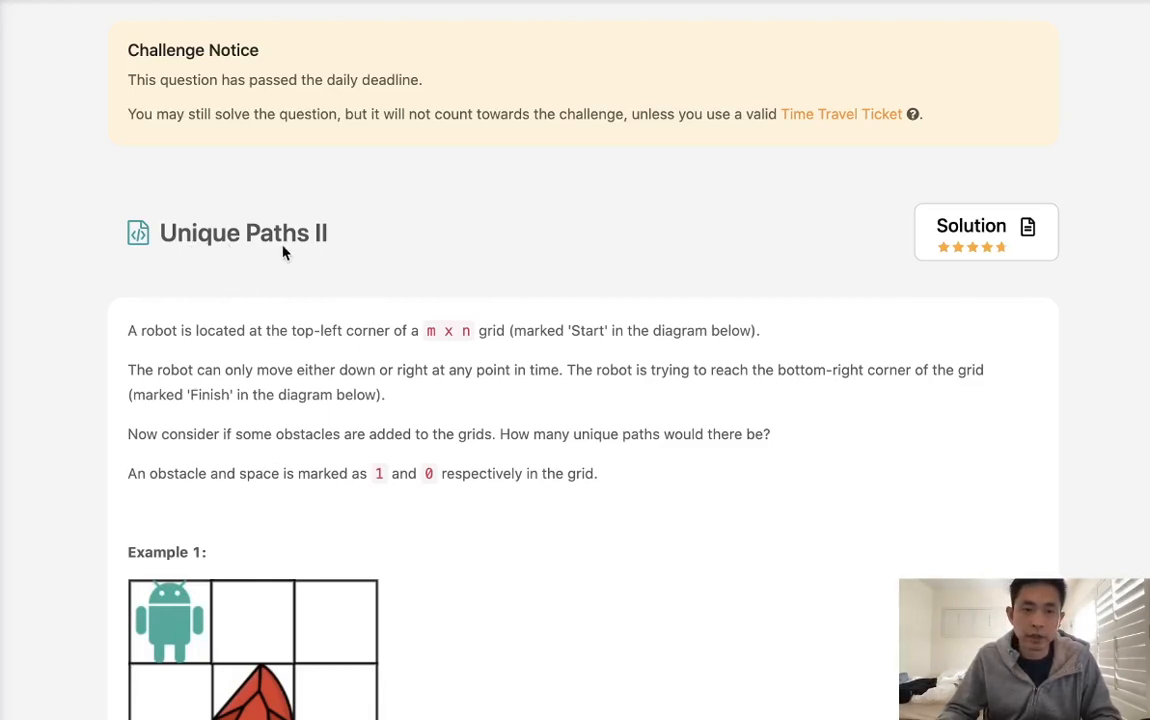
mouse_move(114, 258)
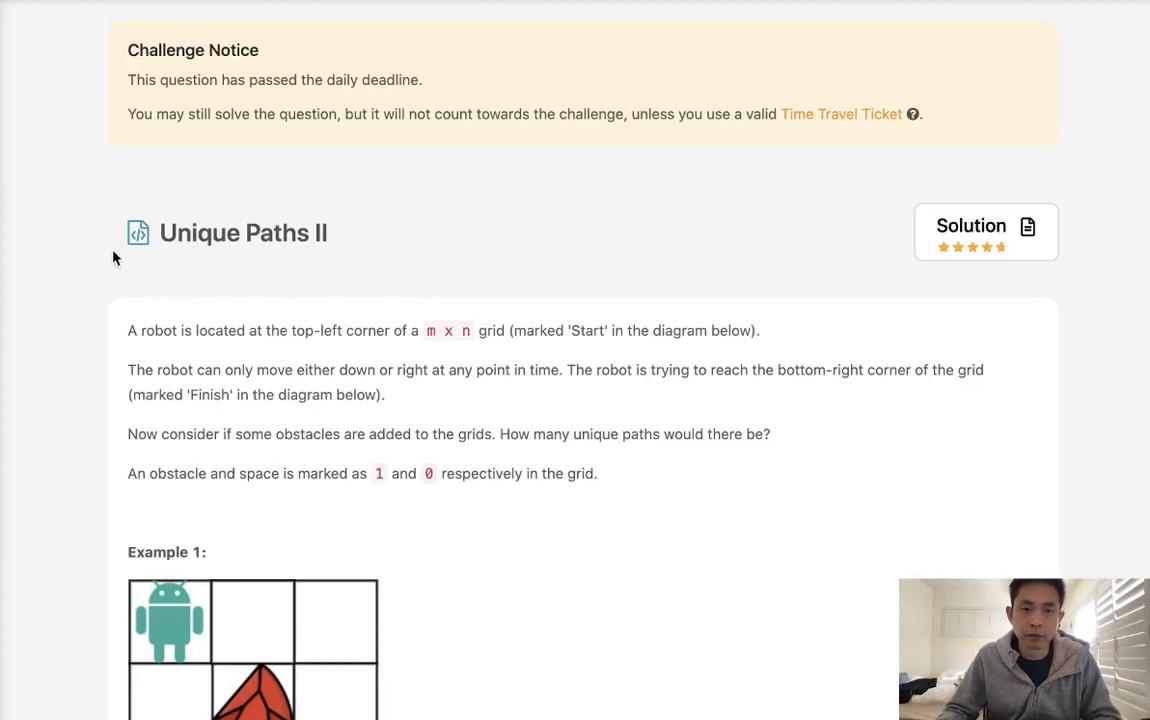
mouse_move(270, 272)
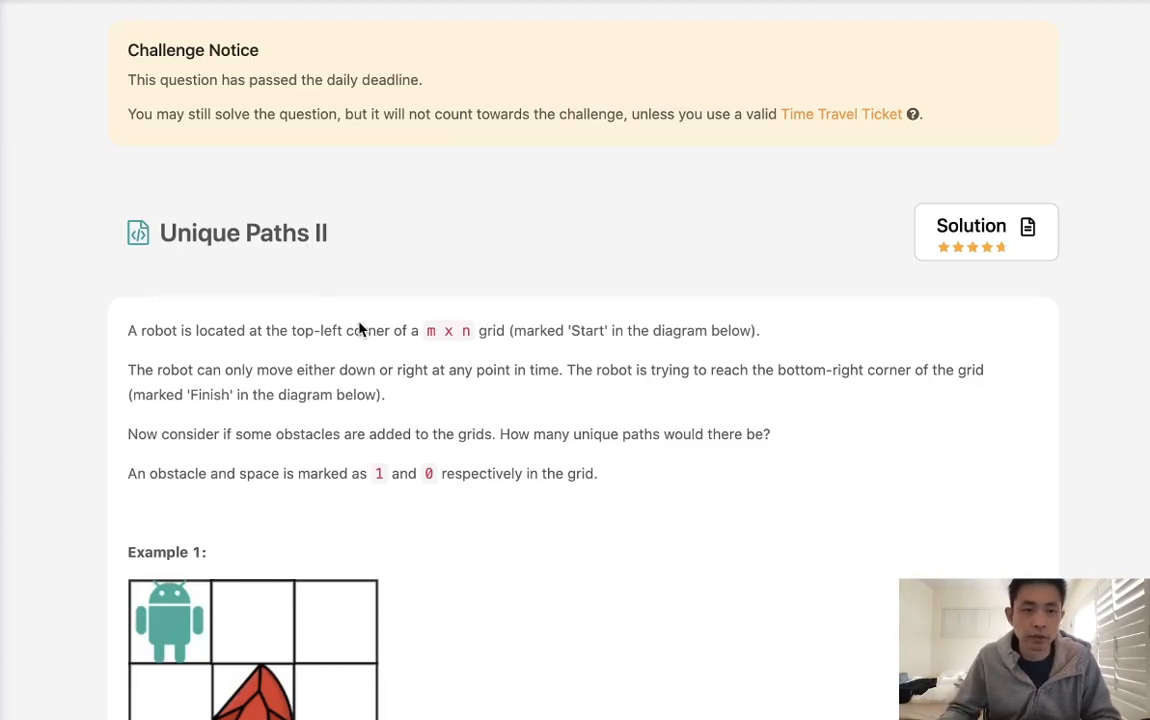
Step: Scroll through the Unique Paths II statement down to Example 1's obstacleGrid
scroll(down, 3)
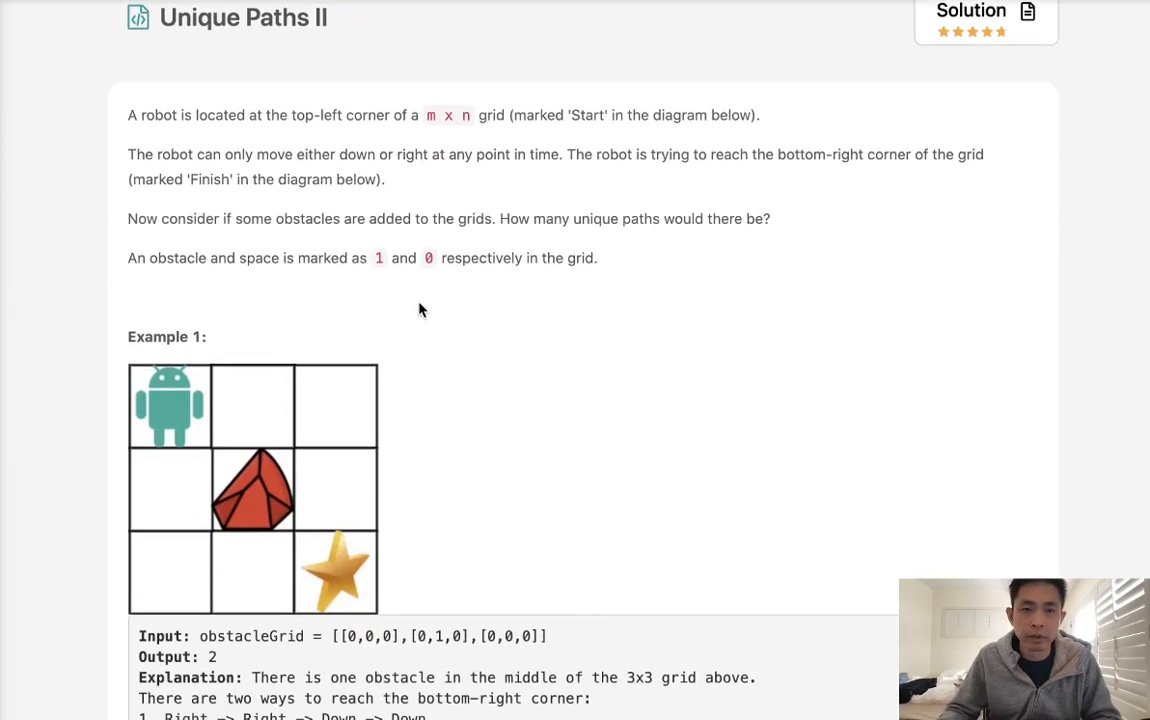
mouse_move(168, 122)
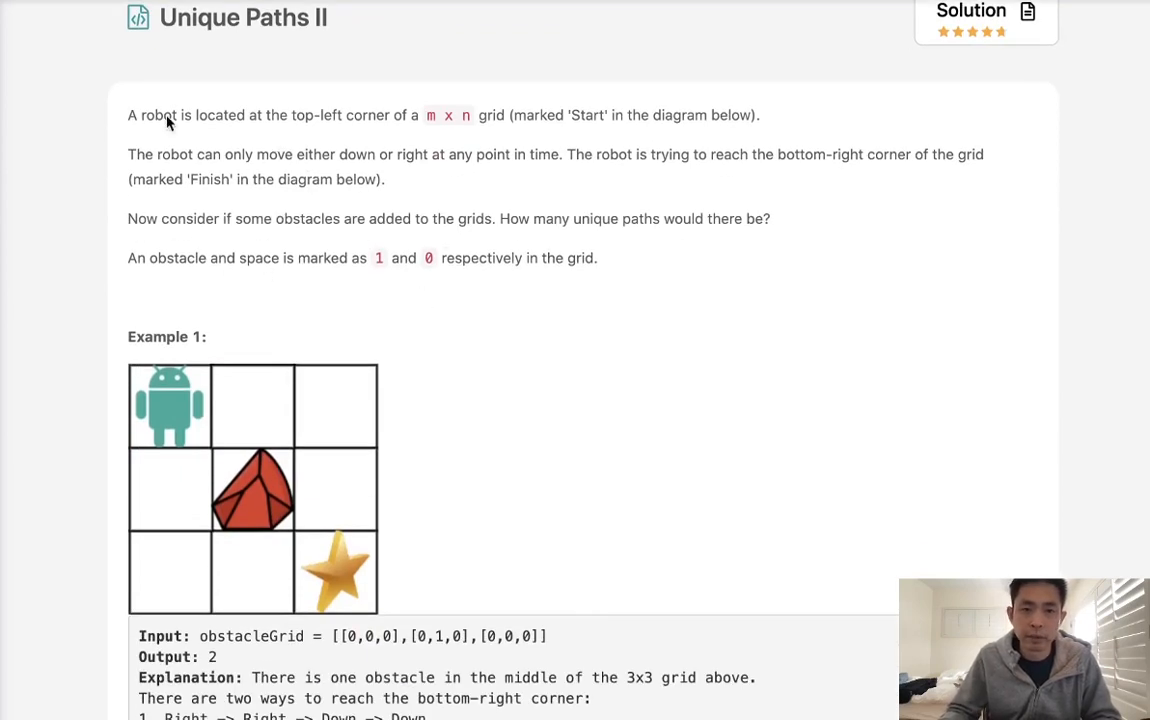
mouse_move(260, 140)
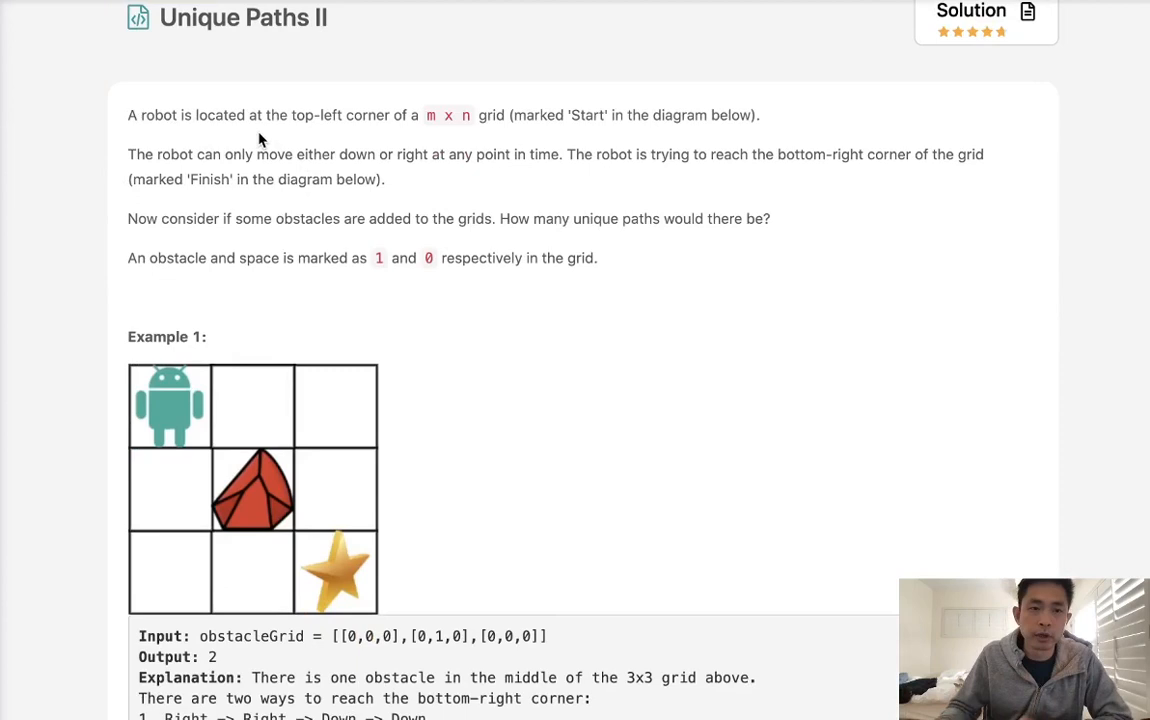
mouse_move(184, 408)
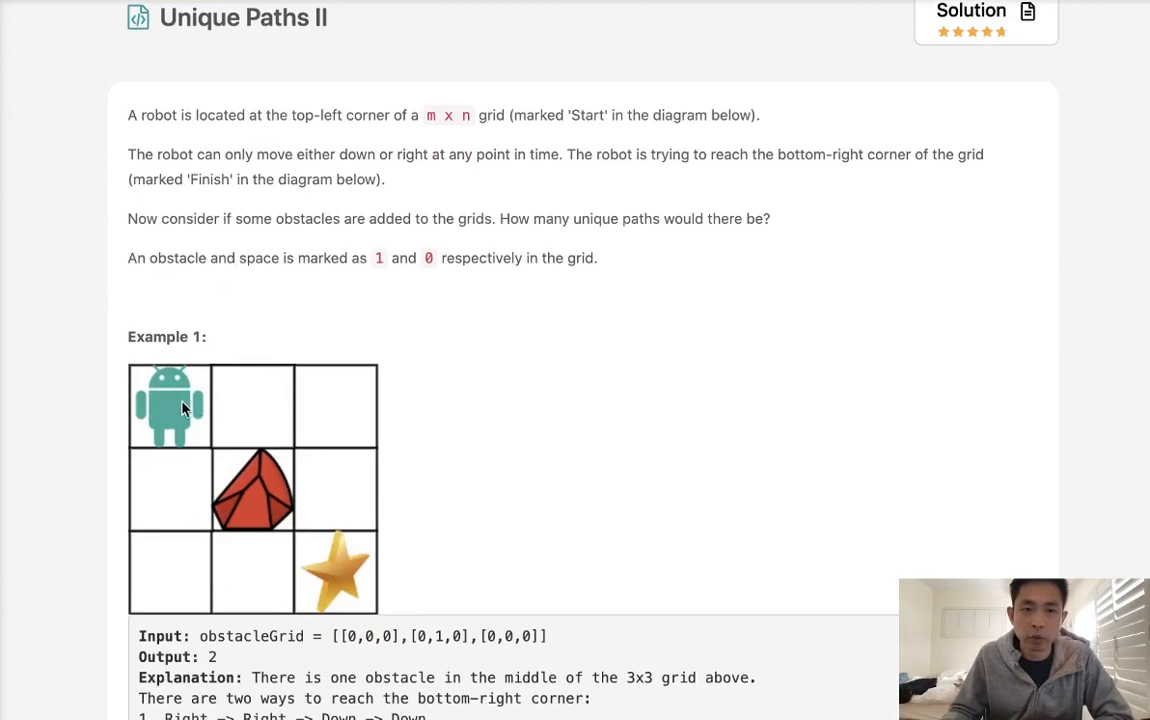
mouse_move(150, 440)
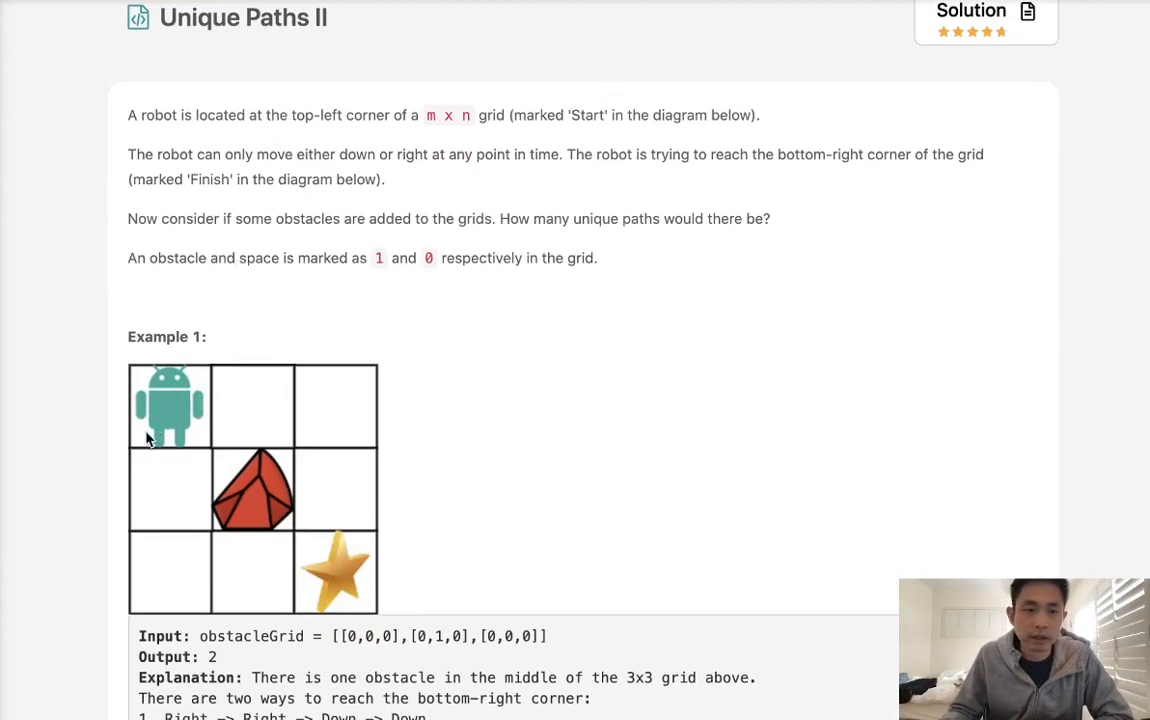
mouse_move(364, 164)
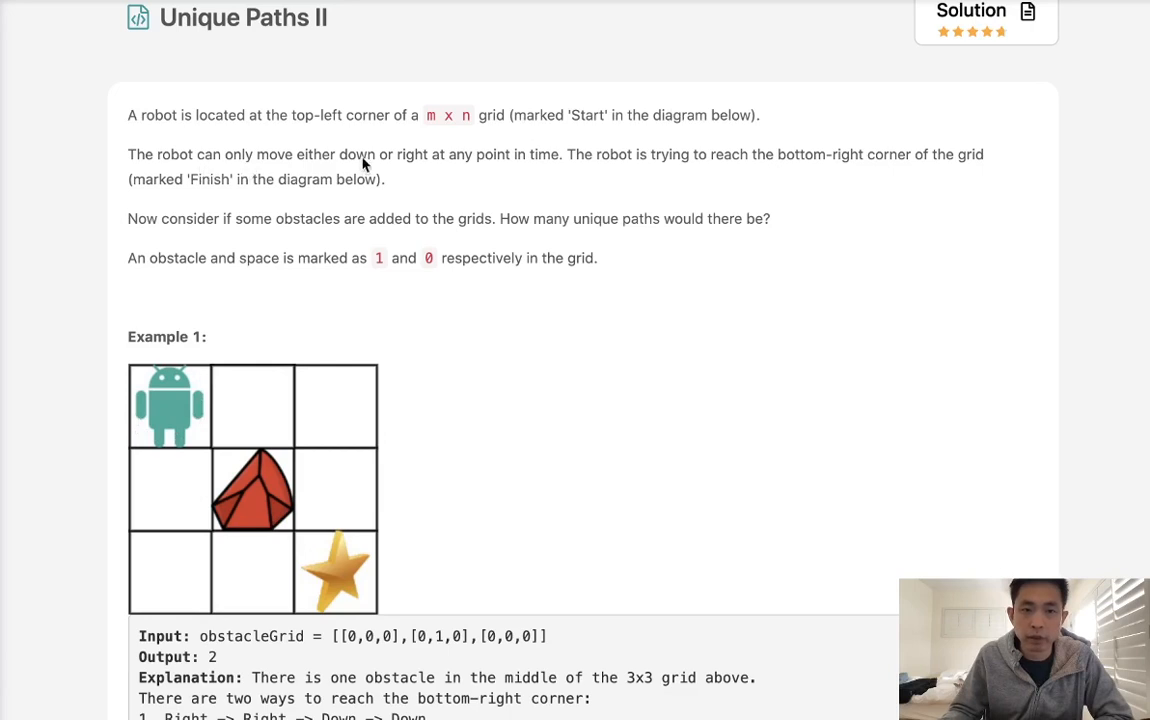
mouse_move(596, 364)
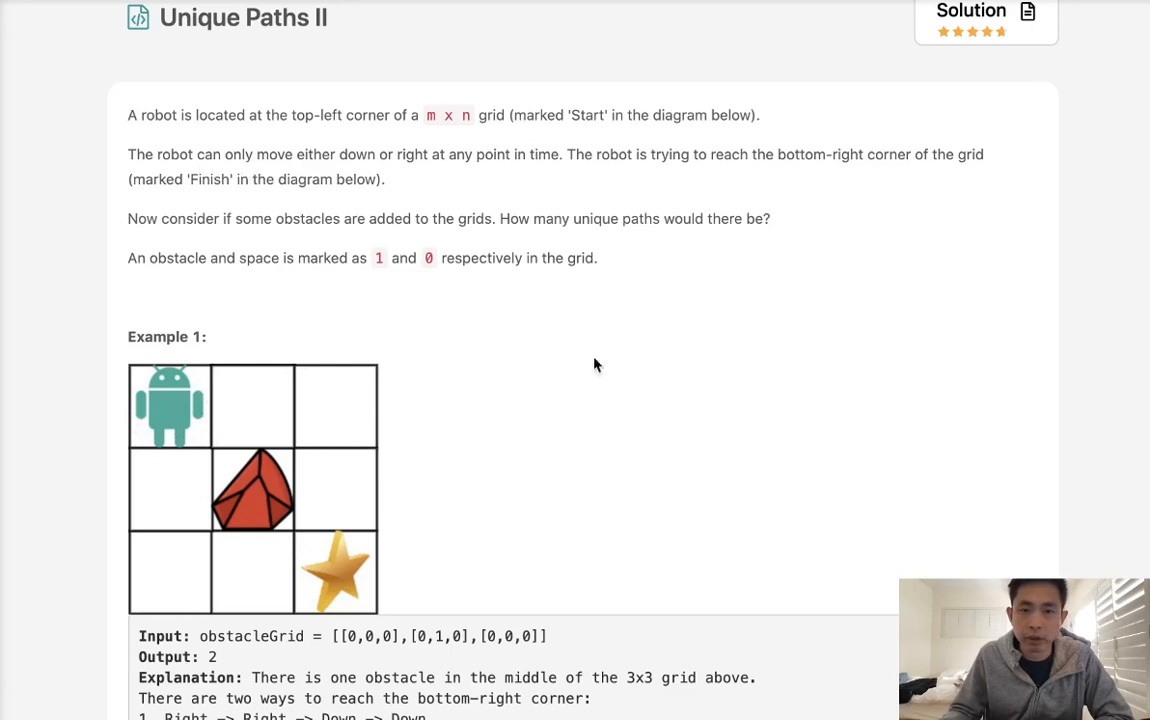
mouse_move(344, 572)
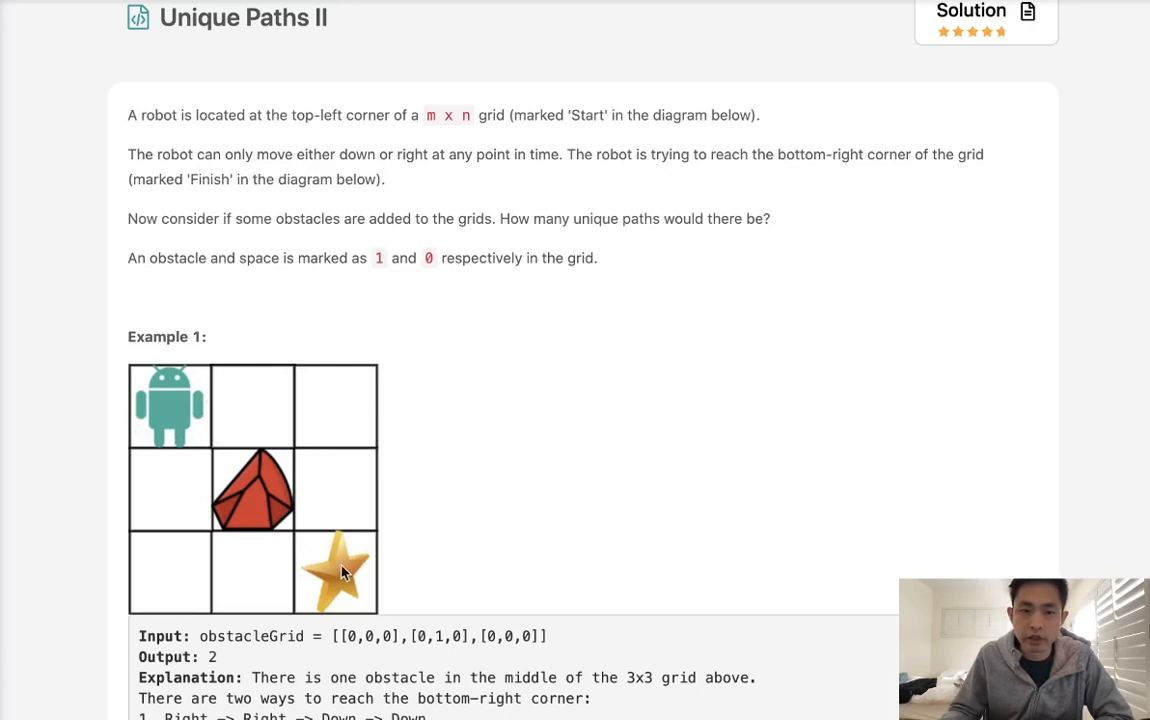
mouse_move(392, 622)
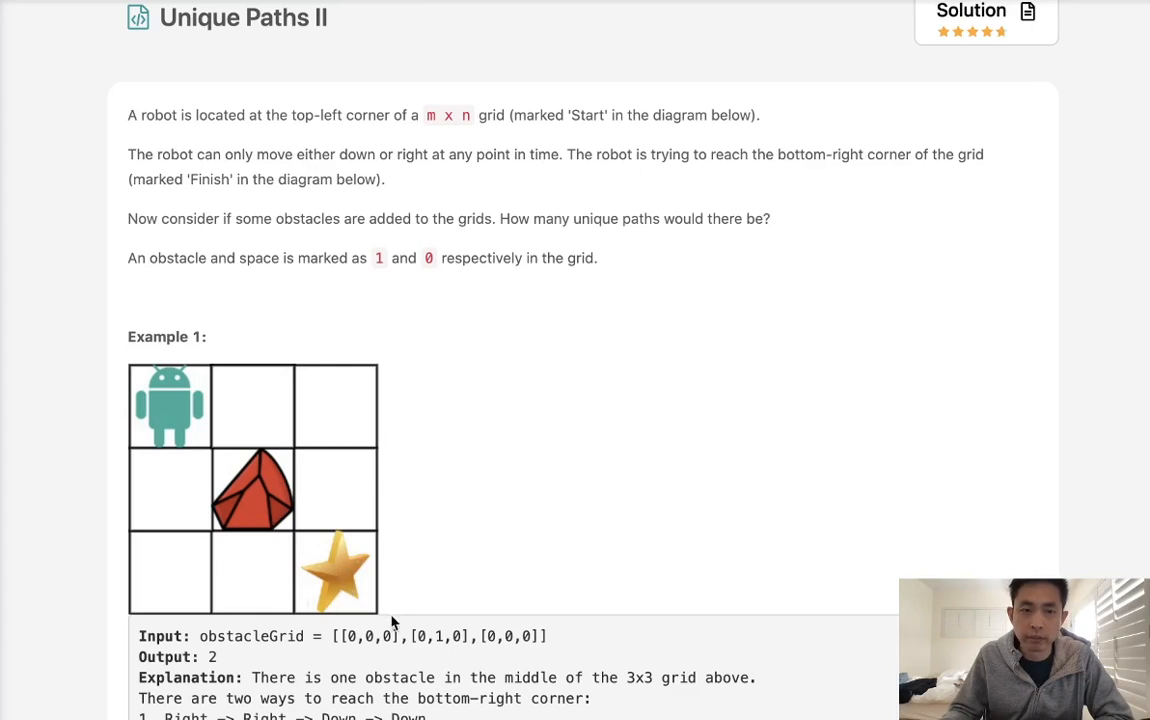
mouse_move(216, 246)
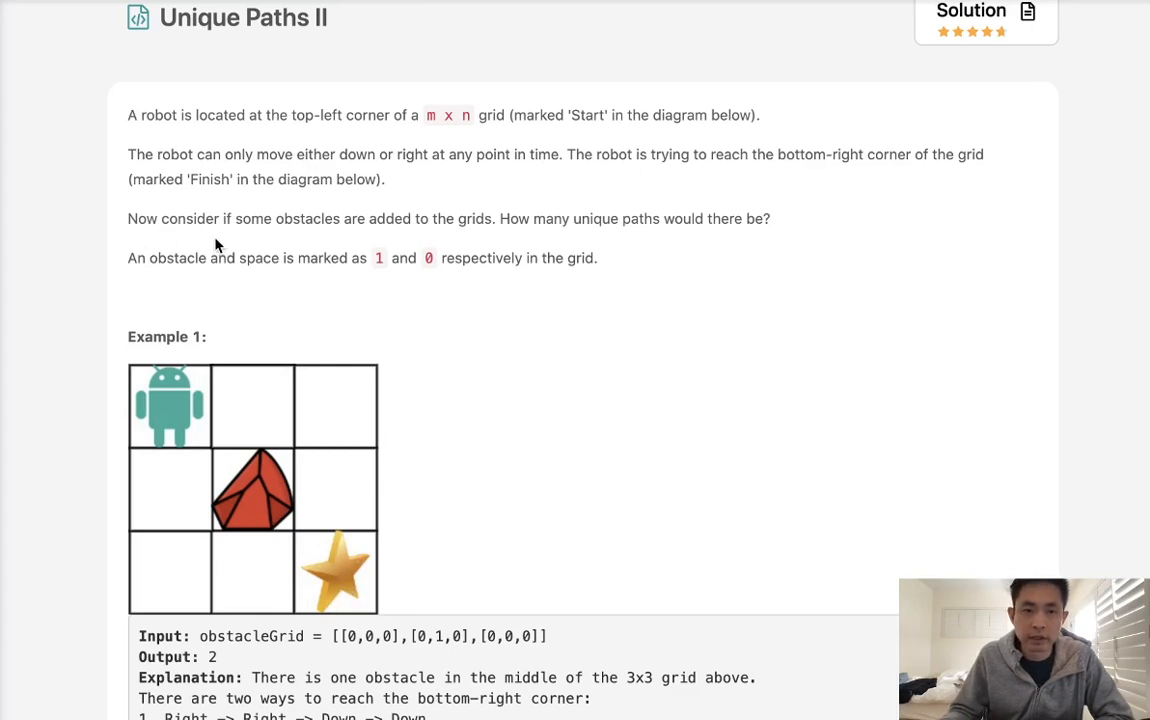
mouse_move(504, 232)
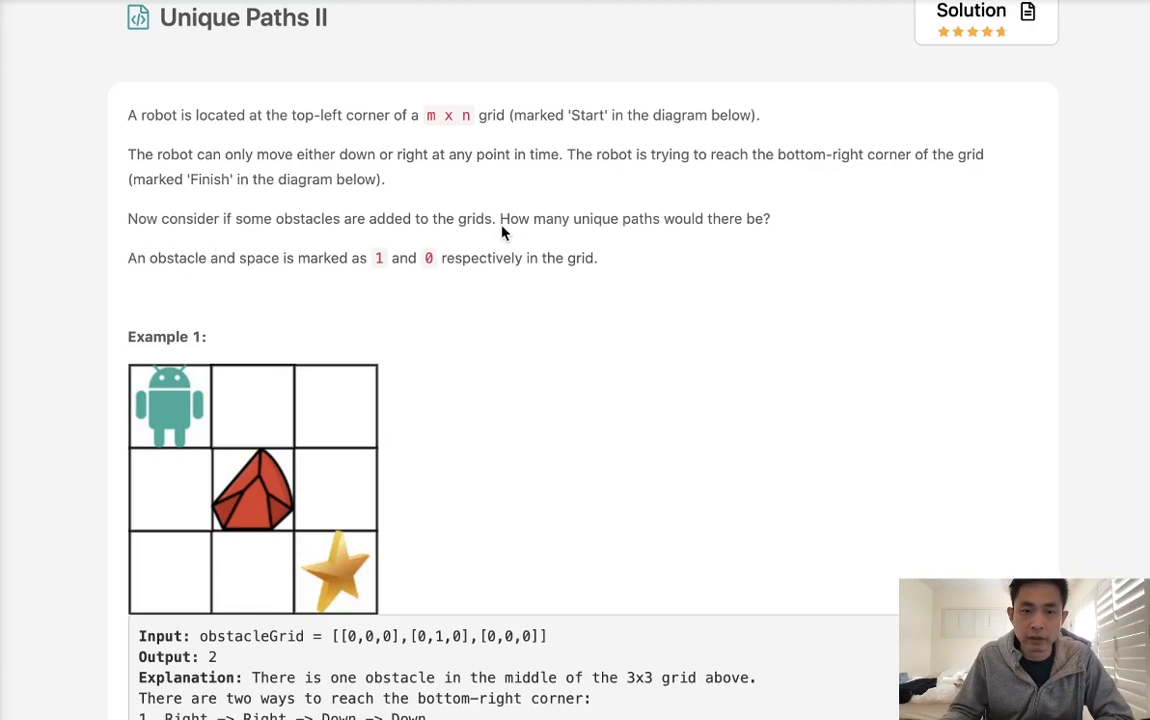
mouse_move(592, 224)
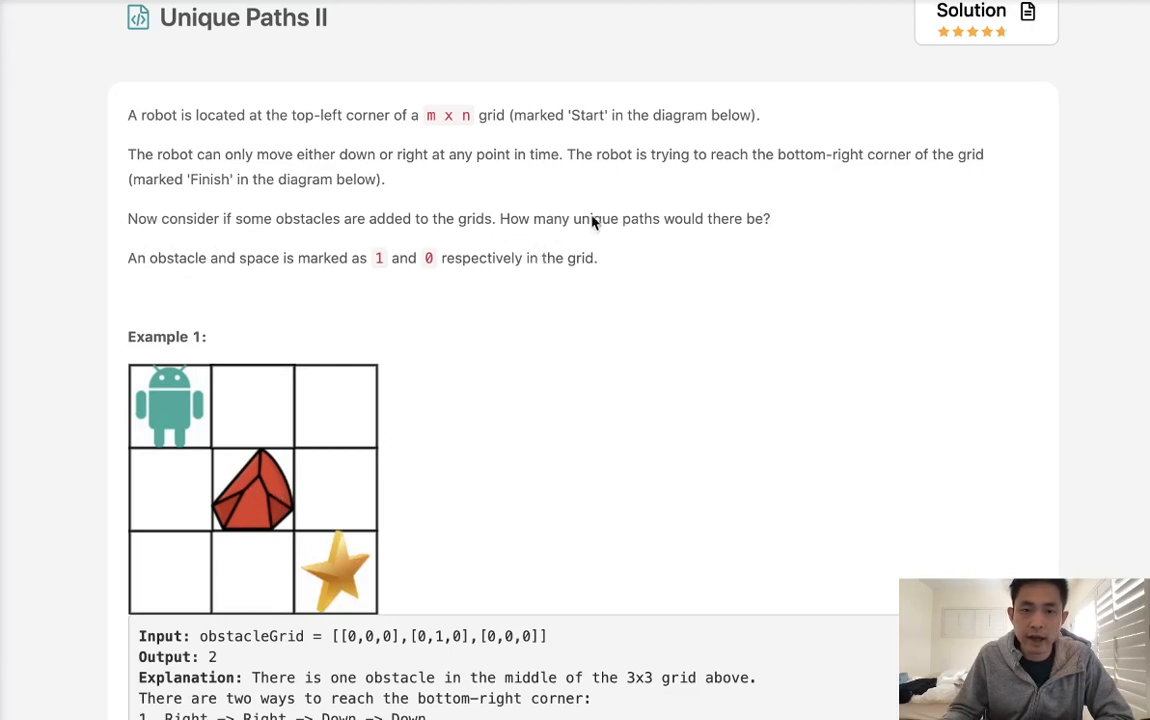
mouse_move(192, 280)
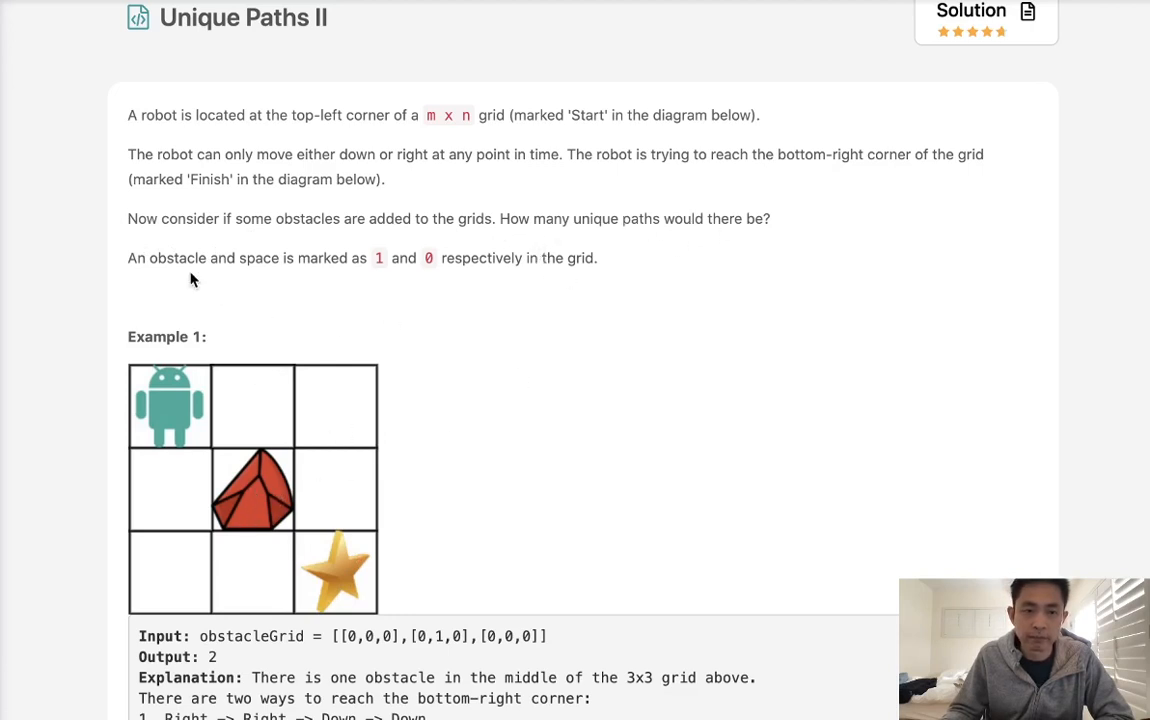
mouse_move(388, 280)
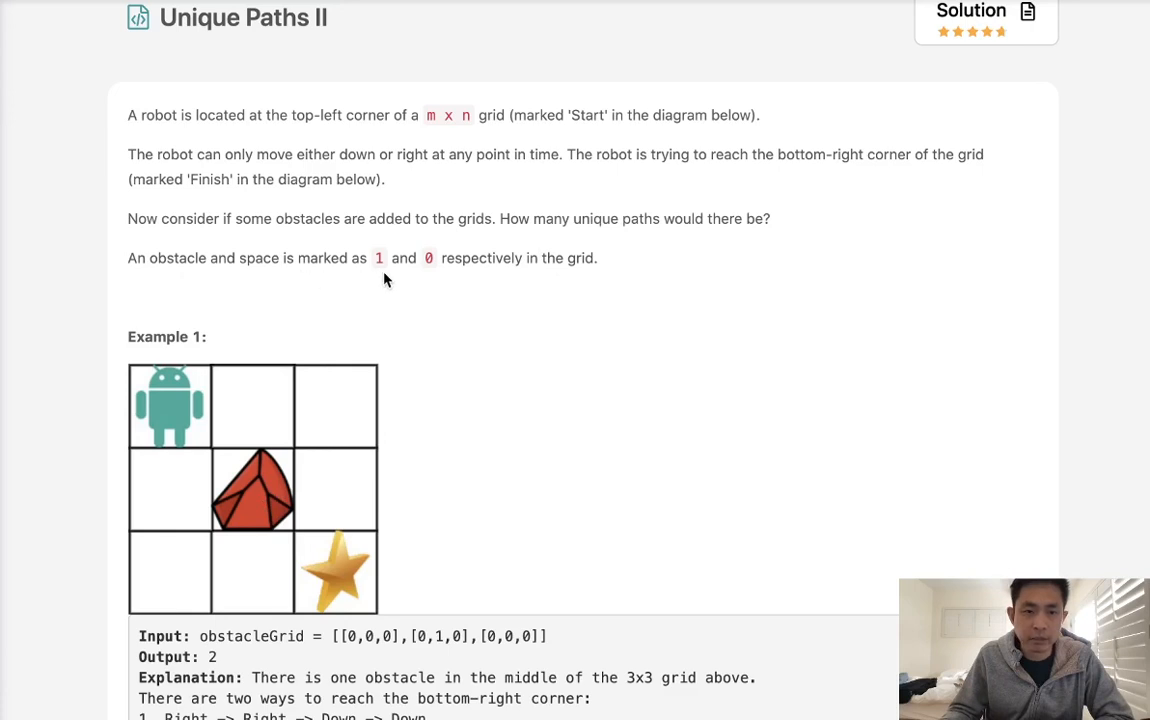
mouse_move(308, 530)
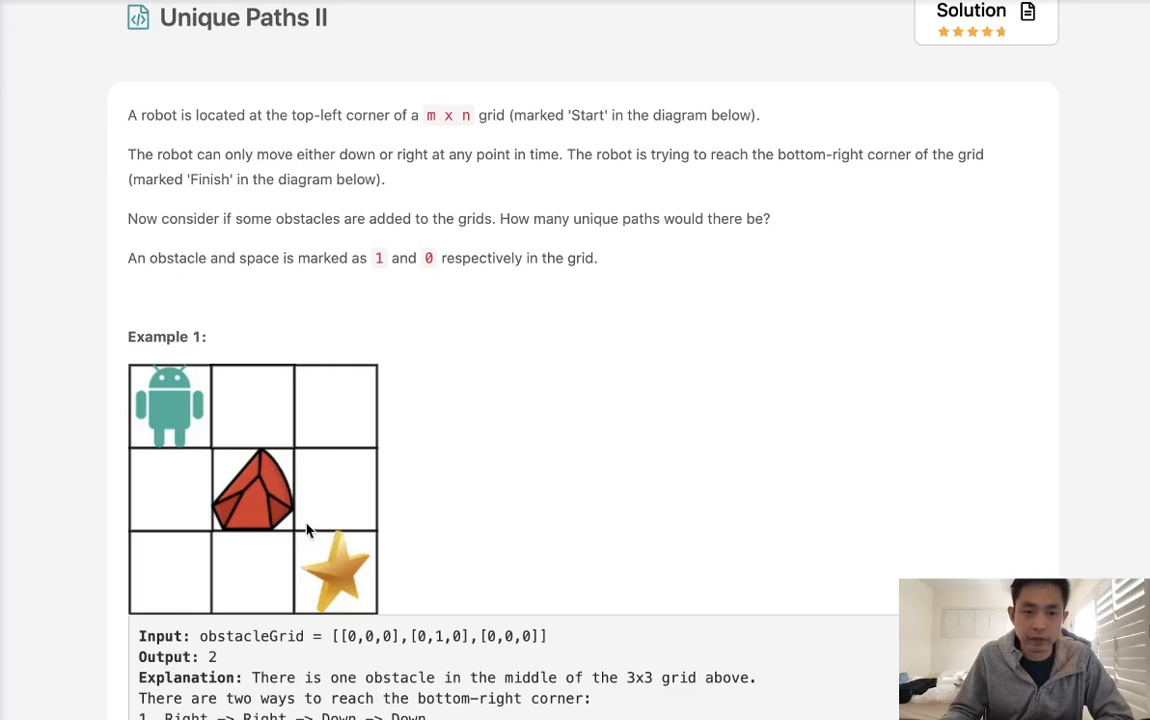
mouse_move(258, 516)
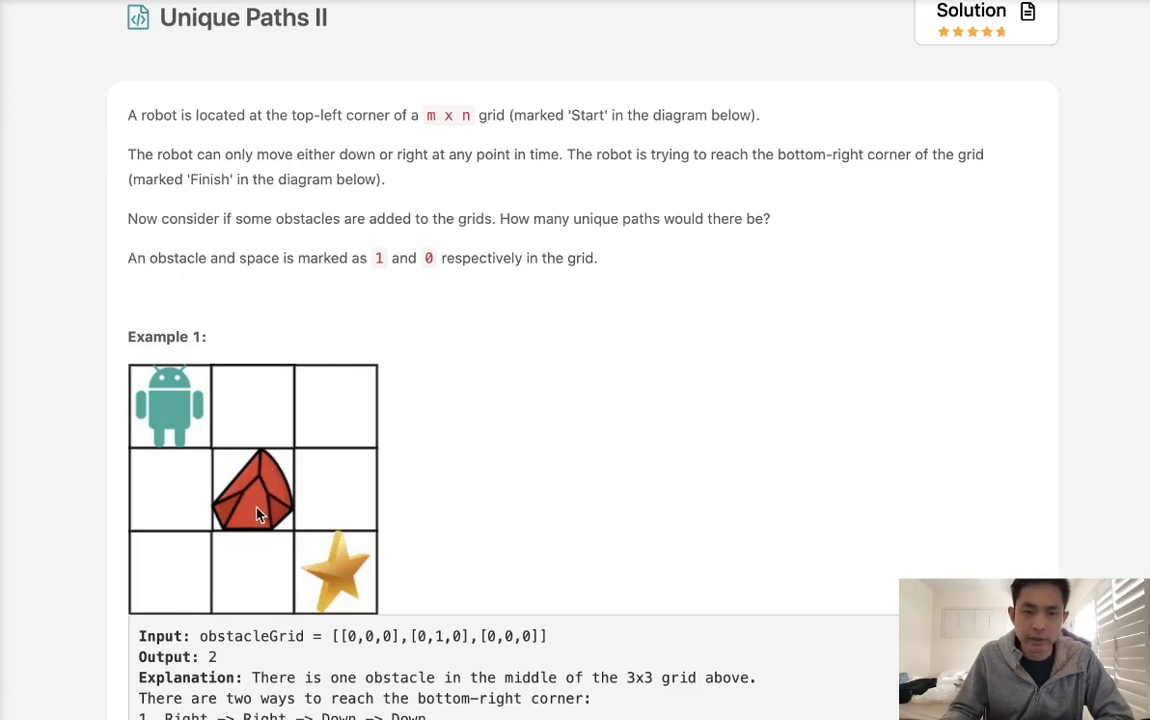
mouse_move(252, 540)
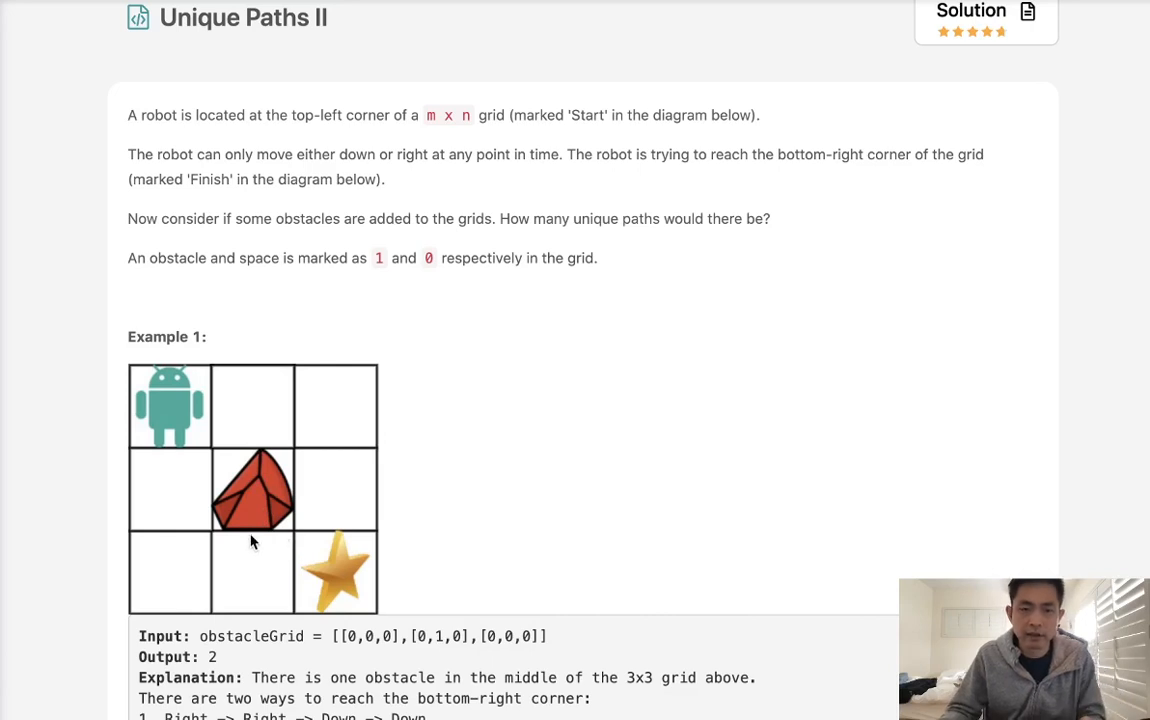
scroll(down, 3)
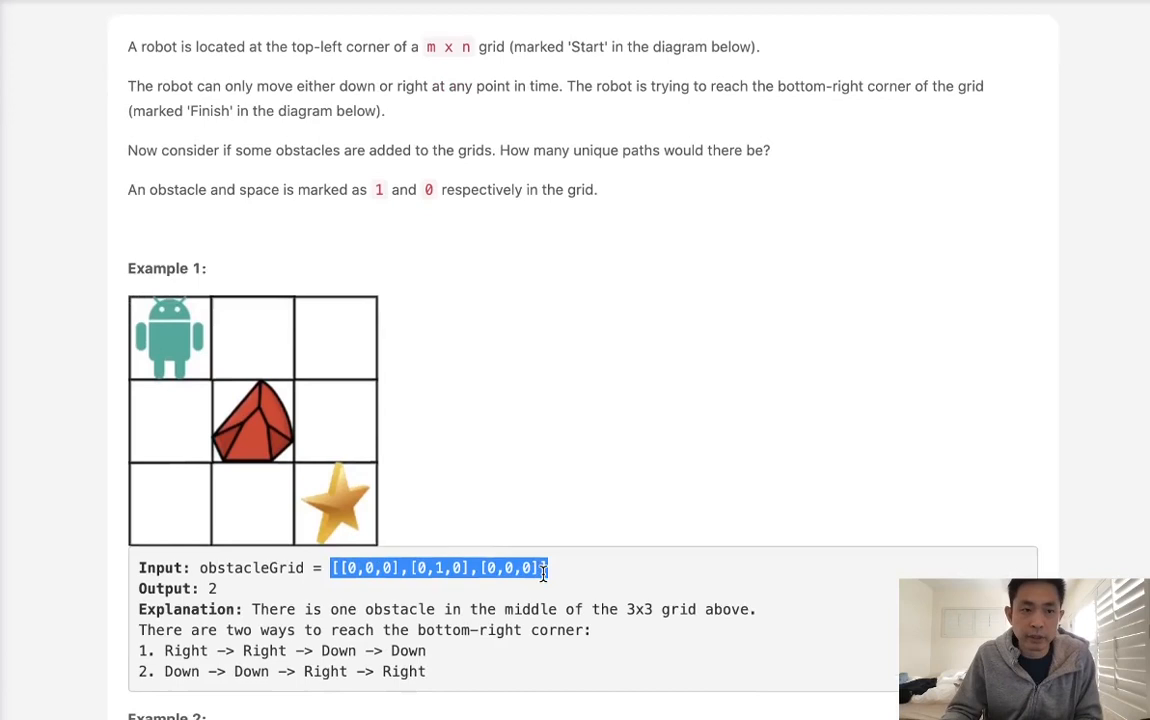
Step: Paste the example grid into the editor and change middle cells of the top rows to 1
scroll(down, 3)
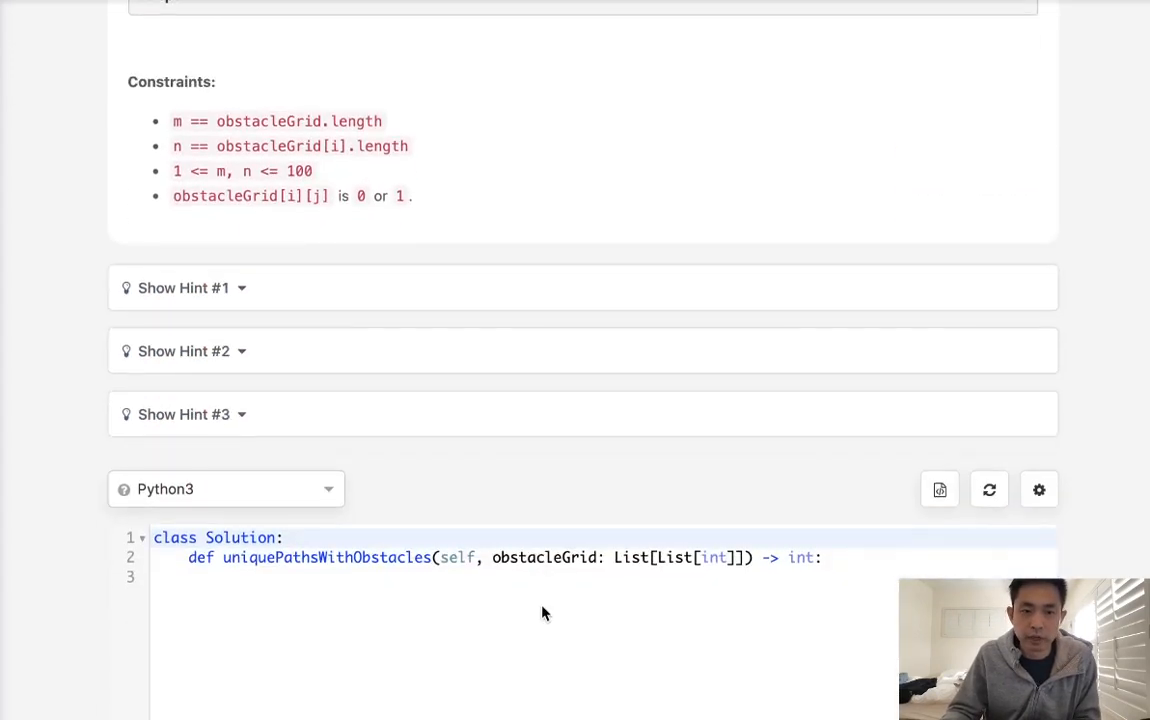
text([[0,0,0],[0,1,0],[0,0,0]])
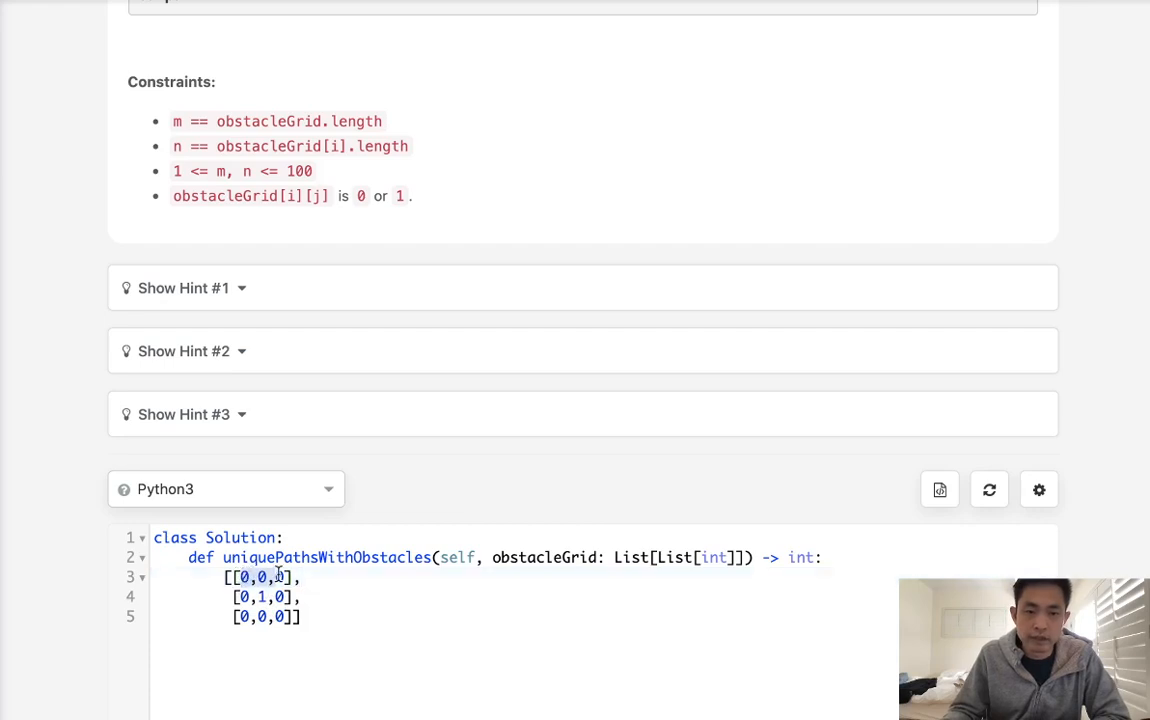
click(256, 596)
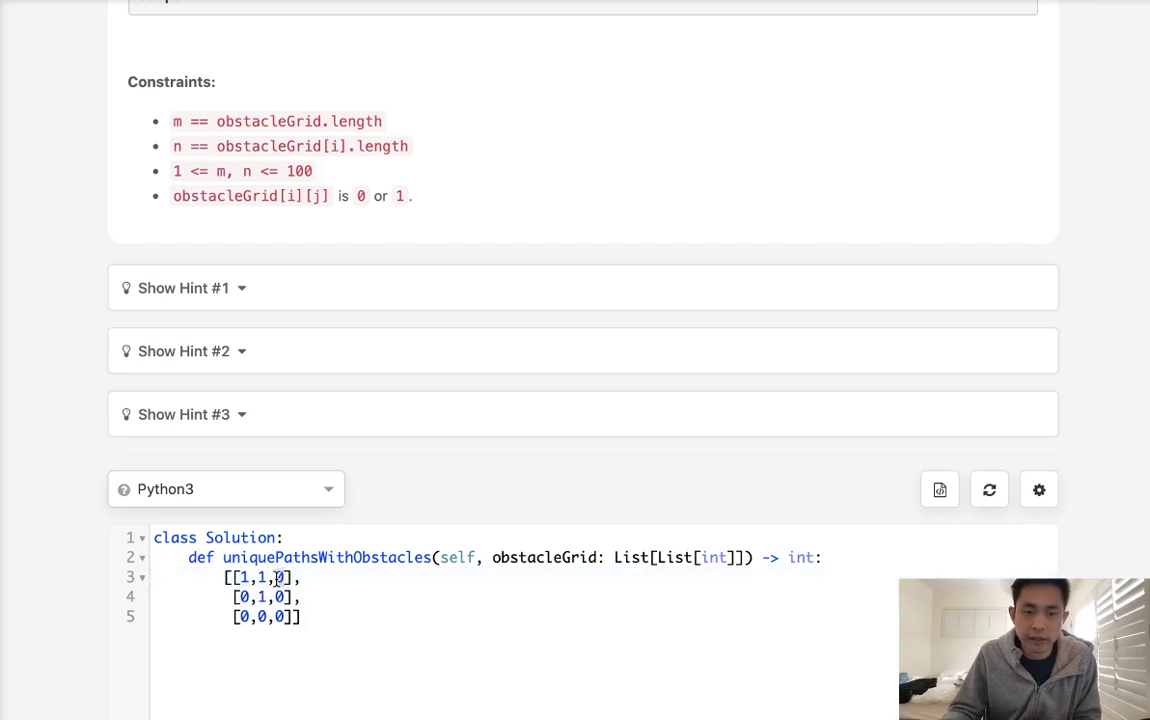
text(1)
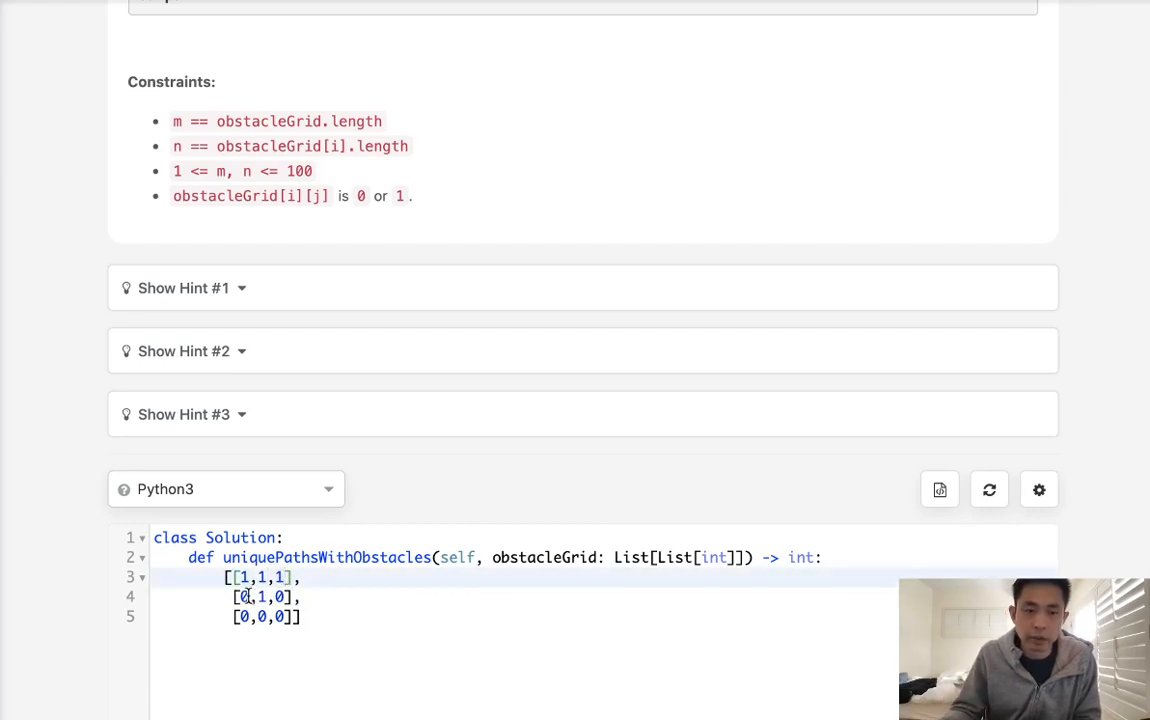
text(1)
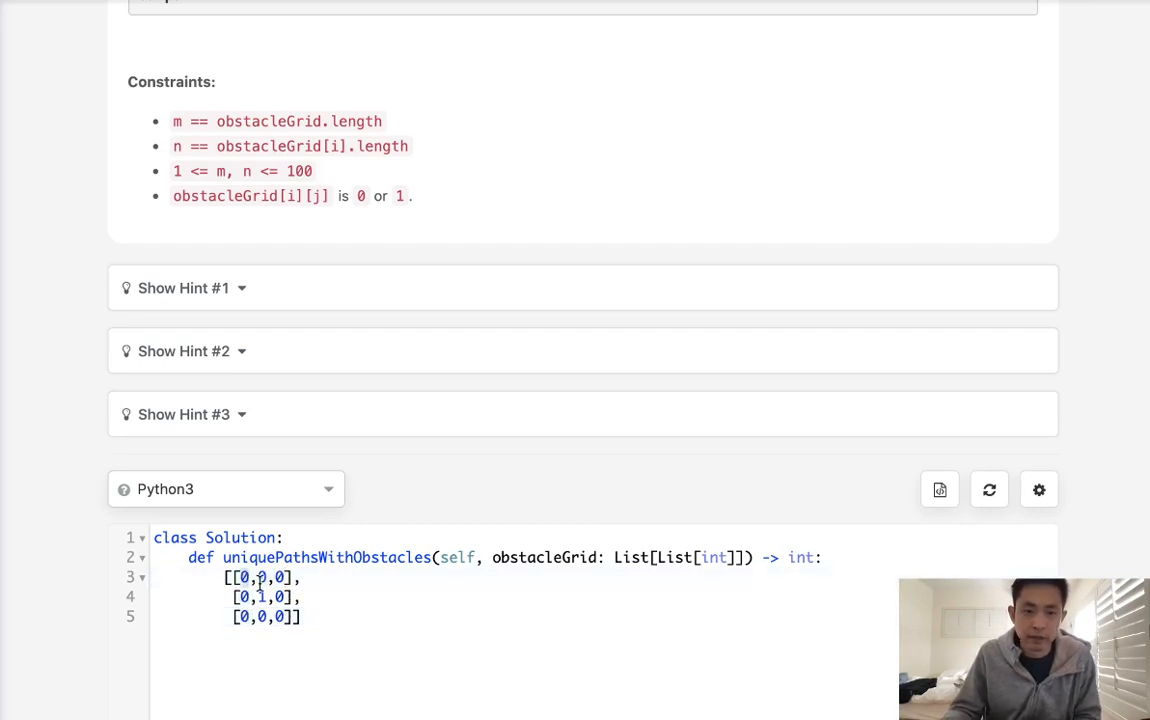
text(1)
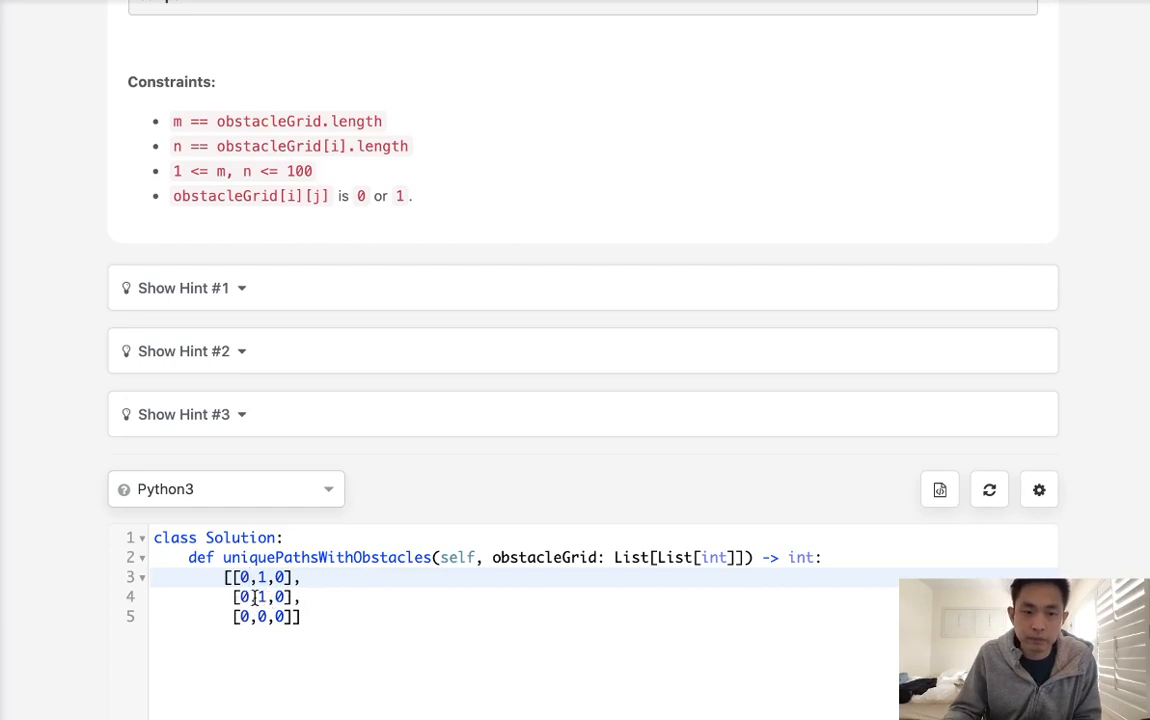
Step: Set the second row's middle grid value back to 0 before clearing the scratch grid
click(250, 596)
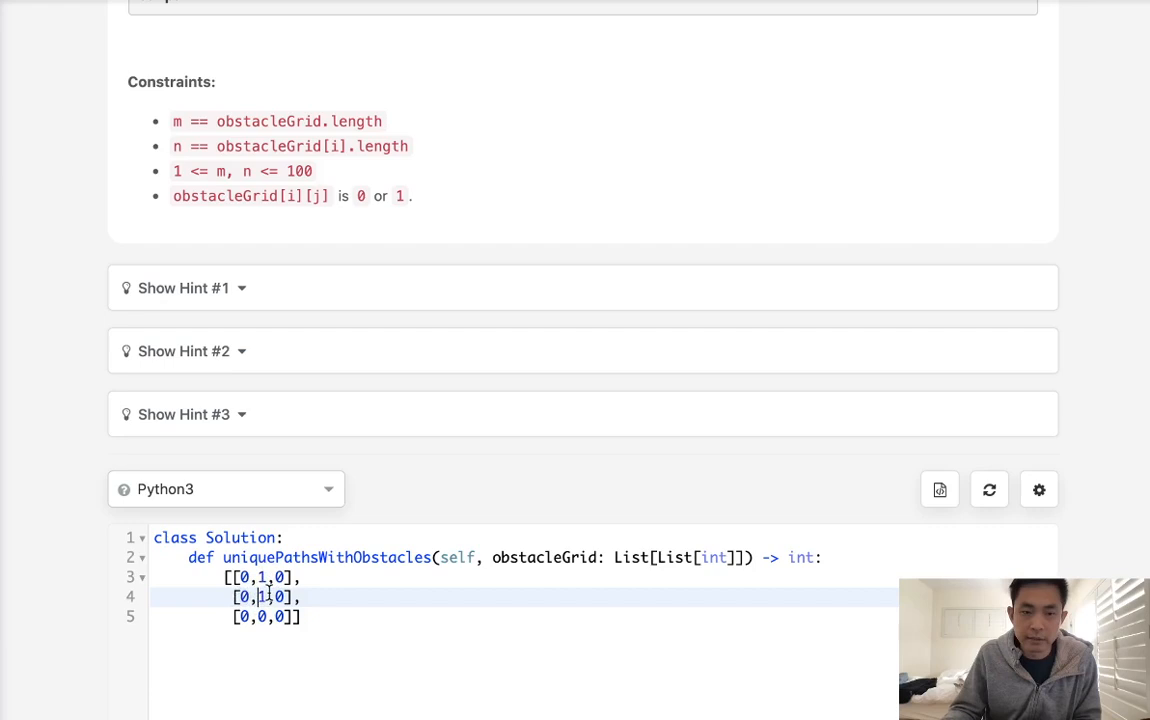
text(0)
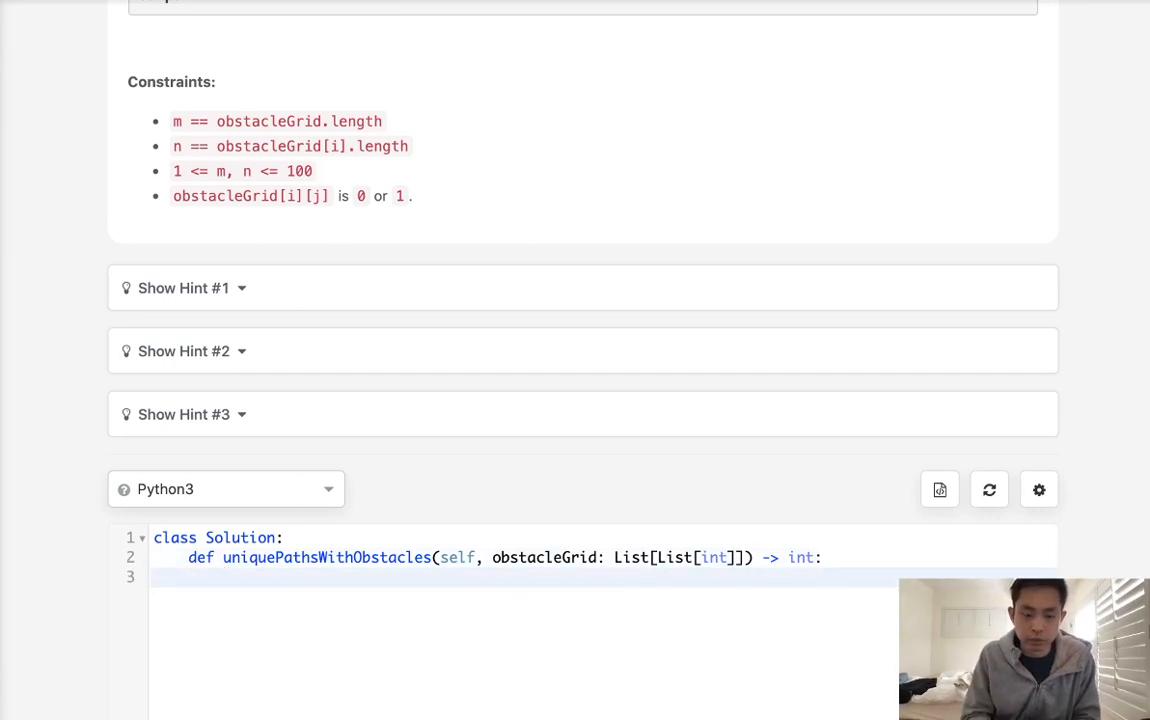
Step: Write N,M = len(obstacleGrid[0]),len(obstacleGrid) for the grid dimensions
text(N,M =)
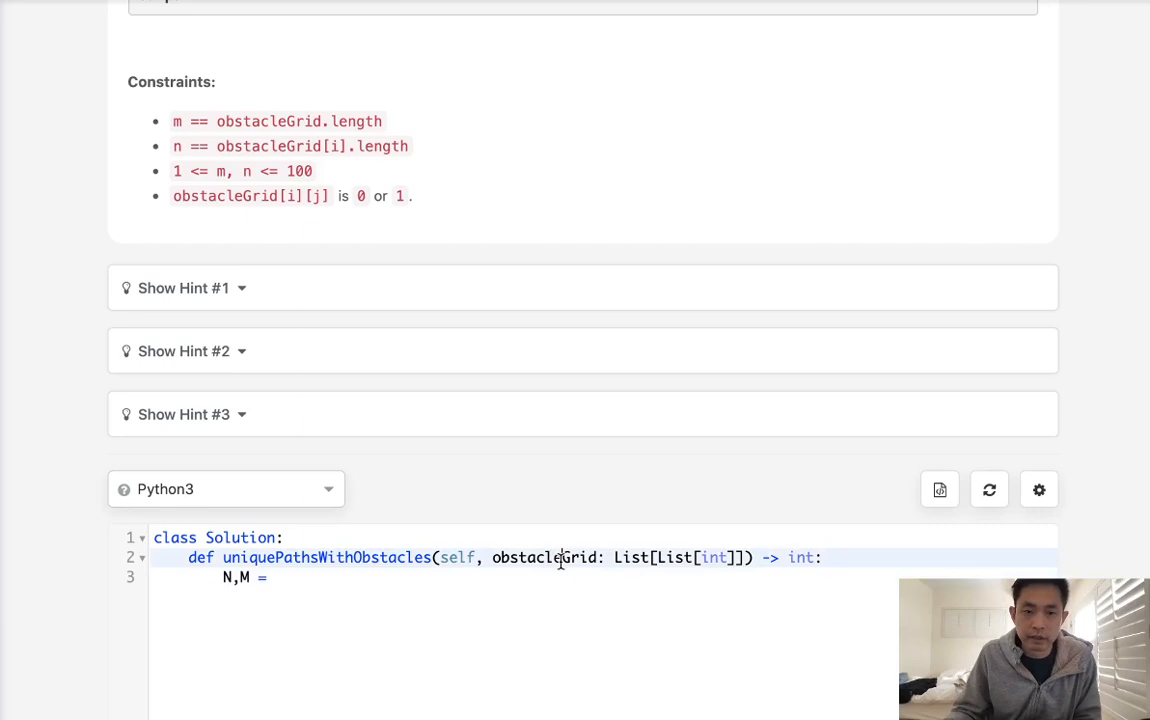
text(len)
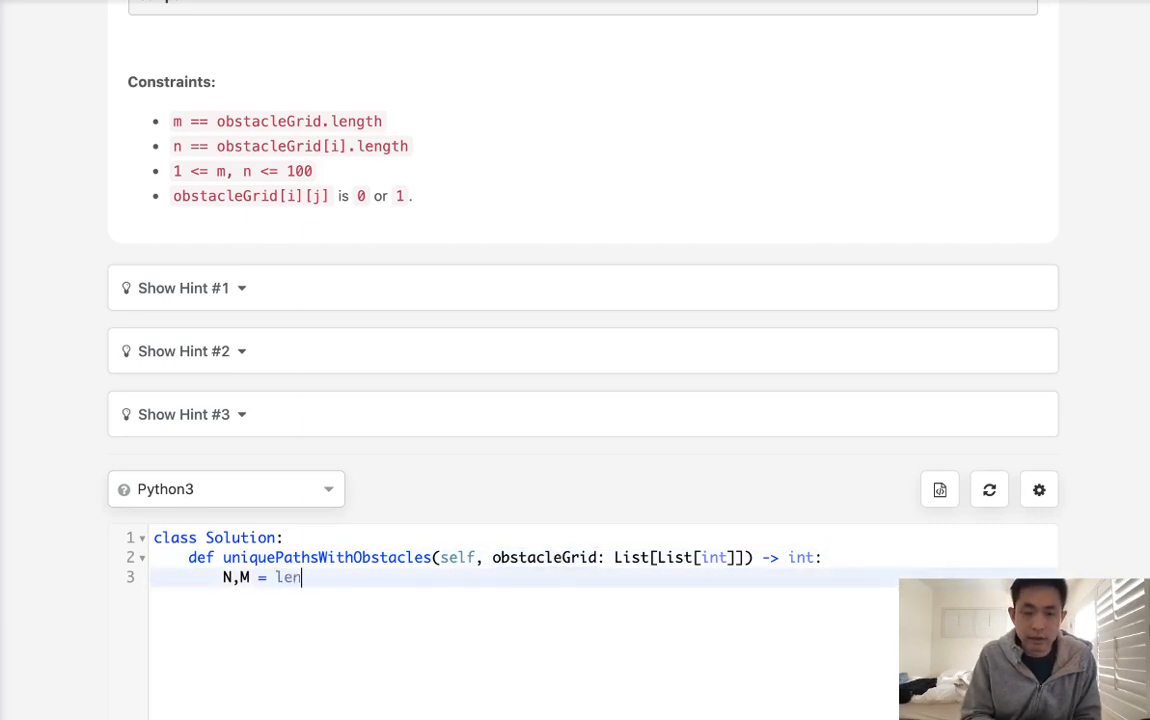
text((obstacleGrid[0]))
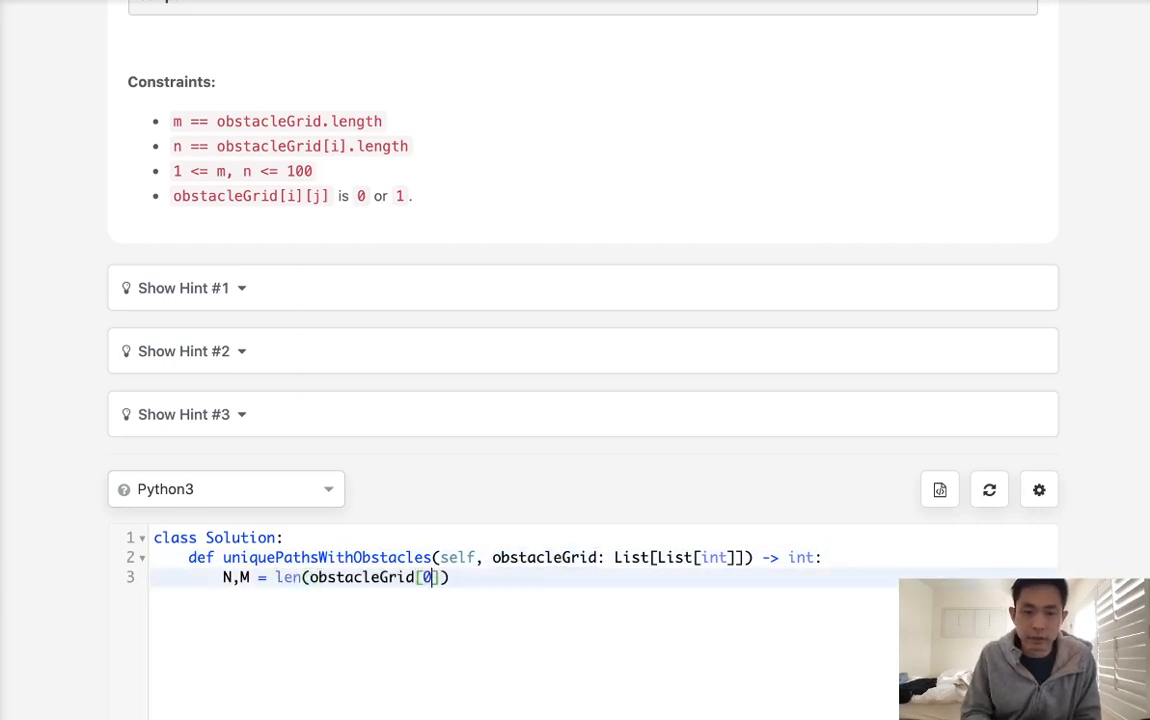
text(,len(obstacleGrid)
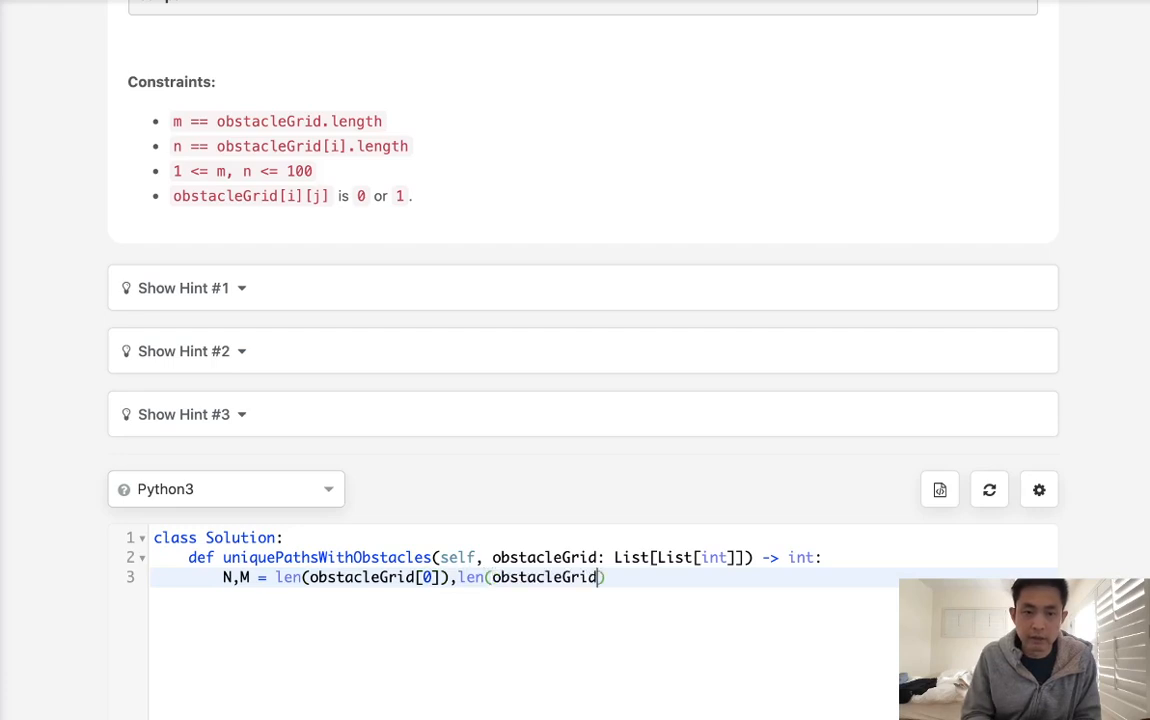
key(Enter)
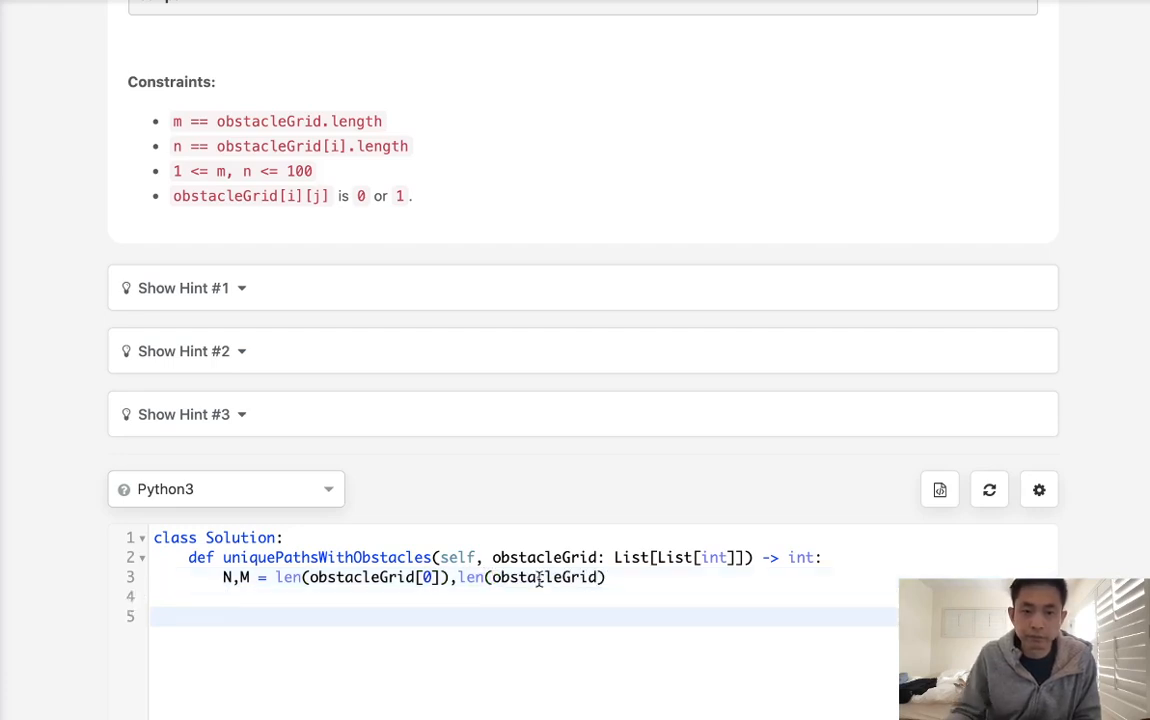
Step: Add a #first row comment and build dp as an M-by-N zero-filled list comprehension
scroll(down, 3)
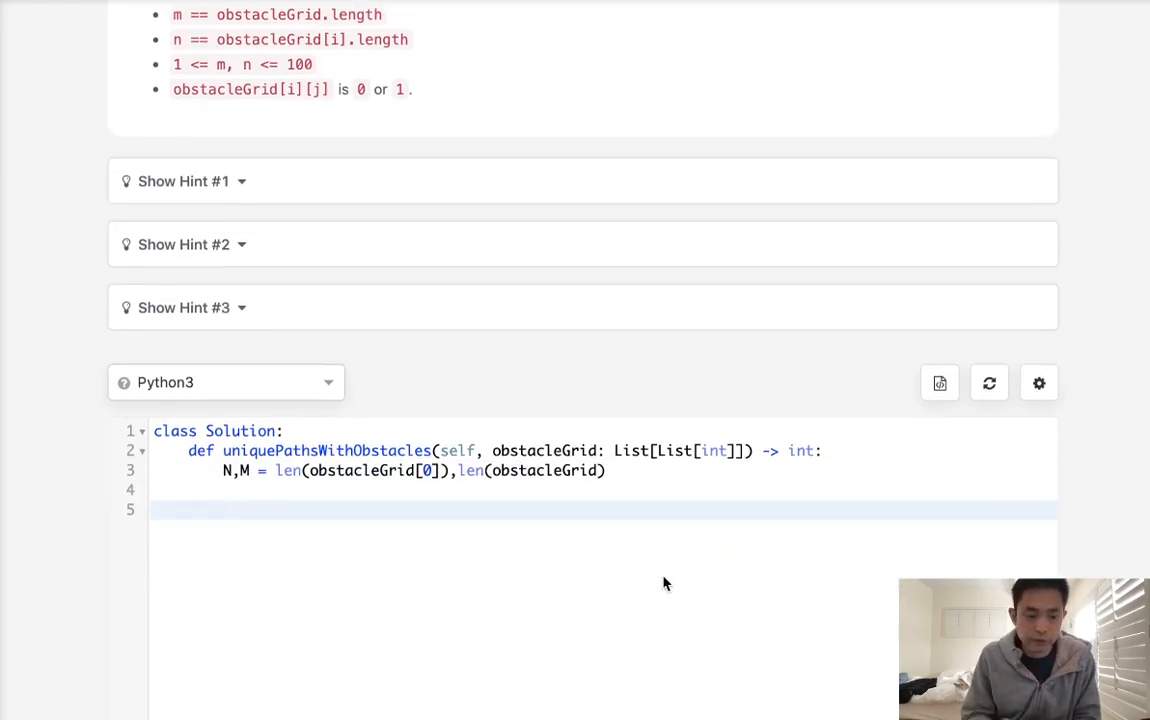
text(#first row)
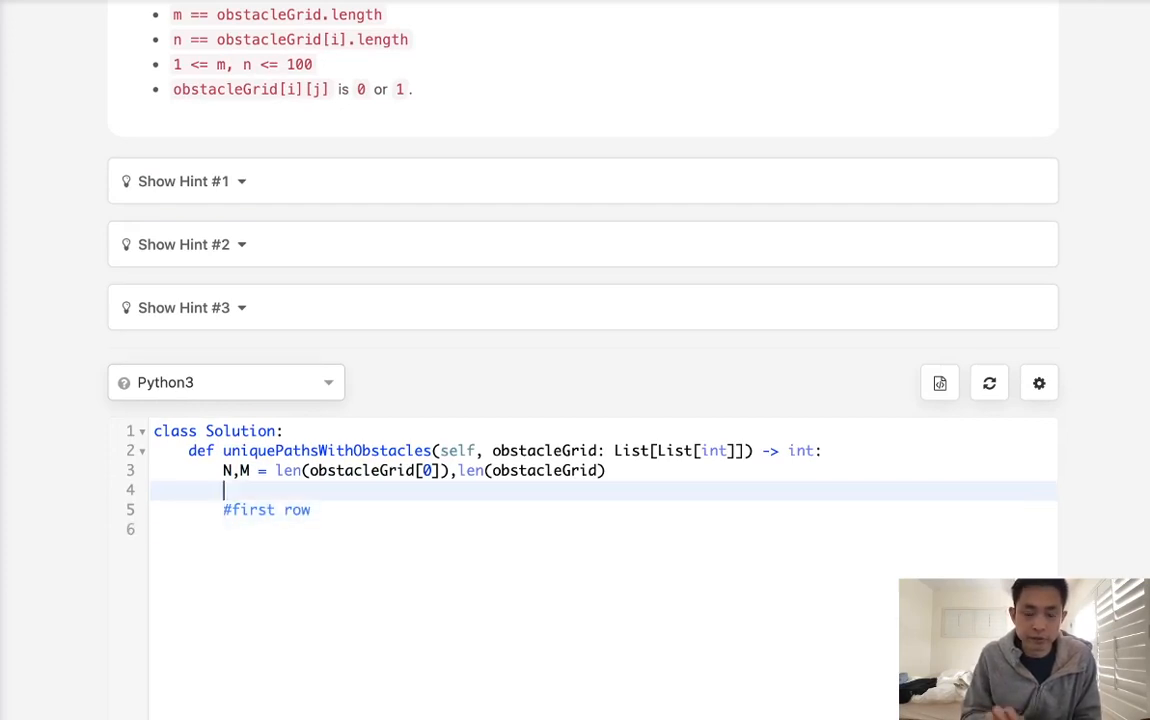
text(dp = [0])
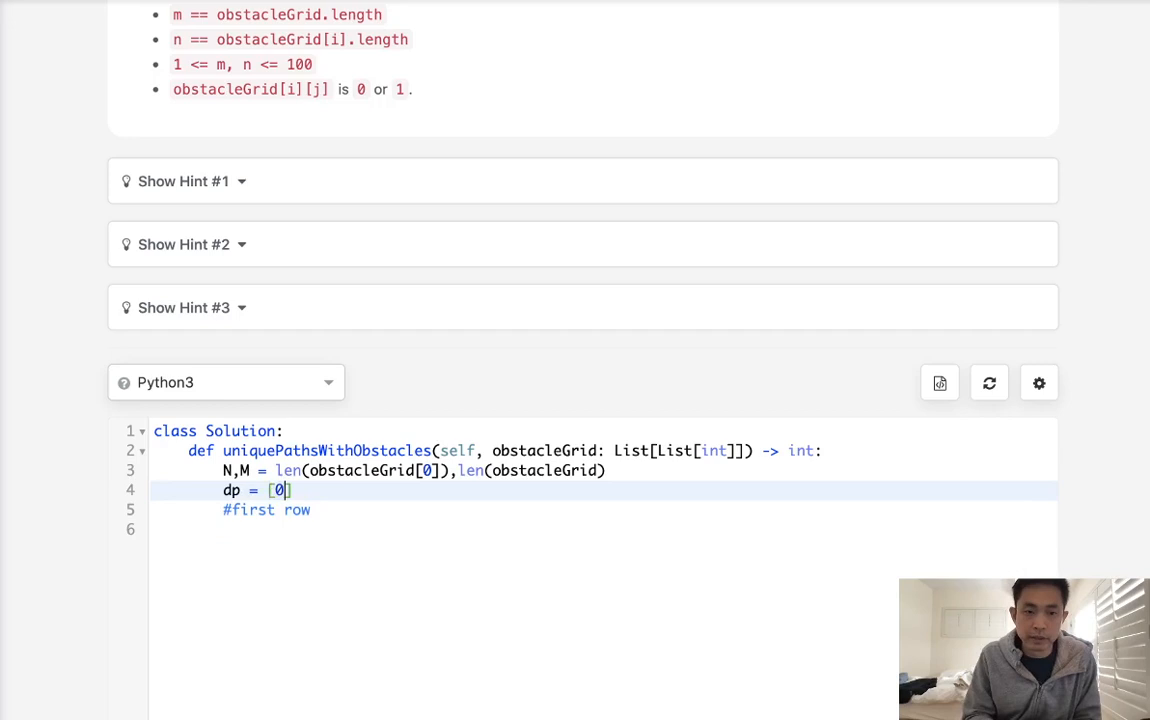
text(for _ in ran)
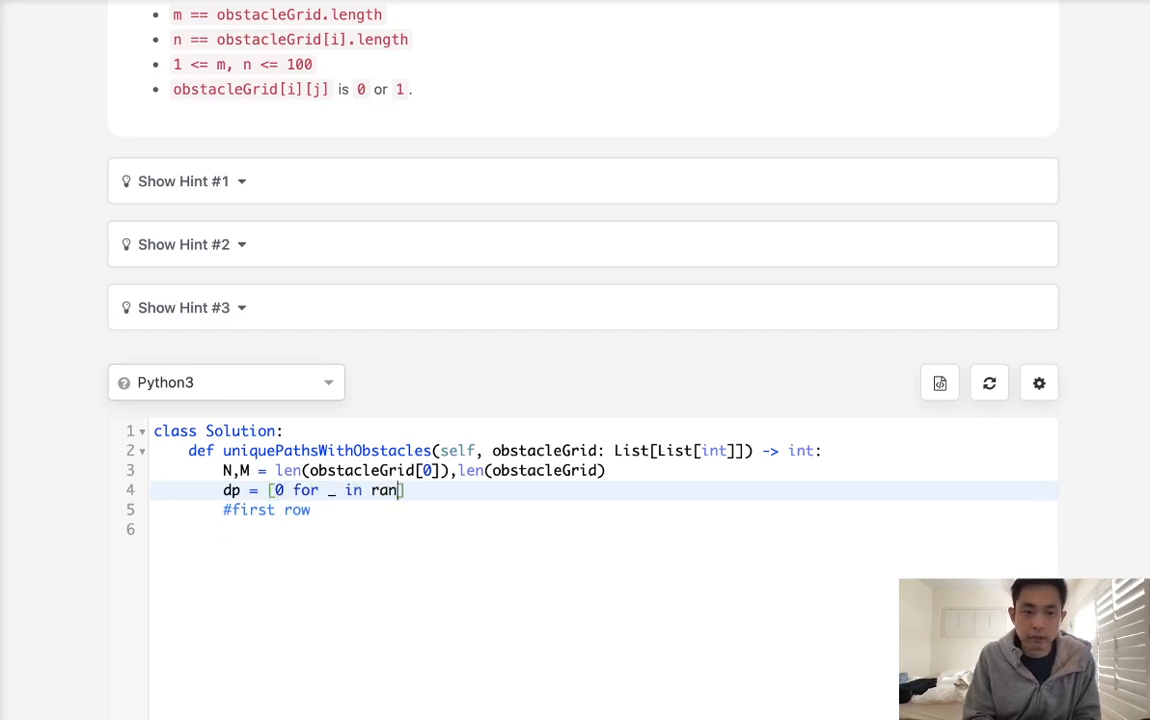
text(ge())
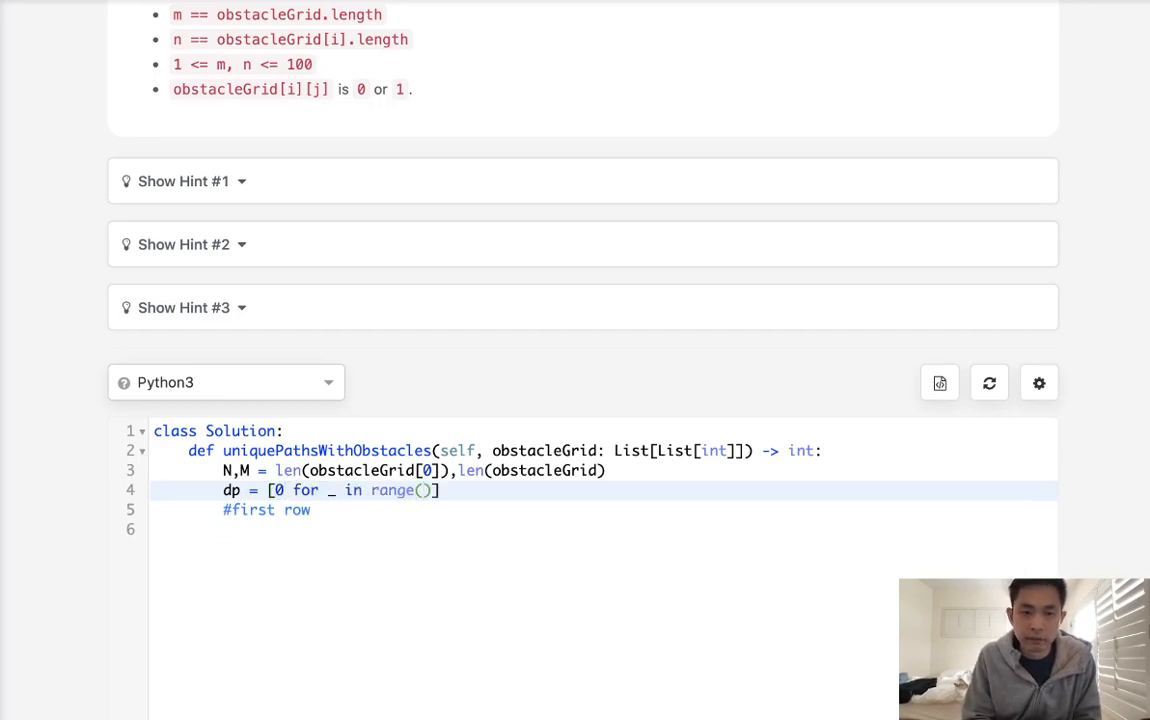
text(N)
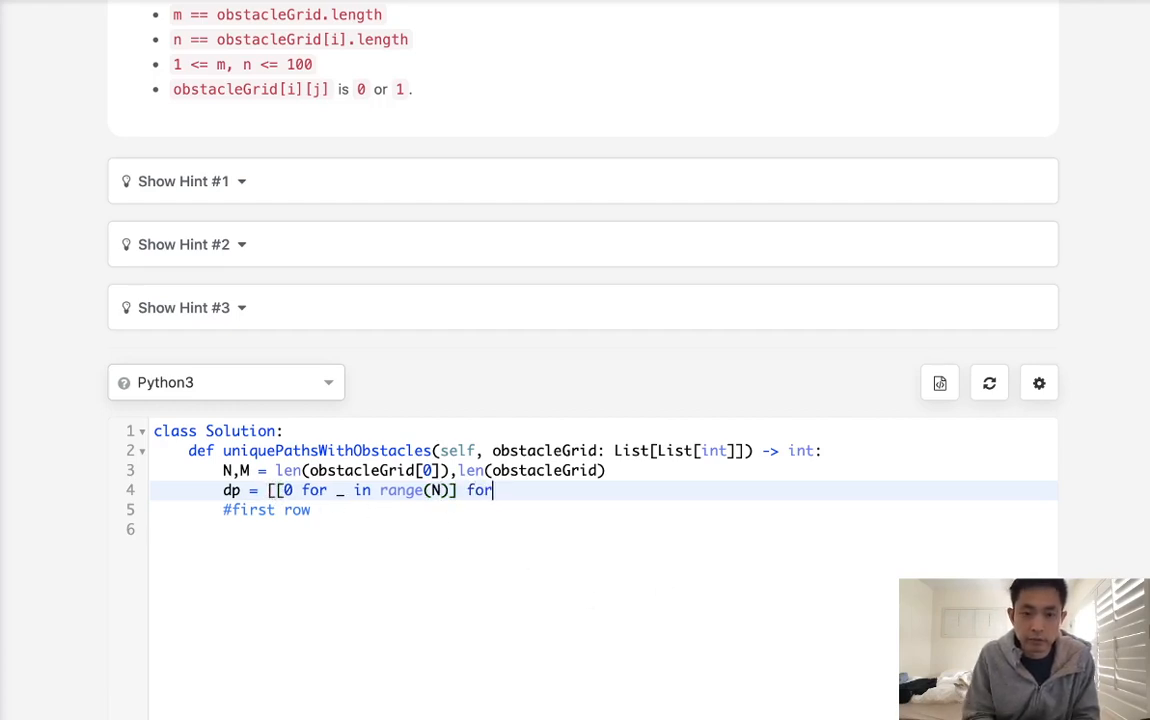
text(_ in range()
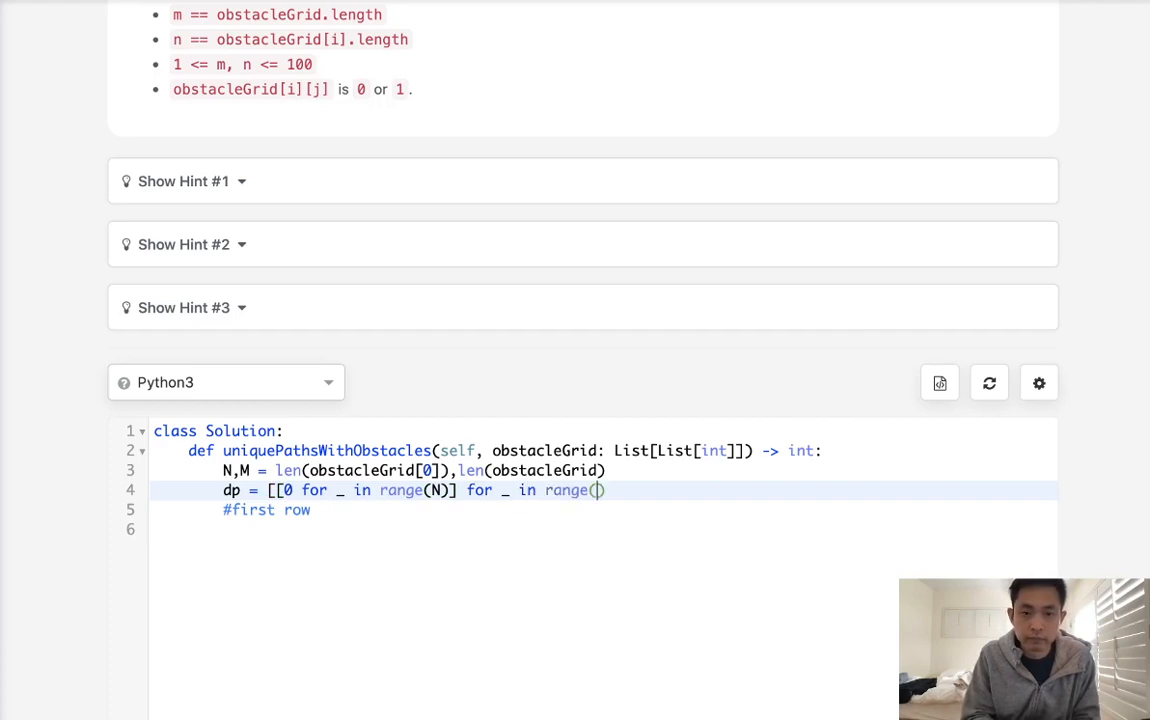
text(M)])
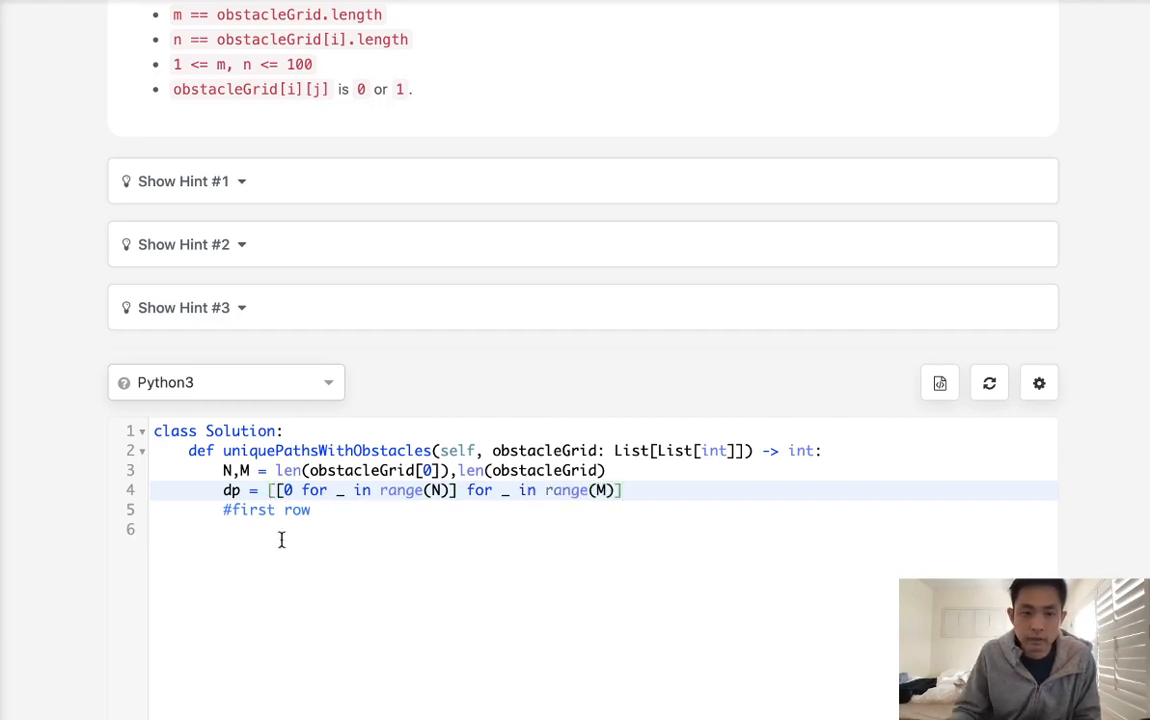
Step: Write the first-row loop setting dp[0][c]=1, breaking when obstacleGrid[0][c]==1
text(for)
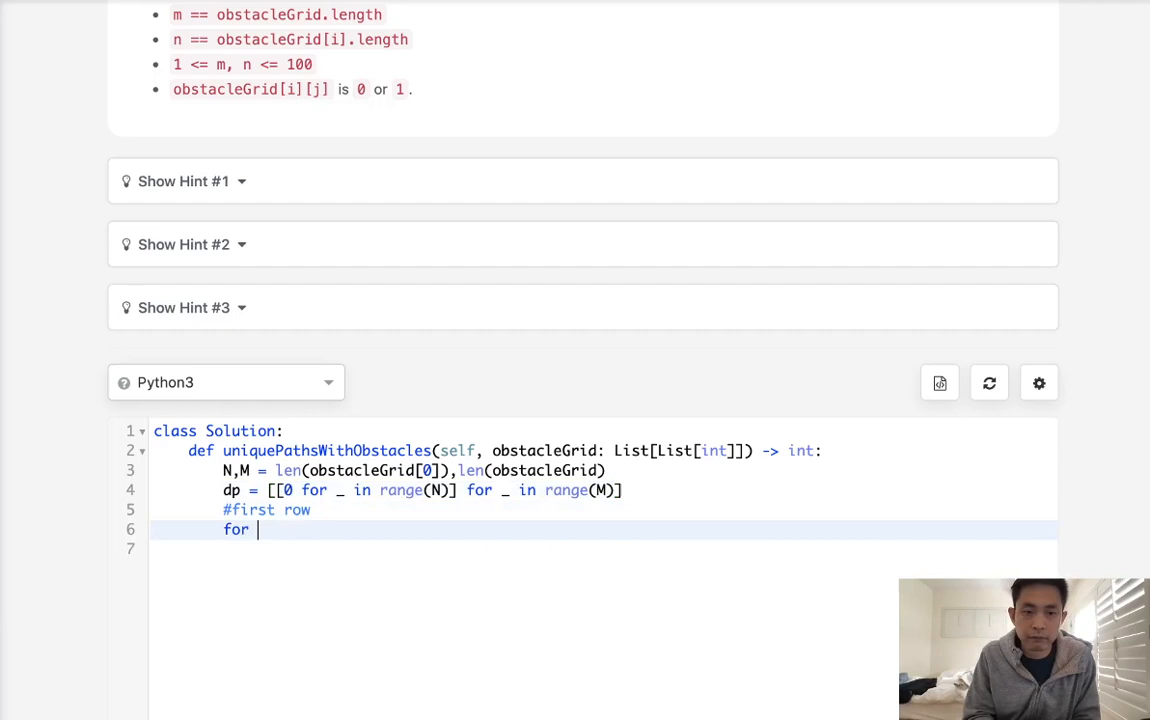
text(c in)
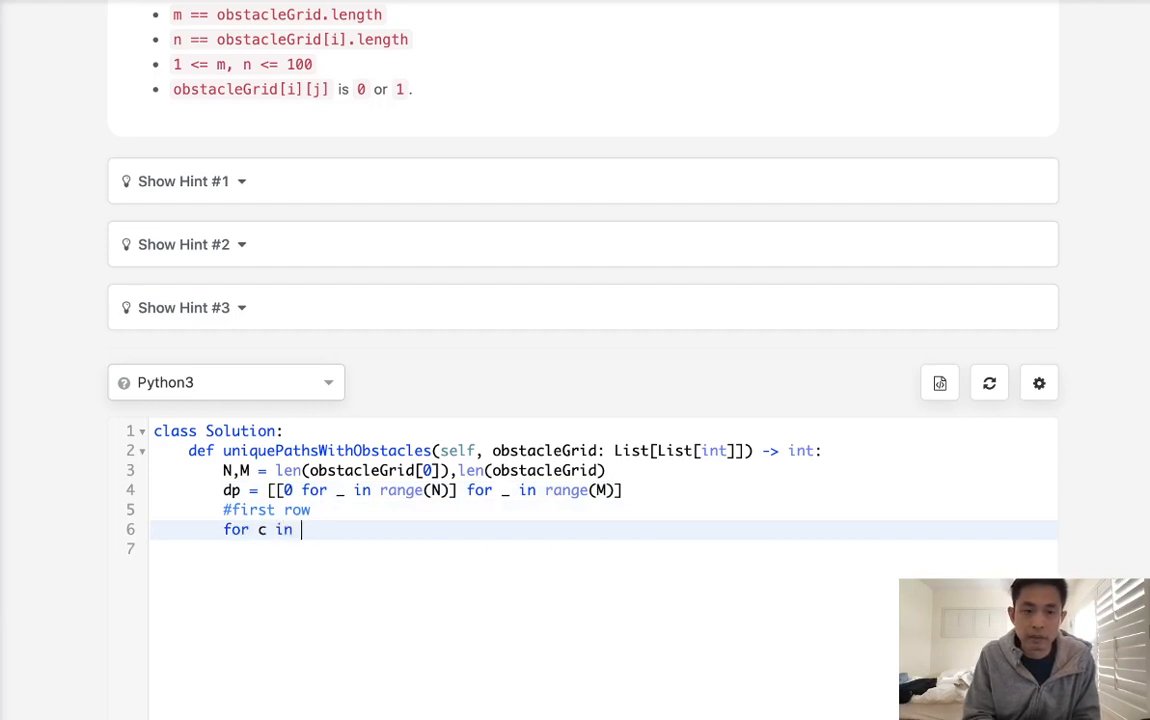
text(range(N))
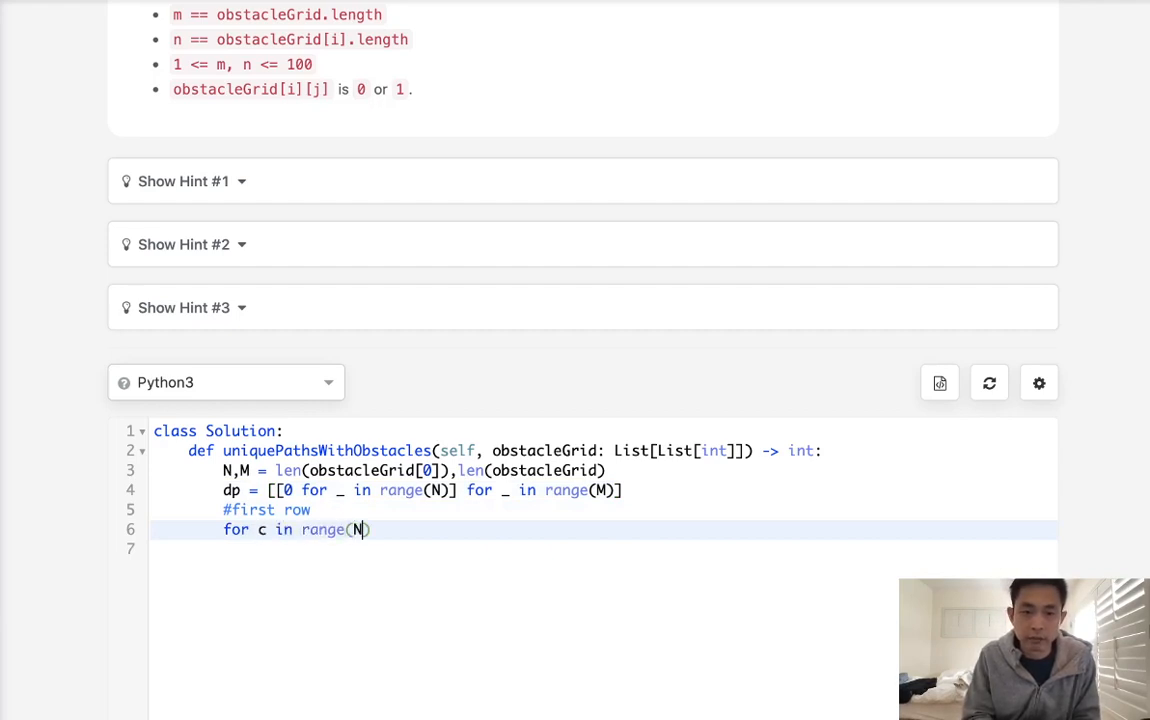
text():)
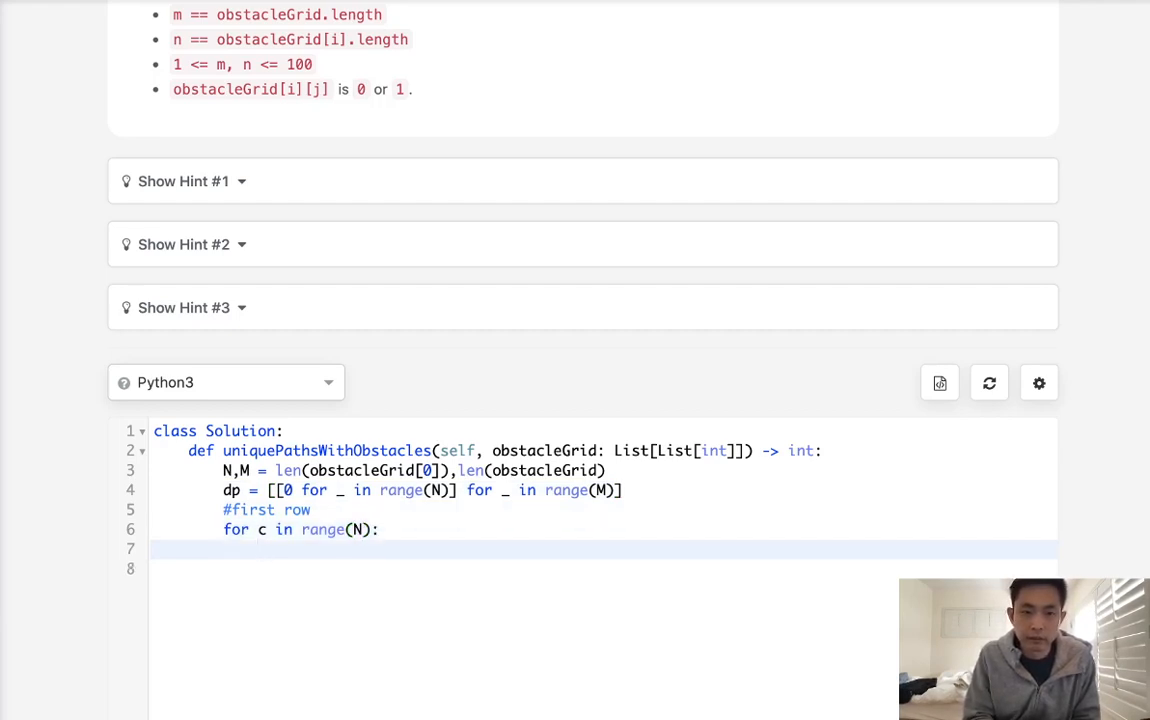
text(dp[r])
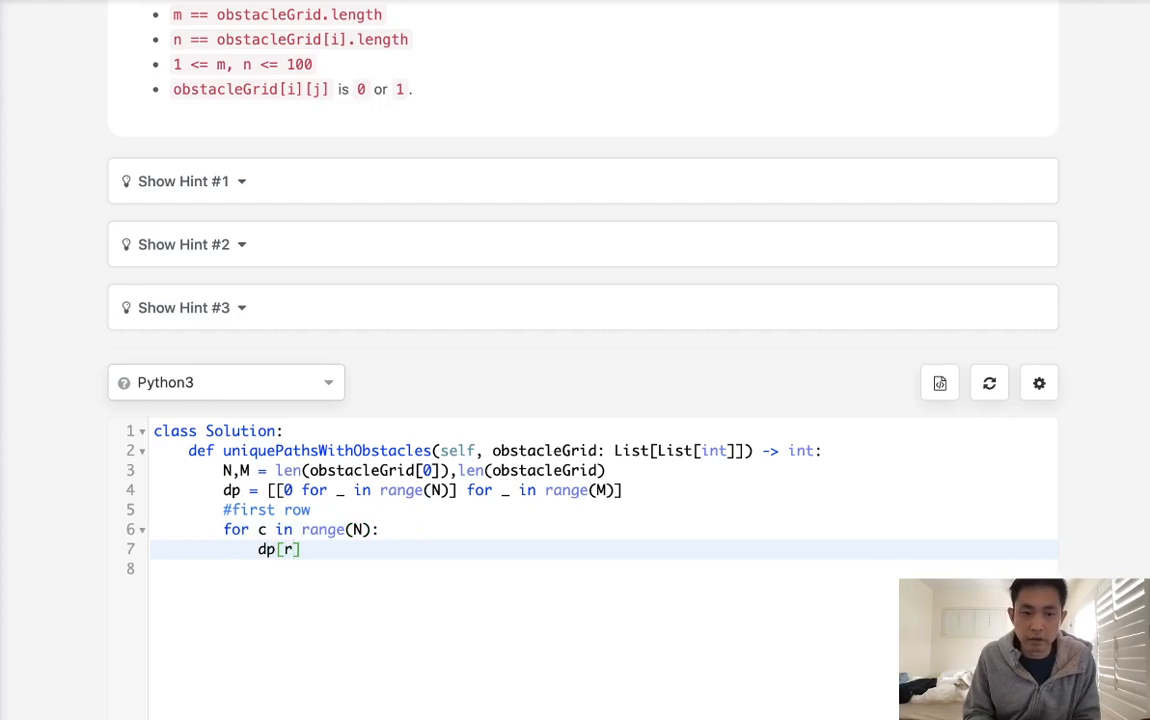
key(Backspace)
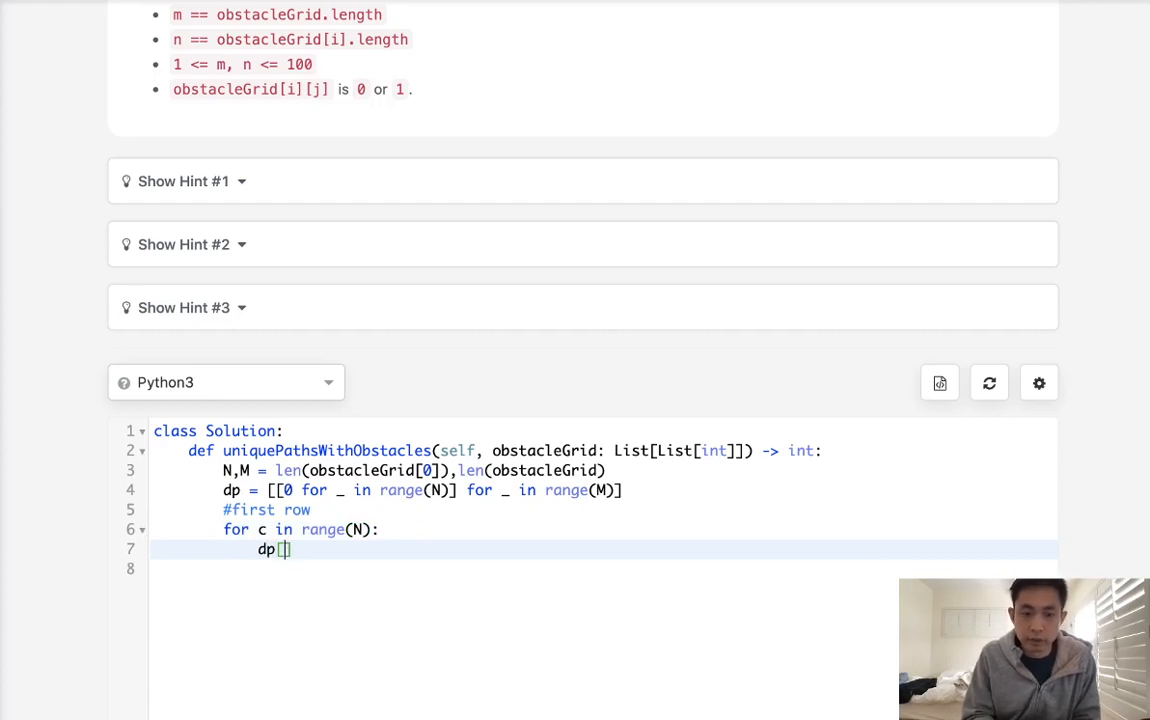
text(0)
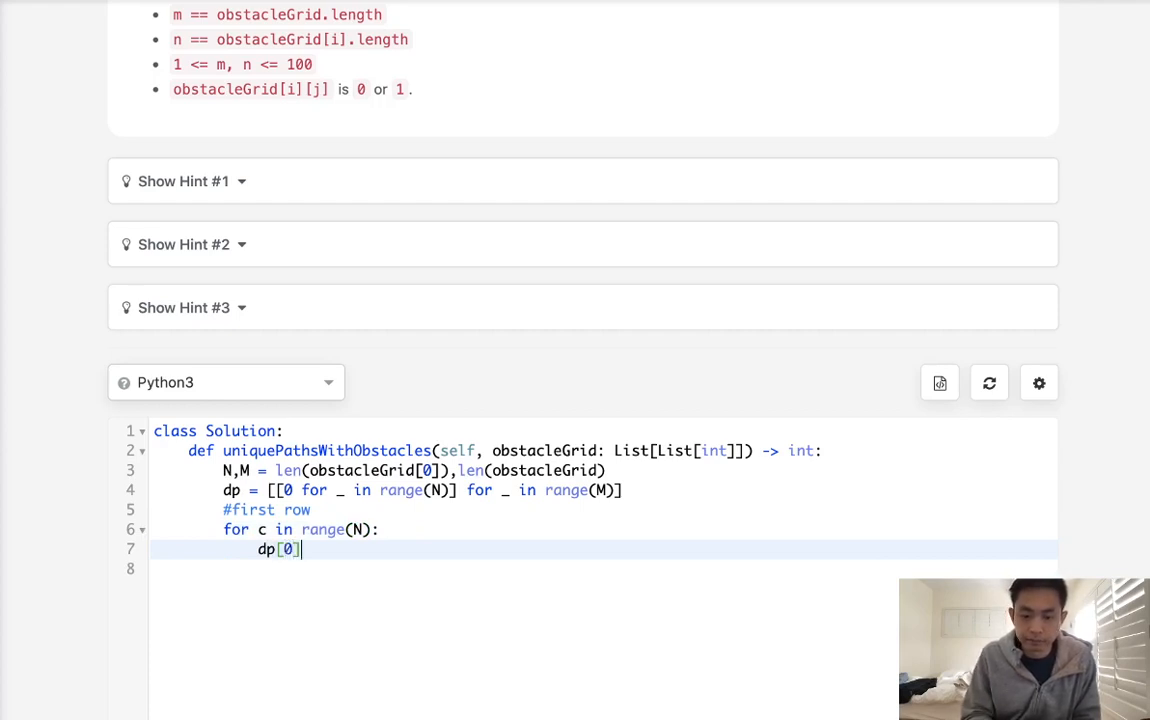
text([c]=1)
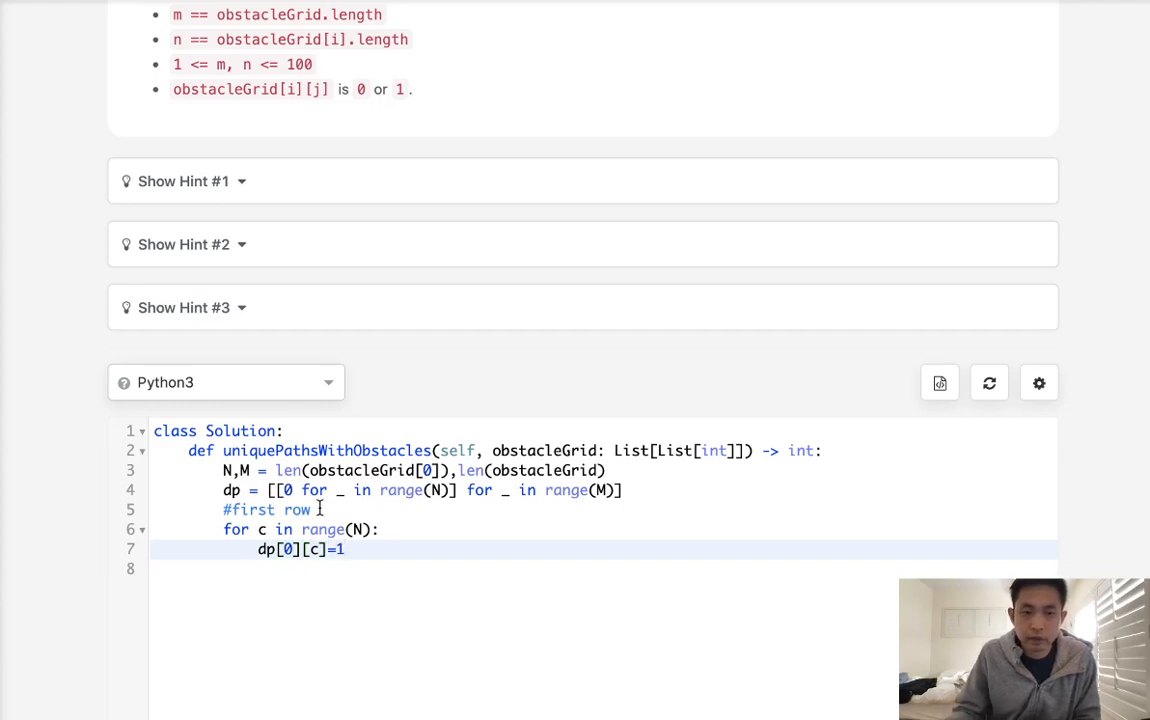
text(if)
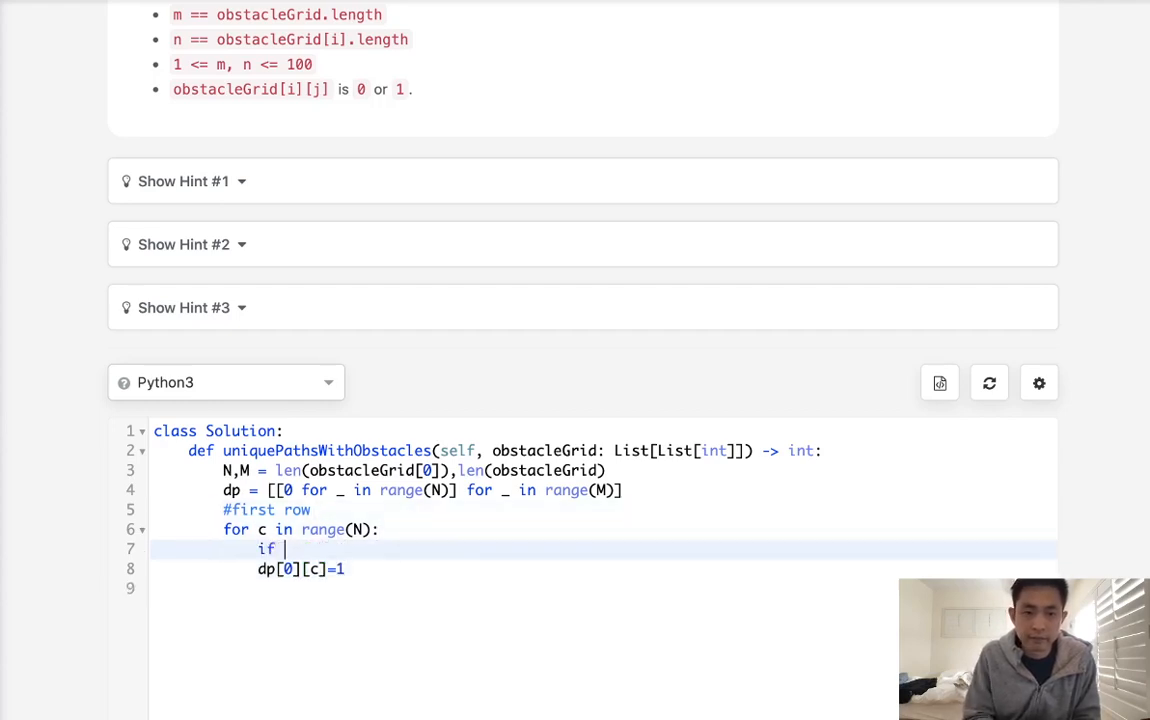
text(obstacleGrid[0])
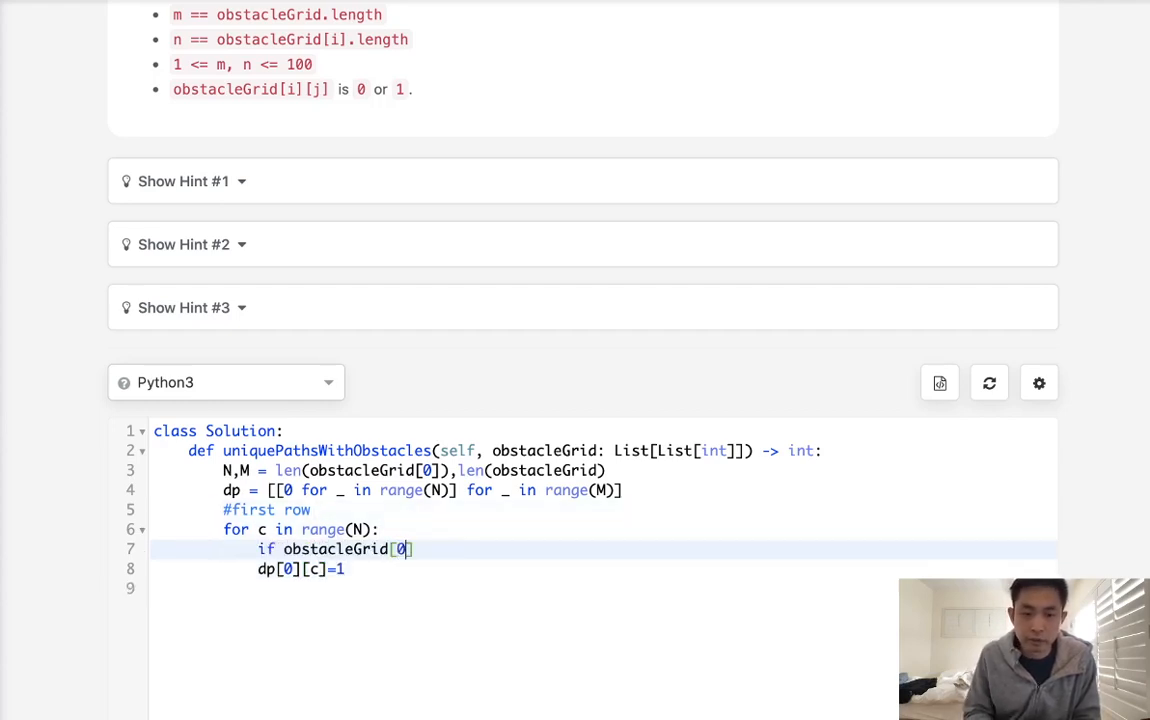
text([c]==)
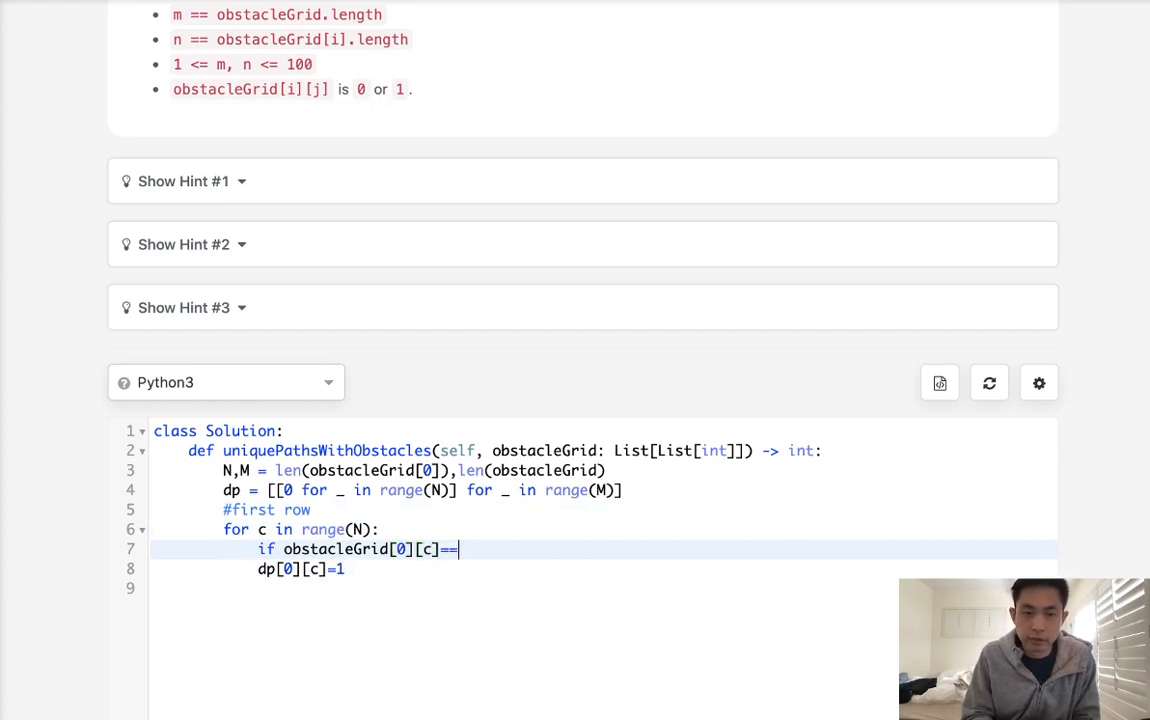
text(1: break)
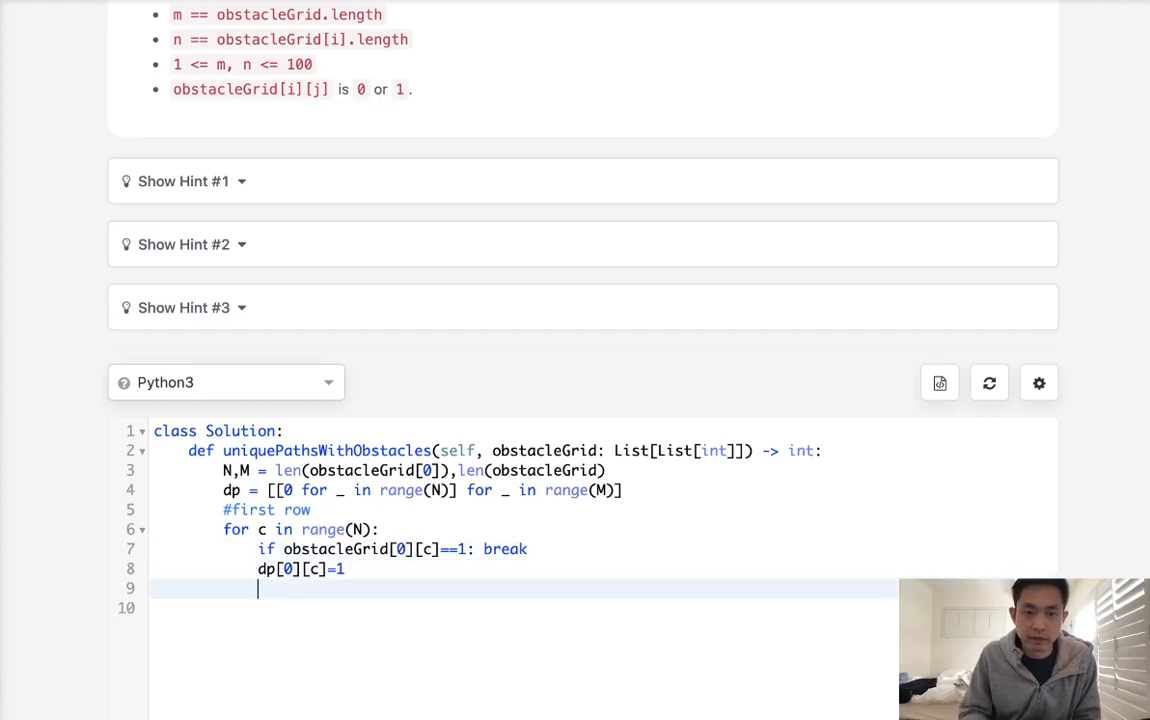
text(#)
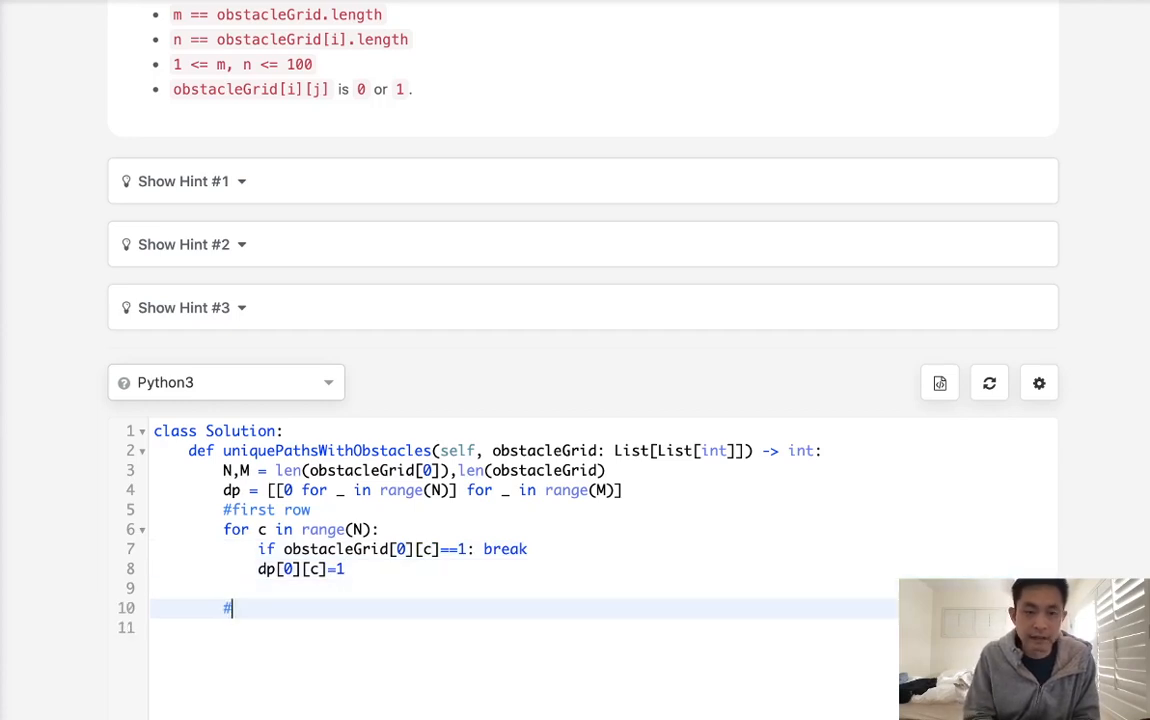
Step: Label the first-column loop and complete dp[r][0]=1 for rows until an obstacle
text(first column)
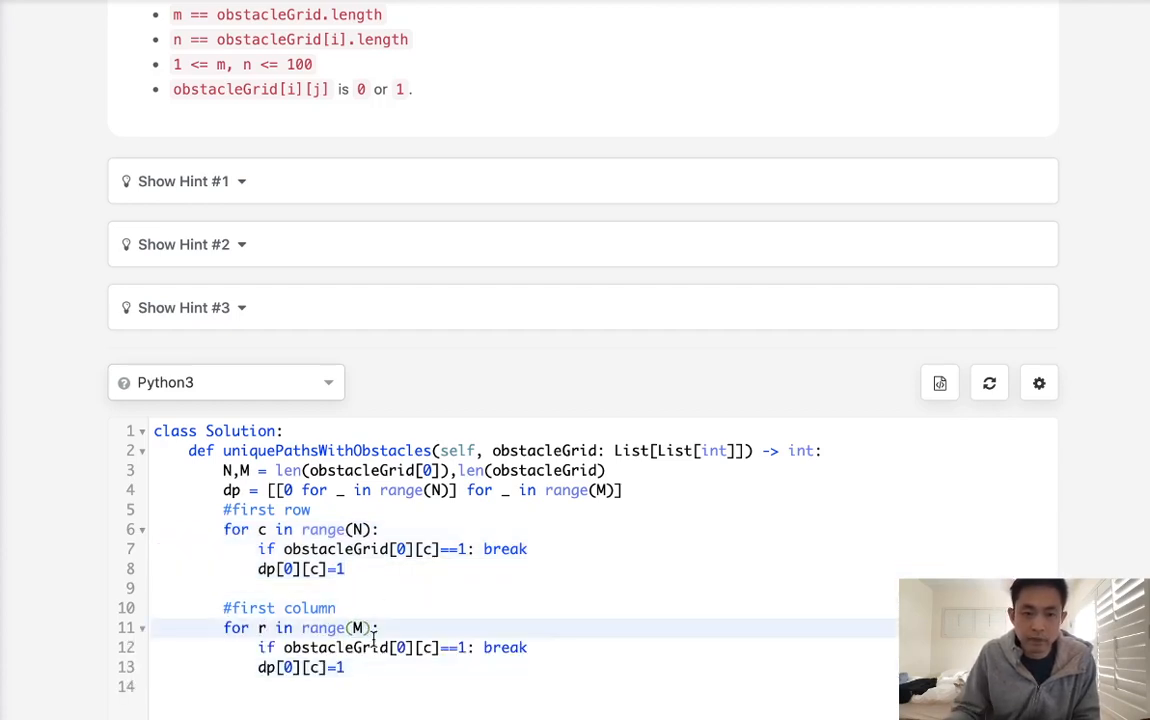
text(r)
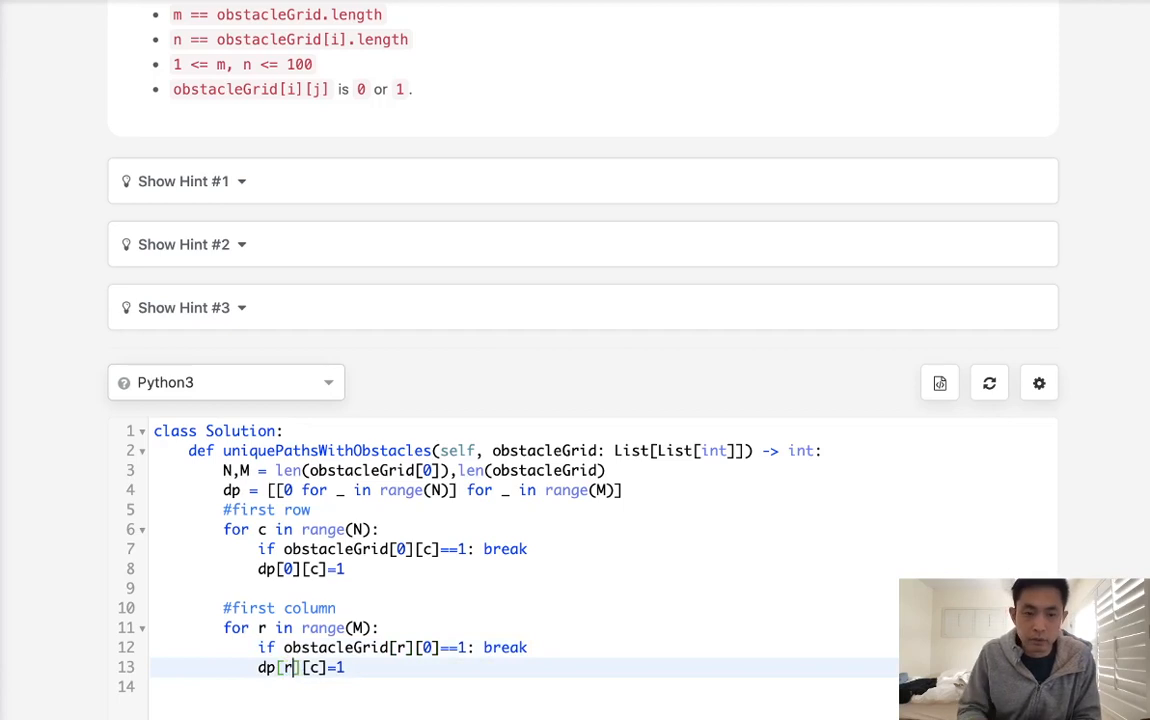
text(0)
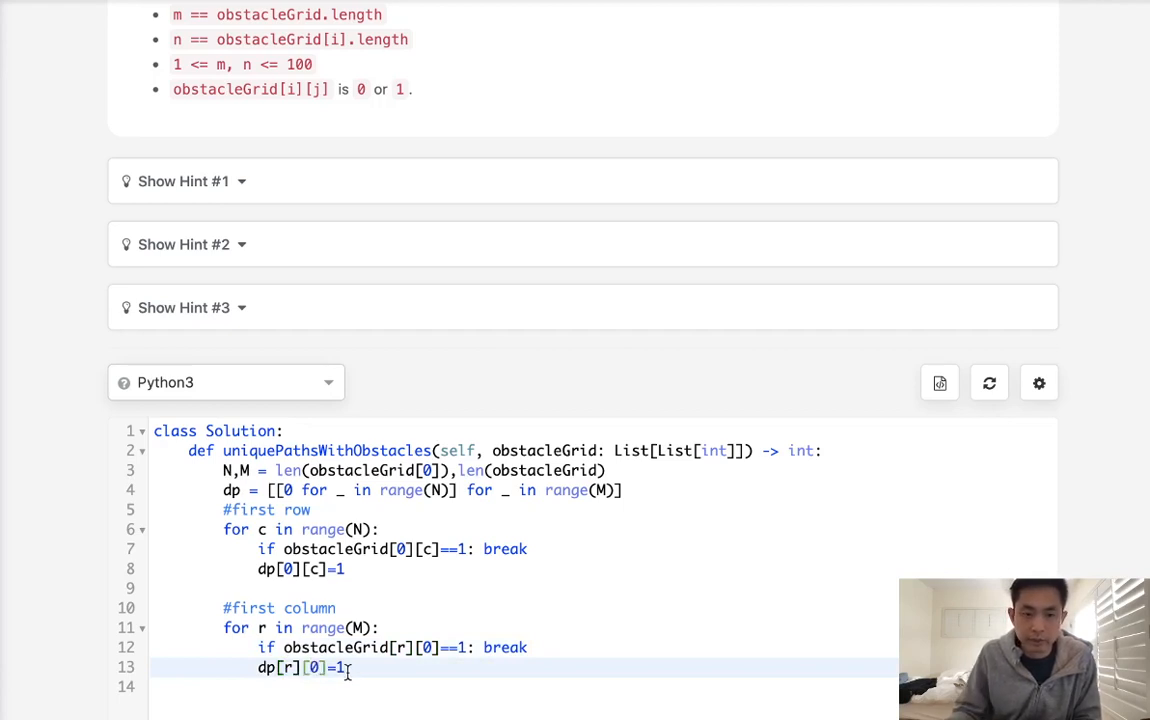
scroll(down, 3)
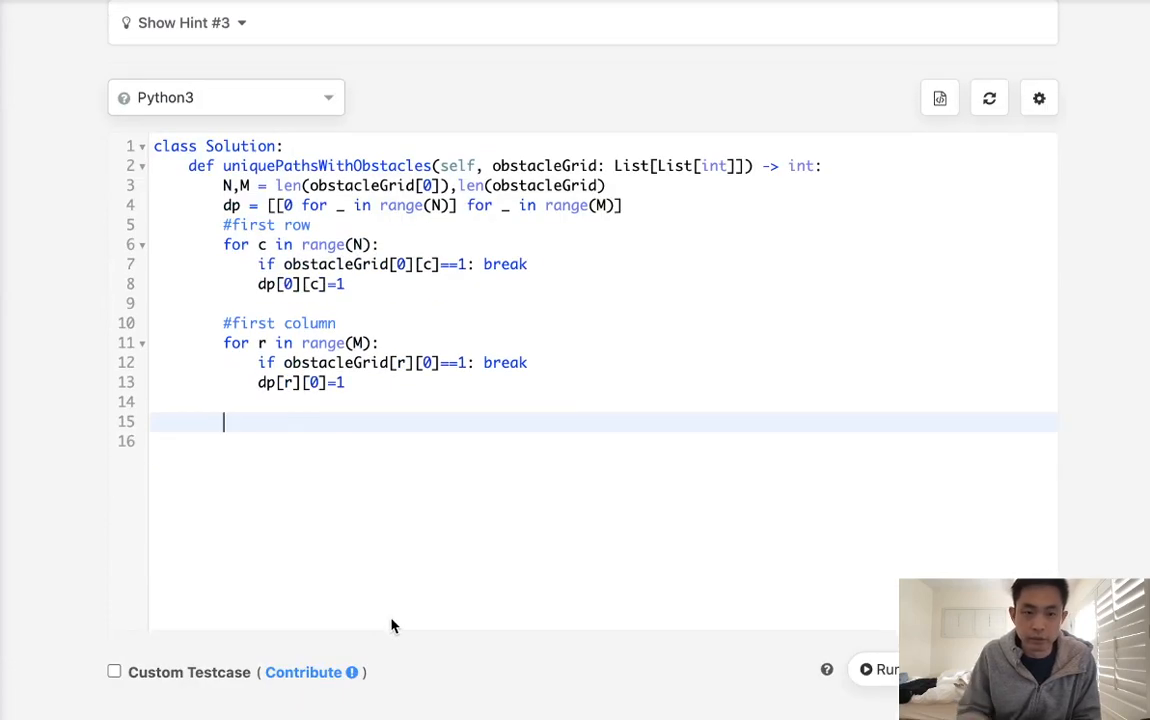
Step: Write nested loops for r in range(1,M) and for c in range(1,N)
text(for r)
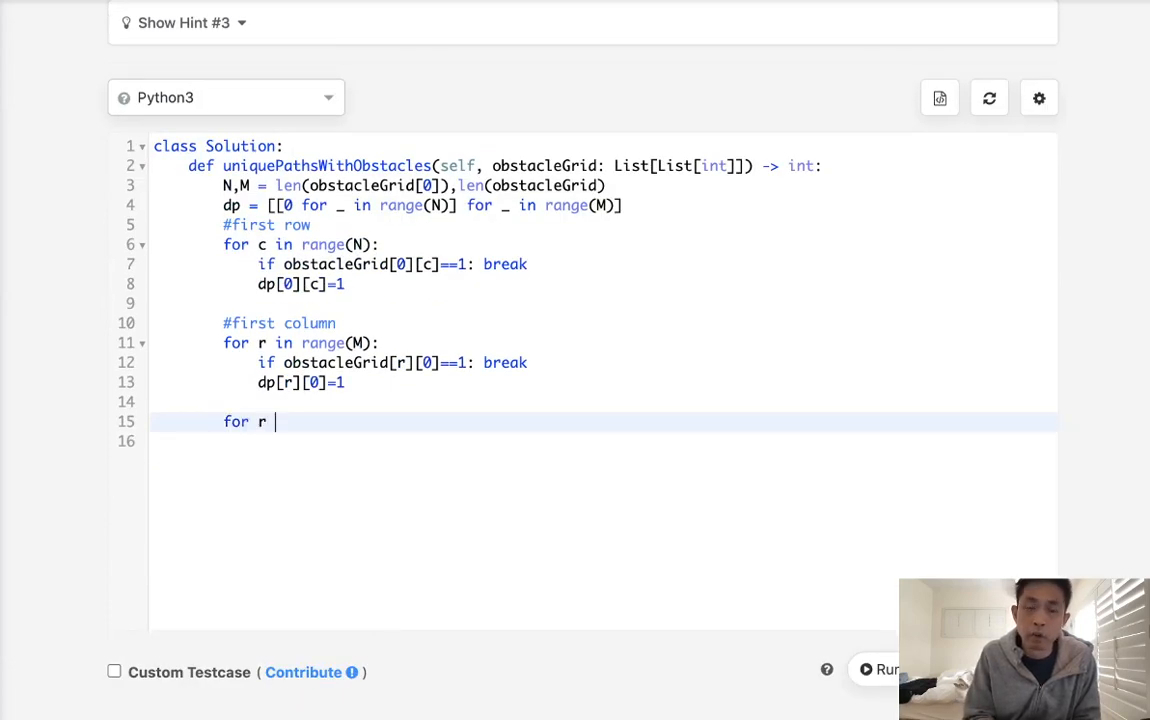
text(in range(1,))
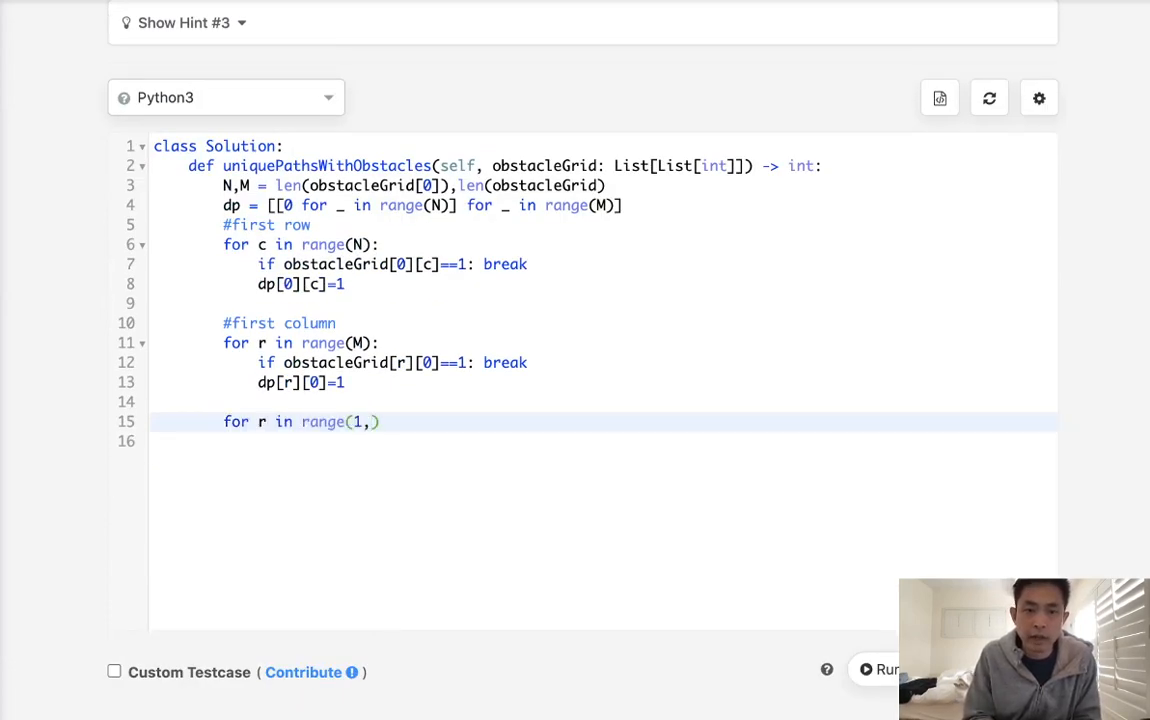
text(M):)
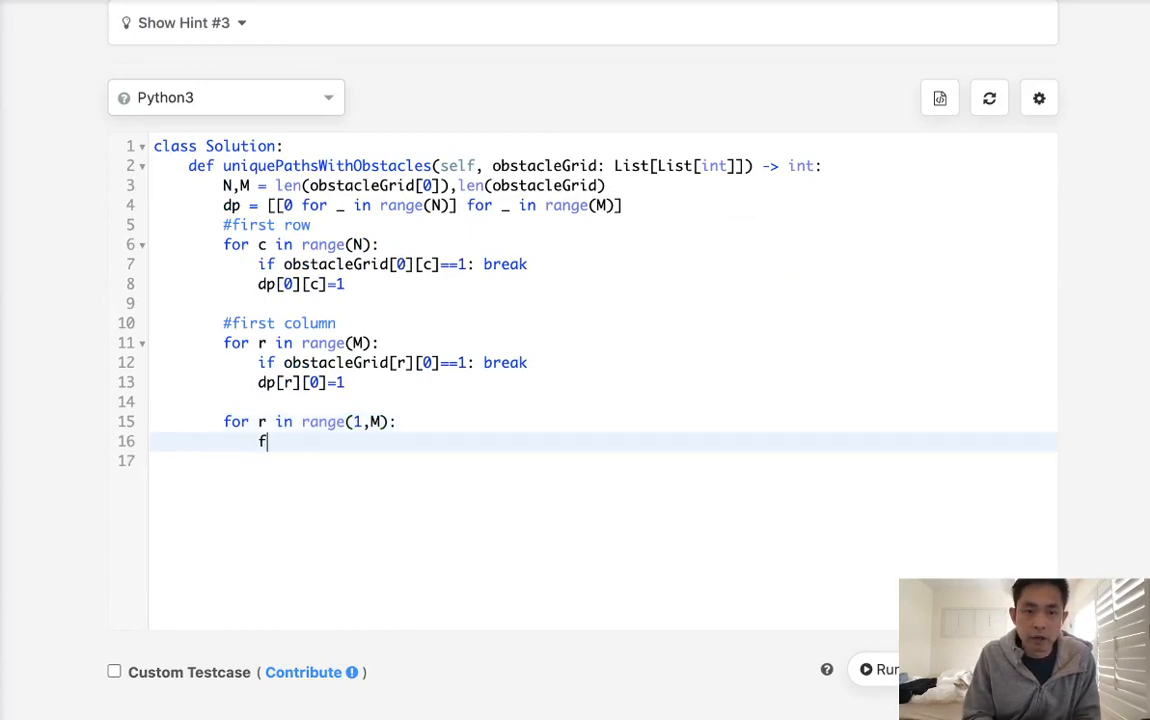
text(or c in range)
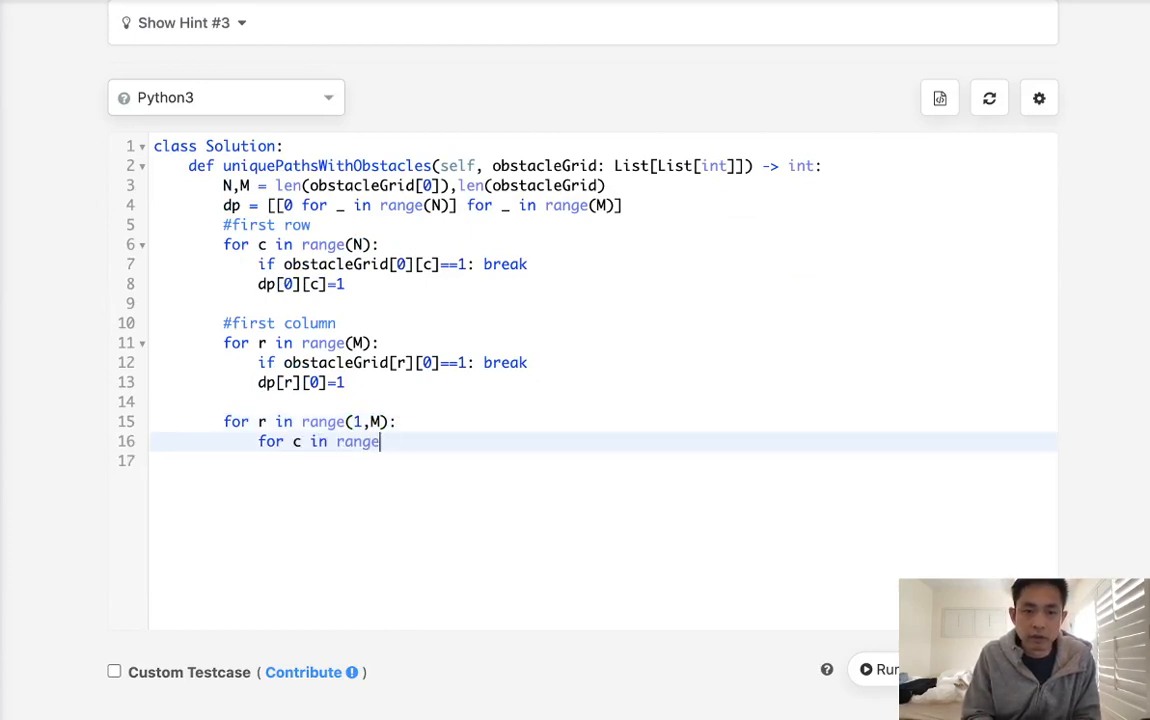
text((1,N):)
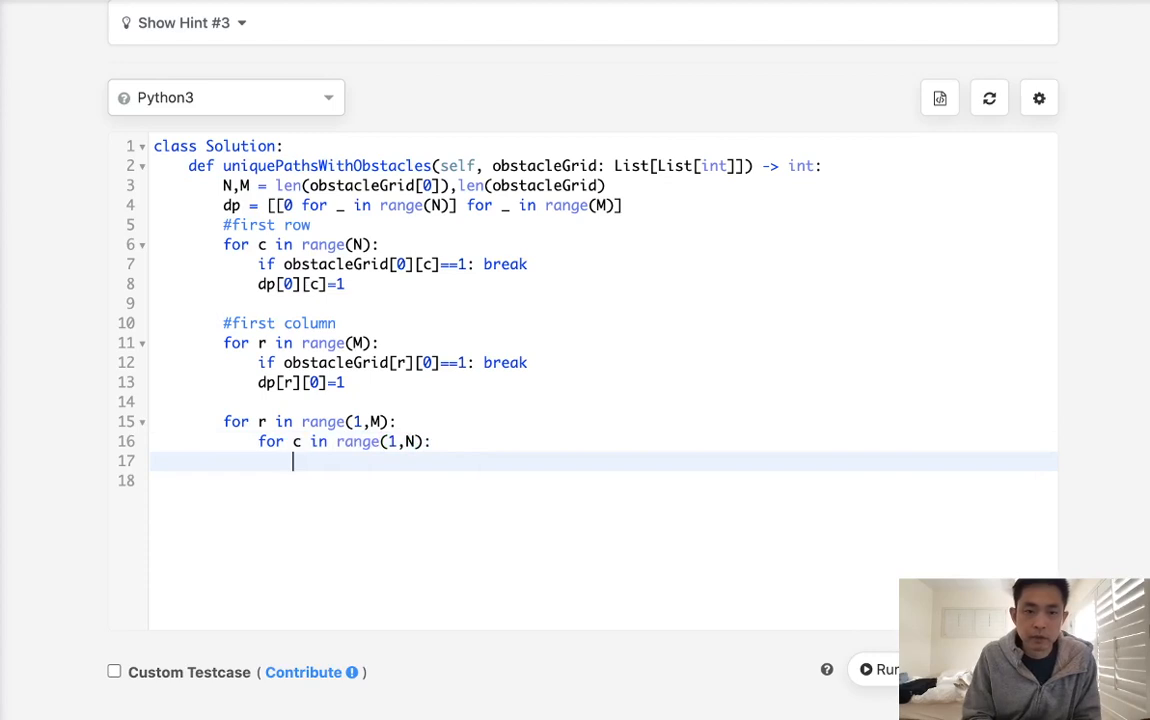
Step: Set dp[r][c] = dp[r-1][c]+dp[r][c-1] and begin an if-check line
text(dp[)
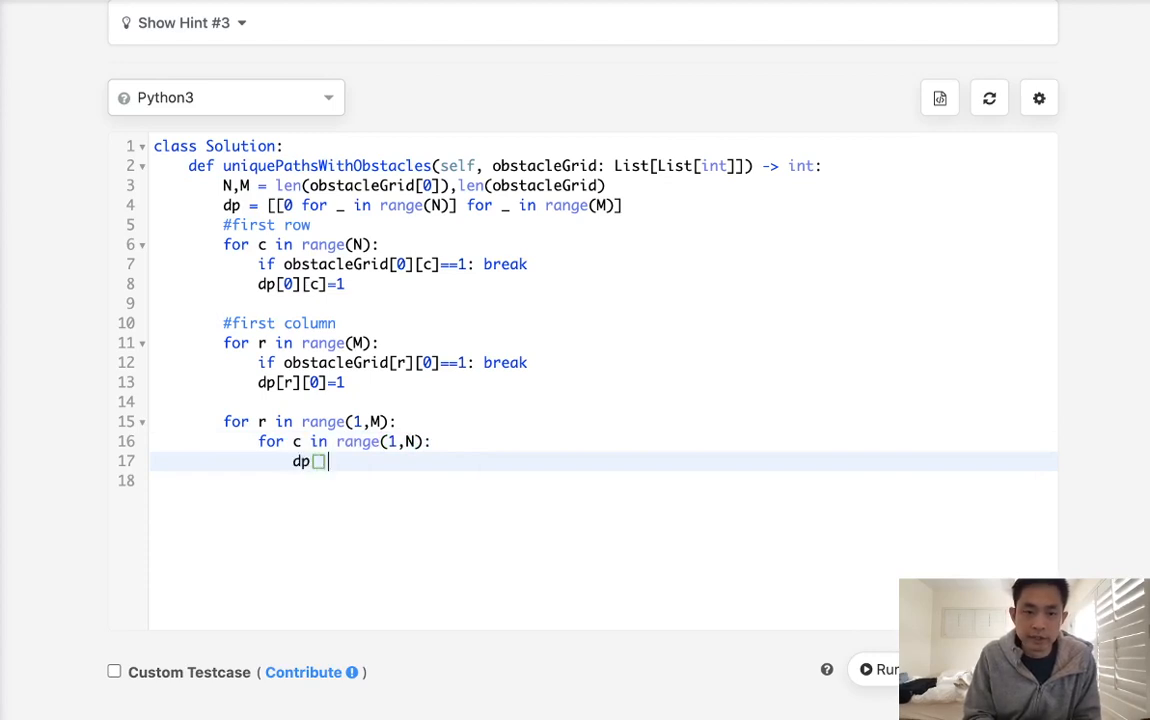
text(r)
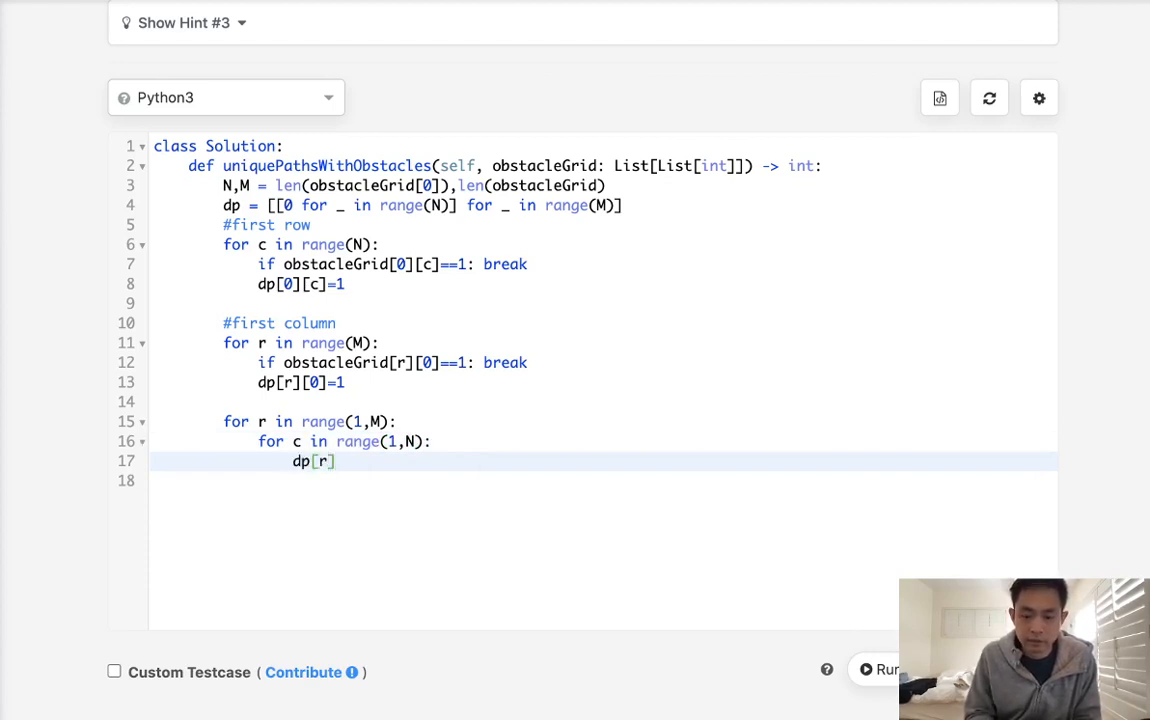
text([c] =)
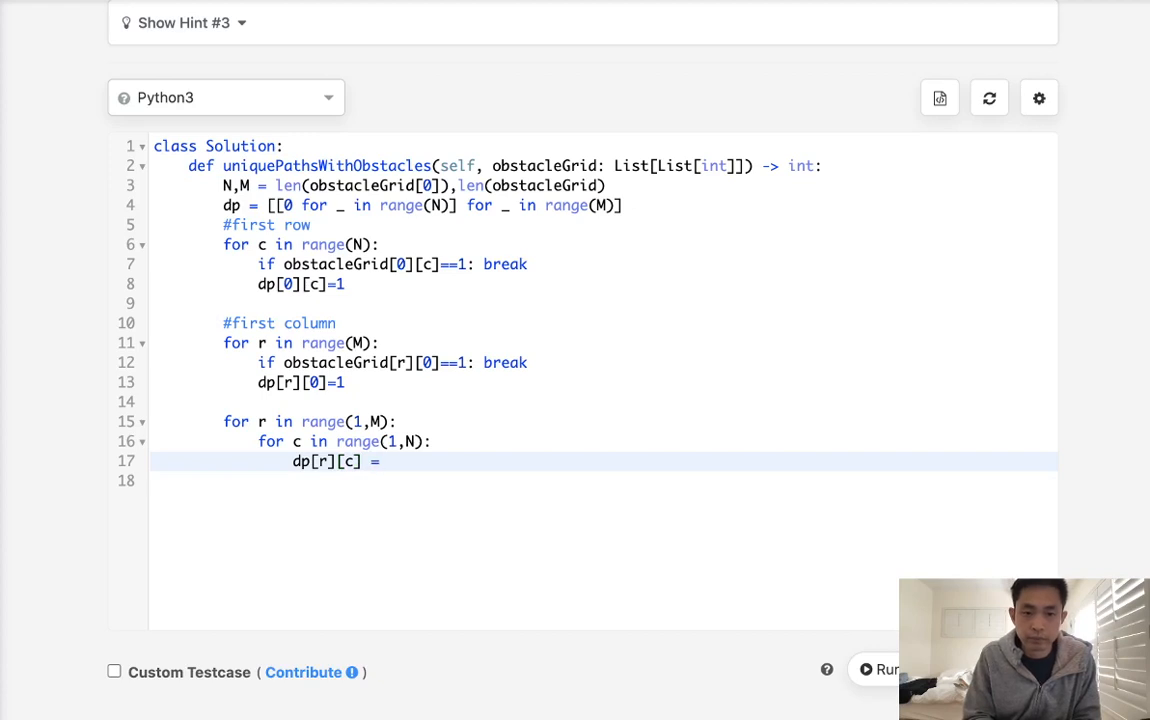
text(dp]r)
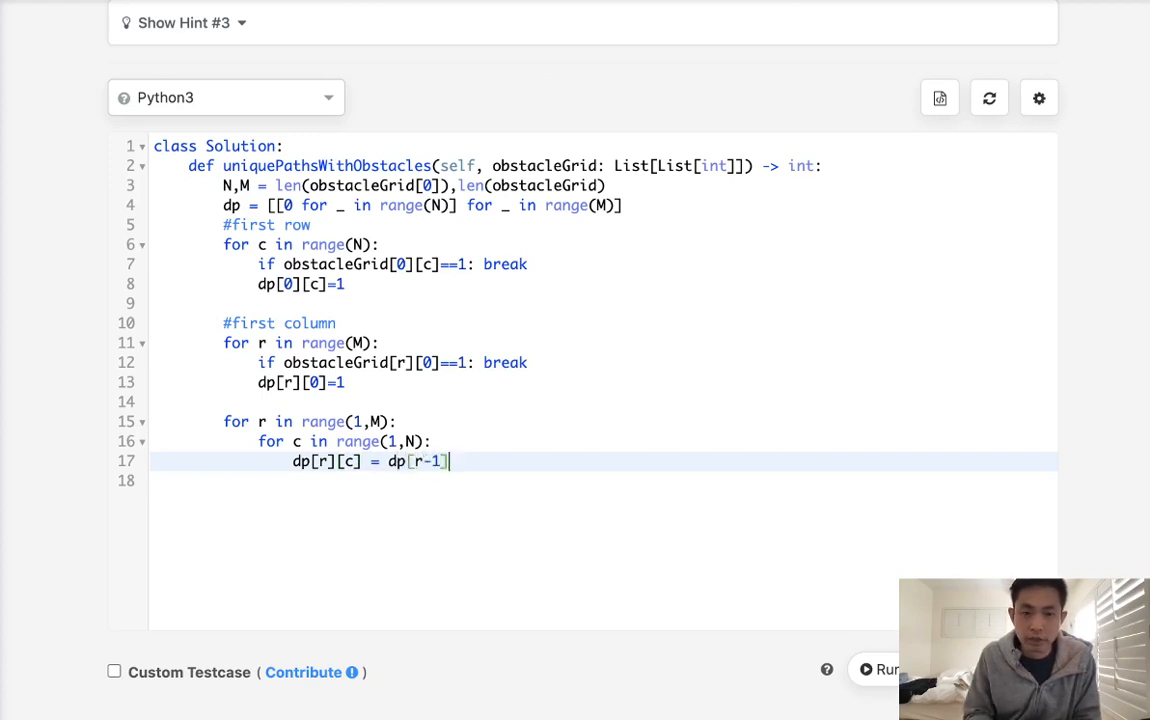
text([])
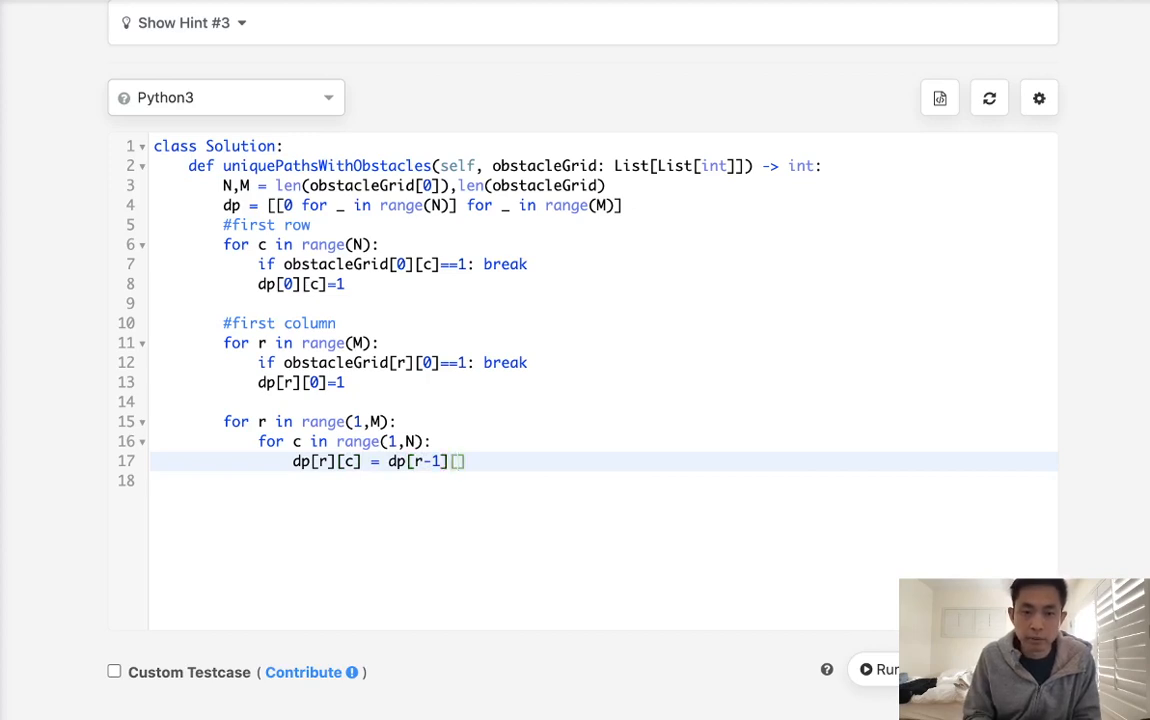
text([c]+d)
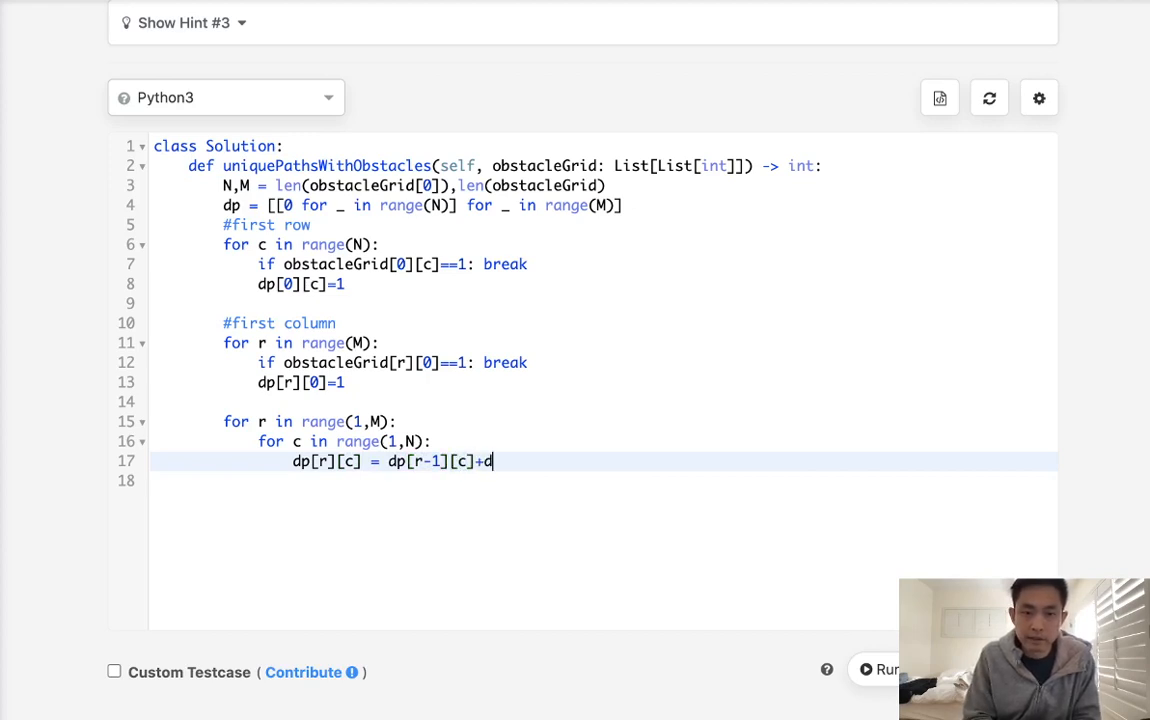
text(p[r])
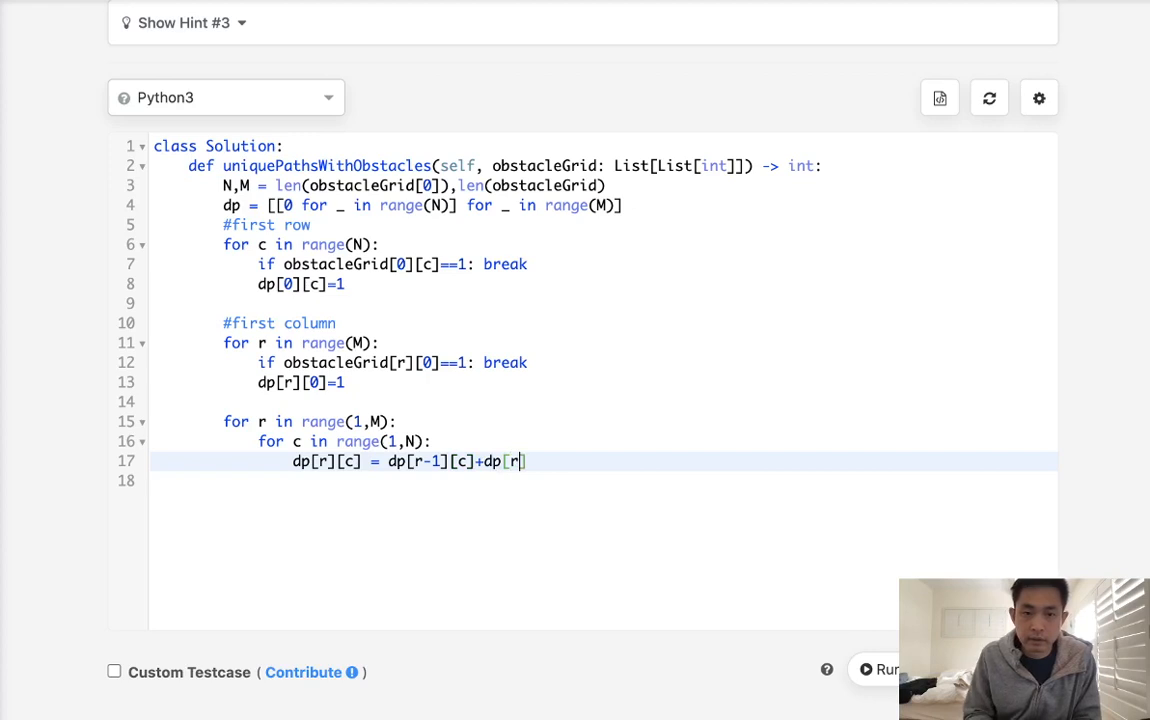
text([c-1])
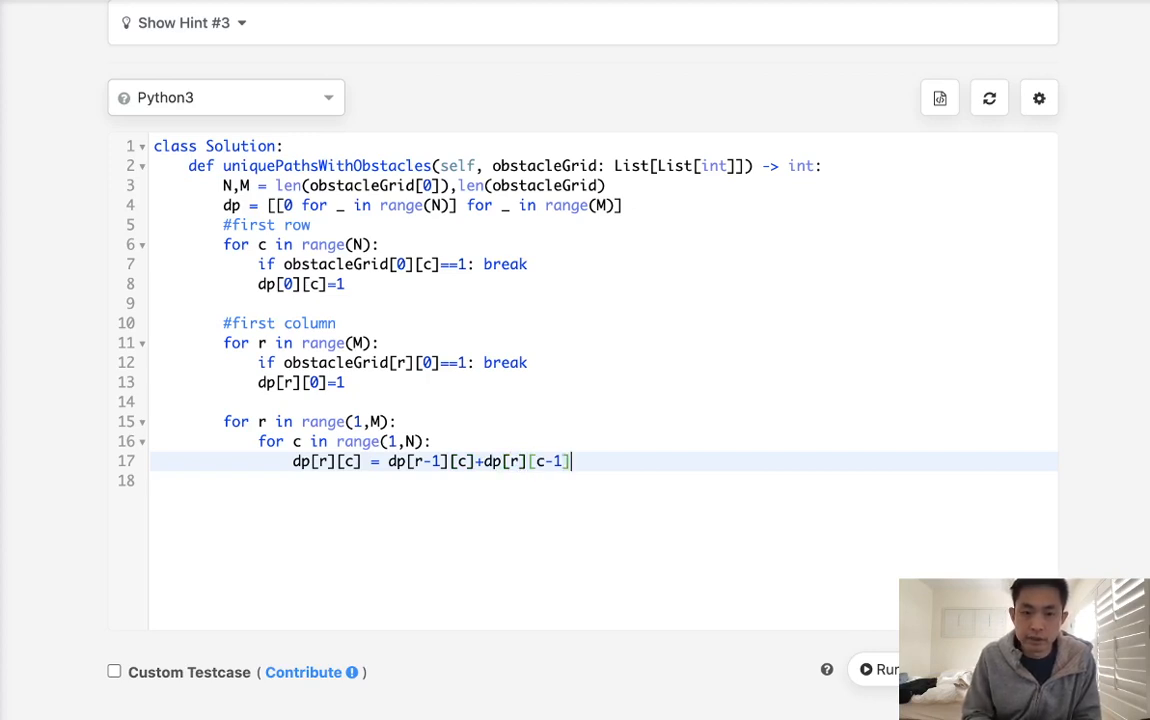
key(Return)
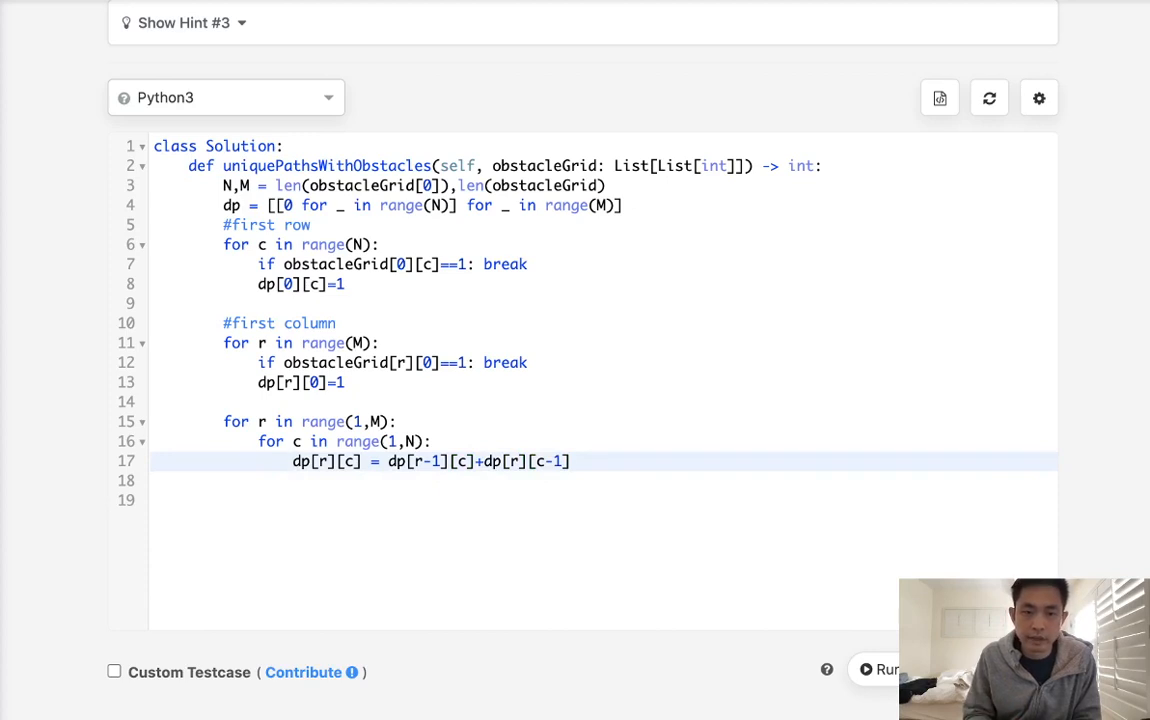
text(iof)
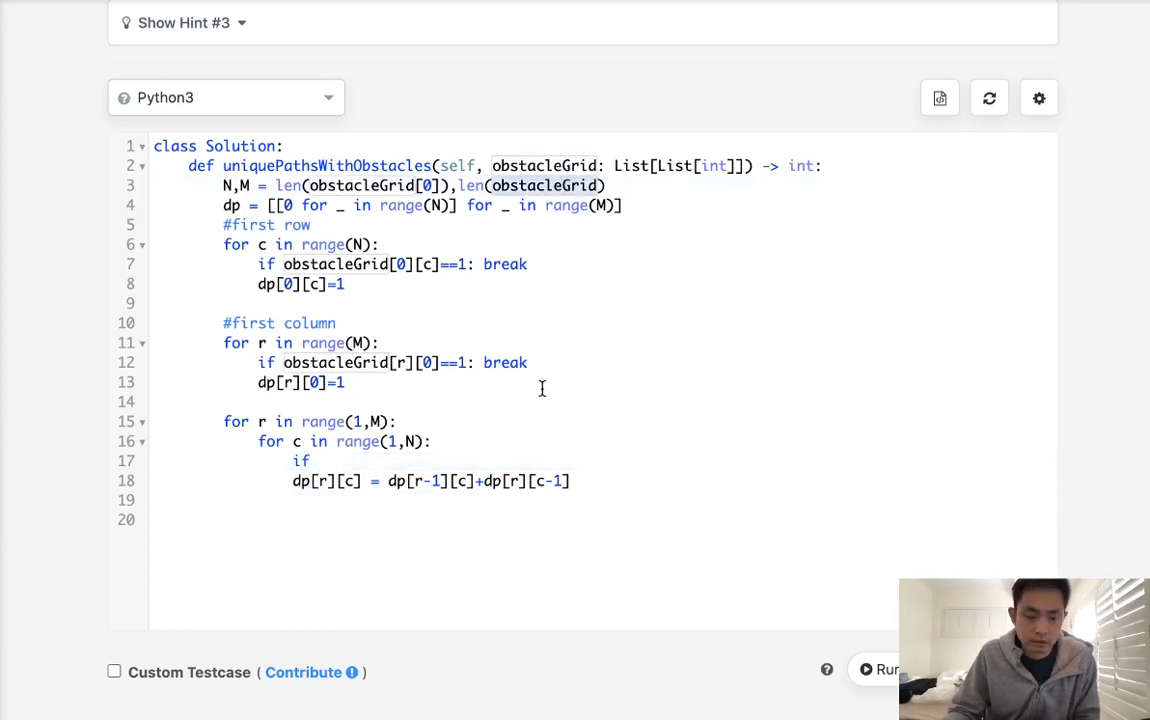
Step: Add 'if obstacleGrid[r][c]==1: continue' to skip obstacle cells
text(obstacleGrid[r])
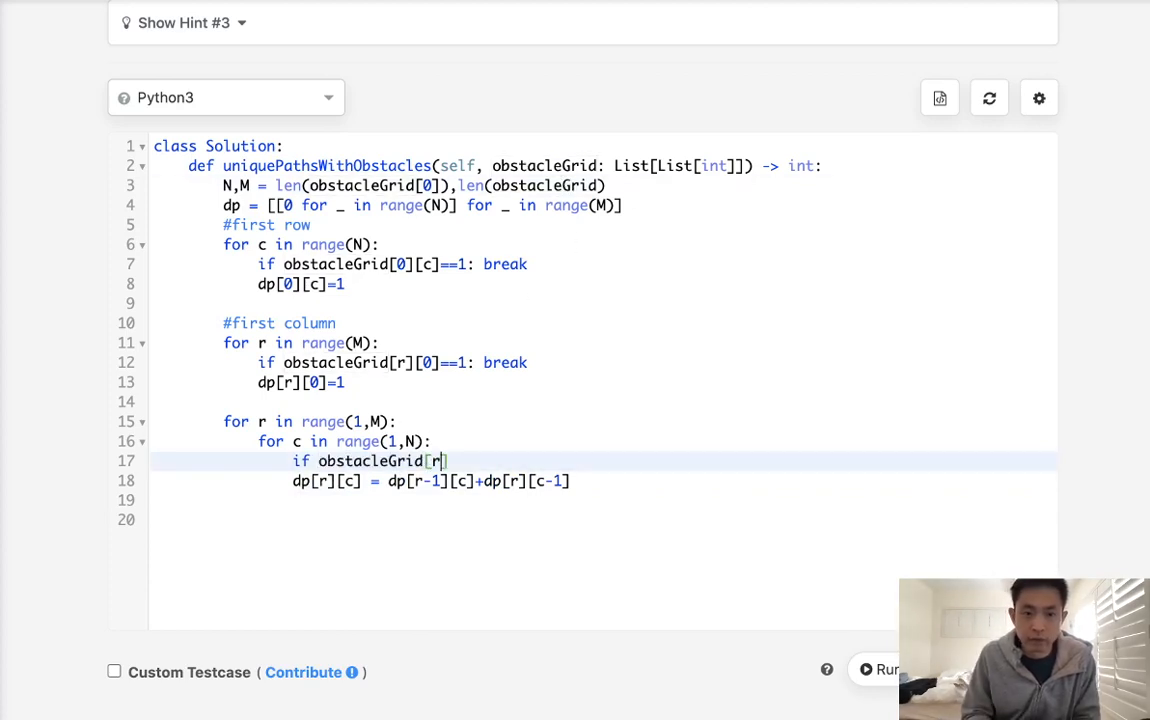
text(][c]==1)
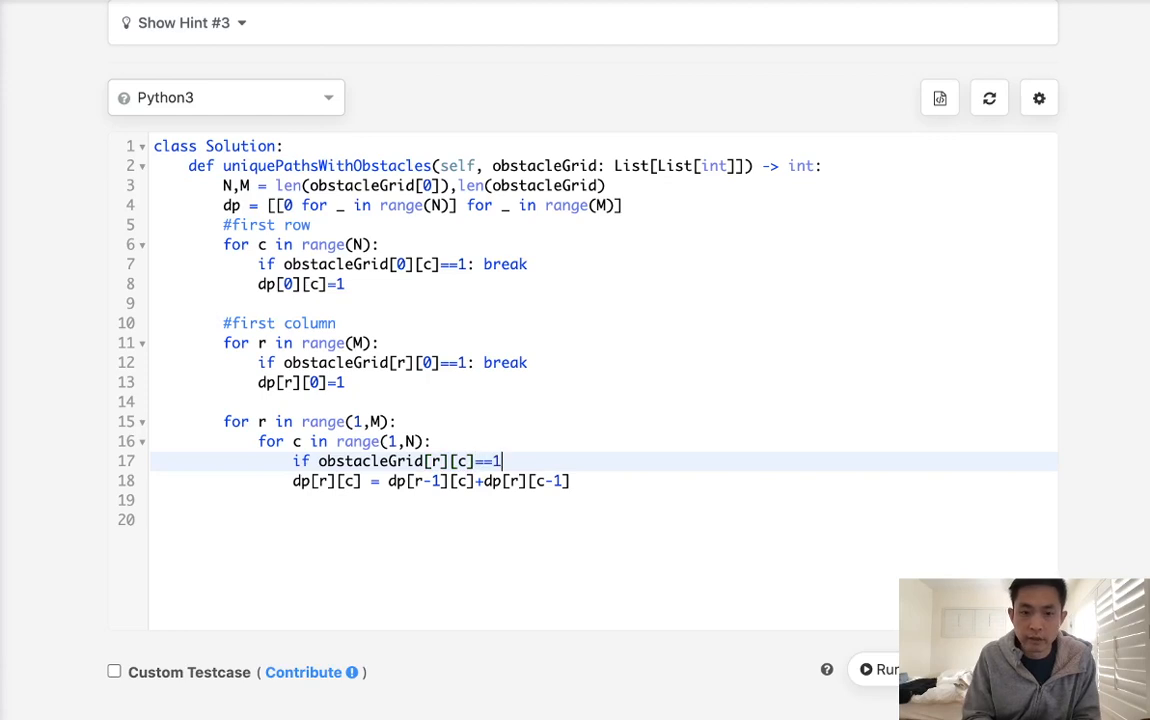
text(: continue)
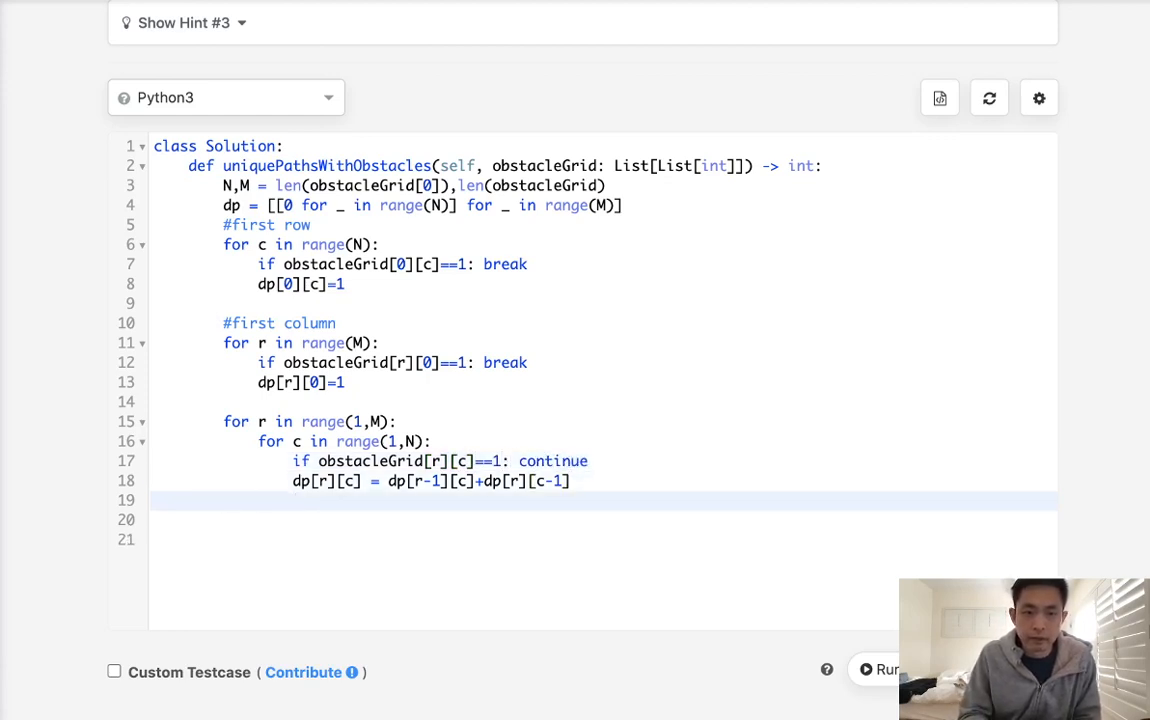
Step: Return dp[-1][-1] and run the solution on the sample test case
text(return dp[])
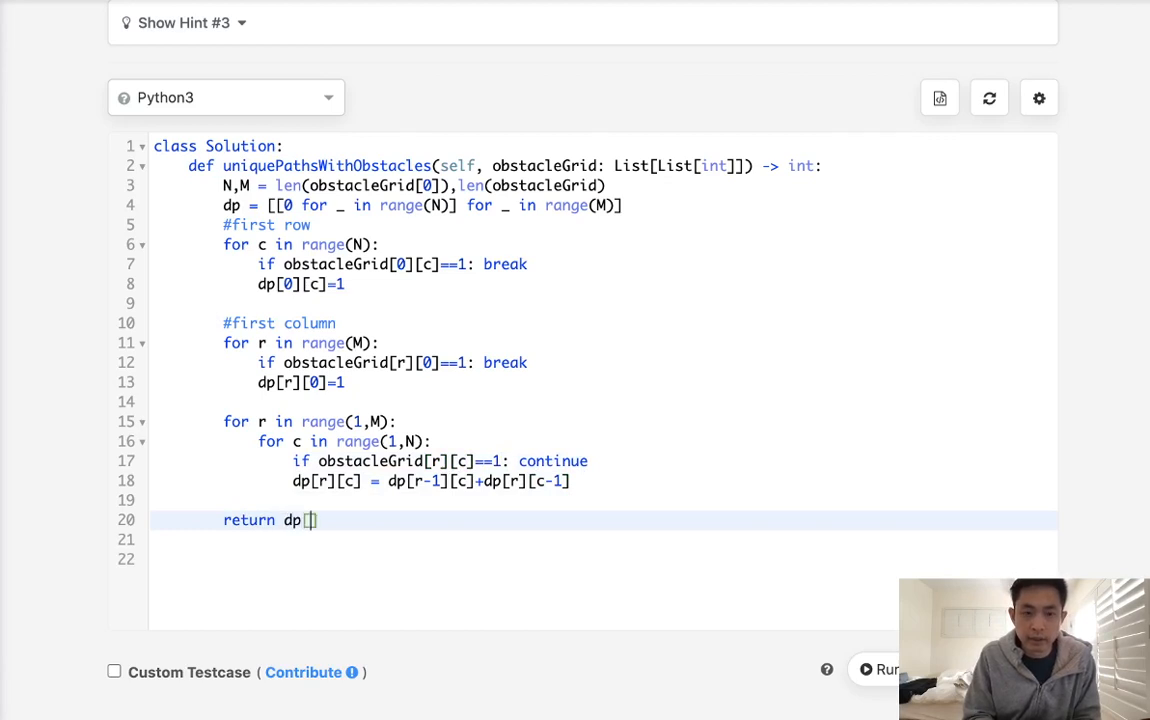
text(-1)
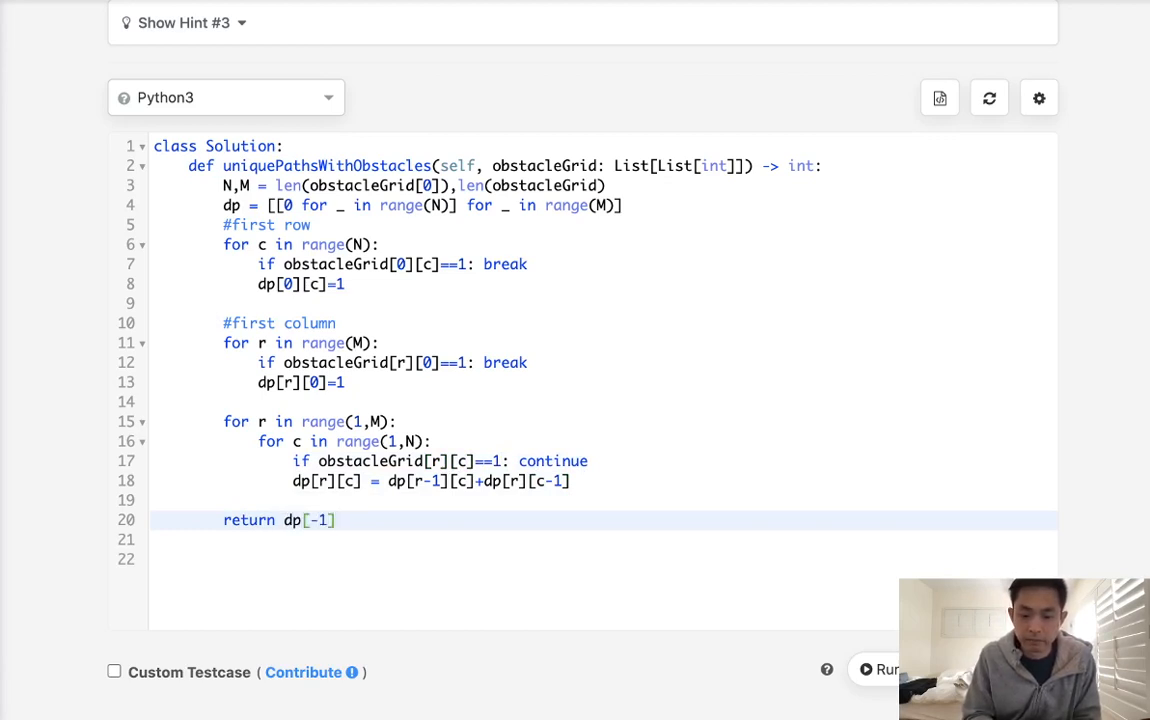
text([-1])
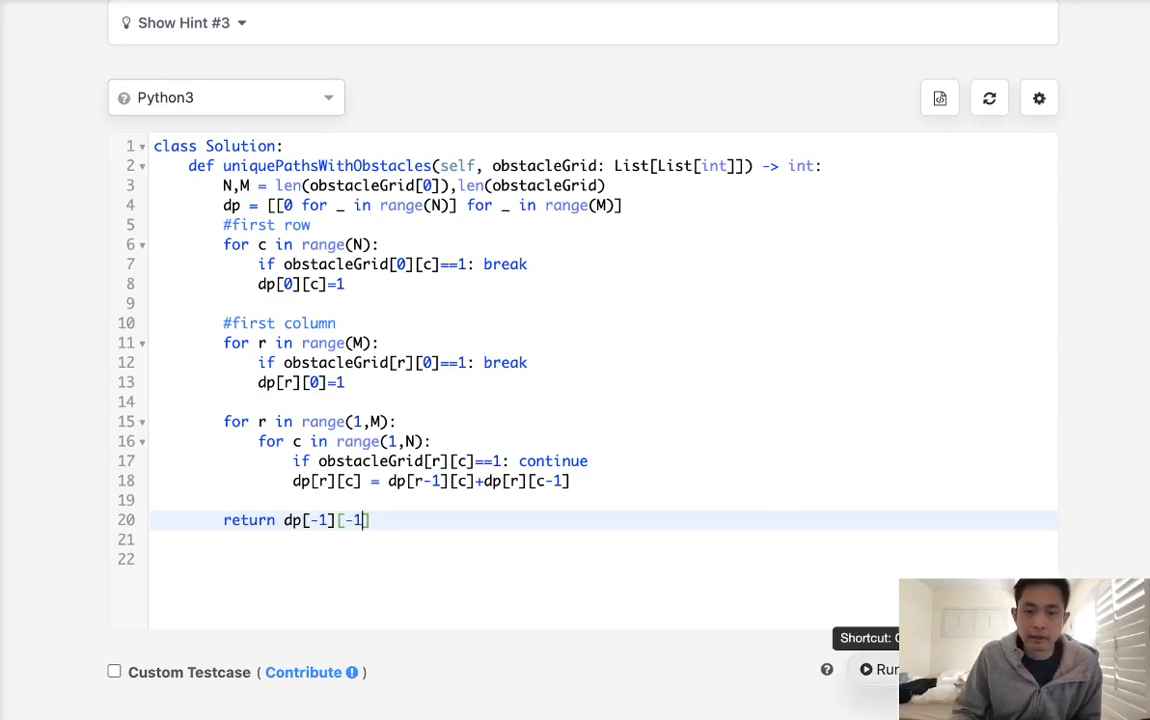
click(884, 668)
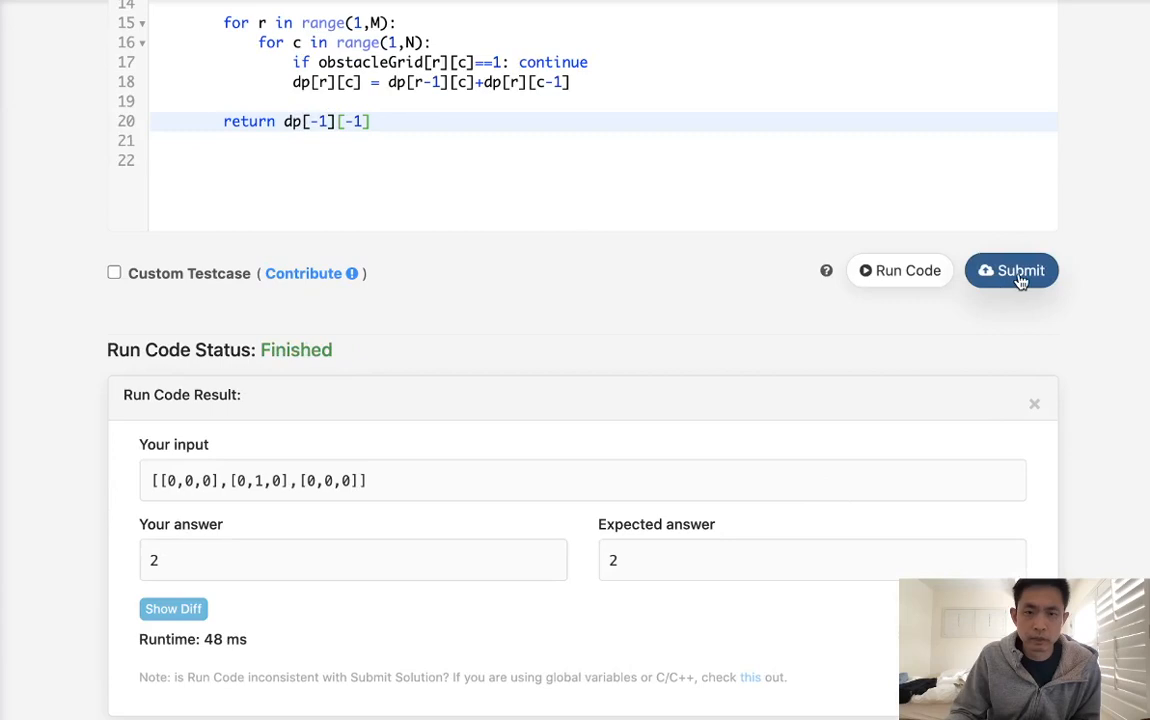
Step: Submit the solution and receive an Accepted result
click(1012, 270)
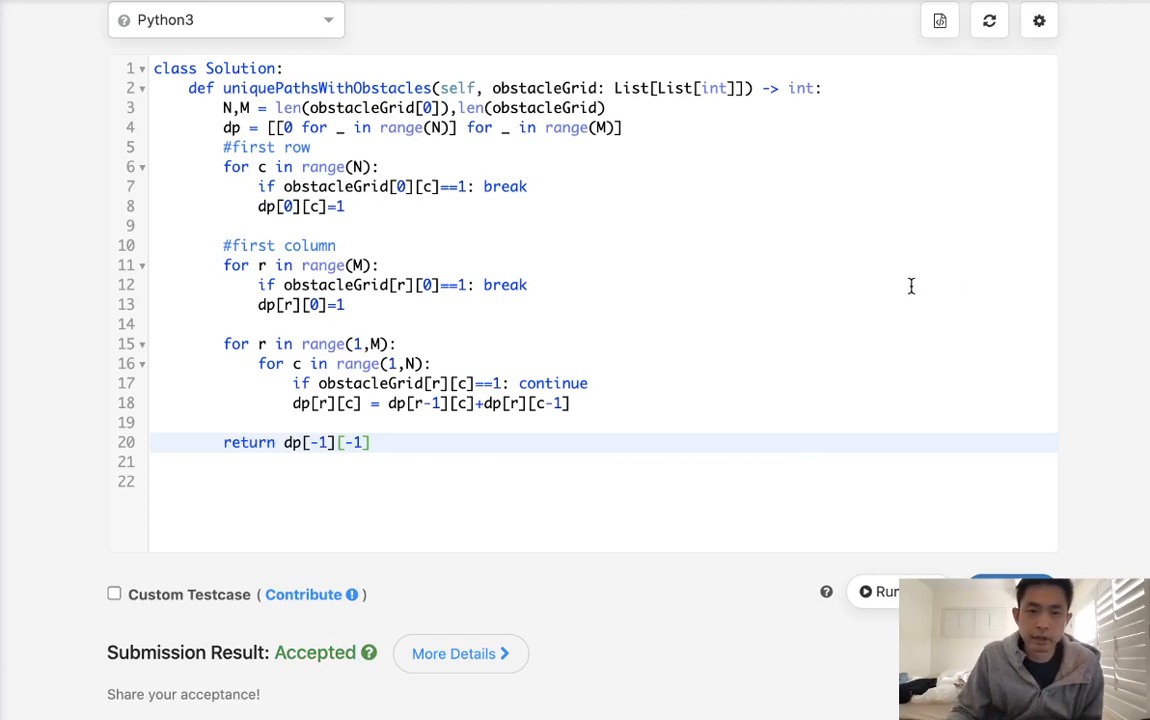
mouse_move(232, 112)
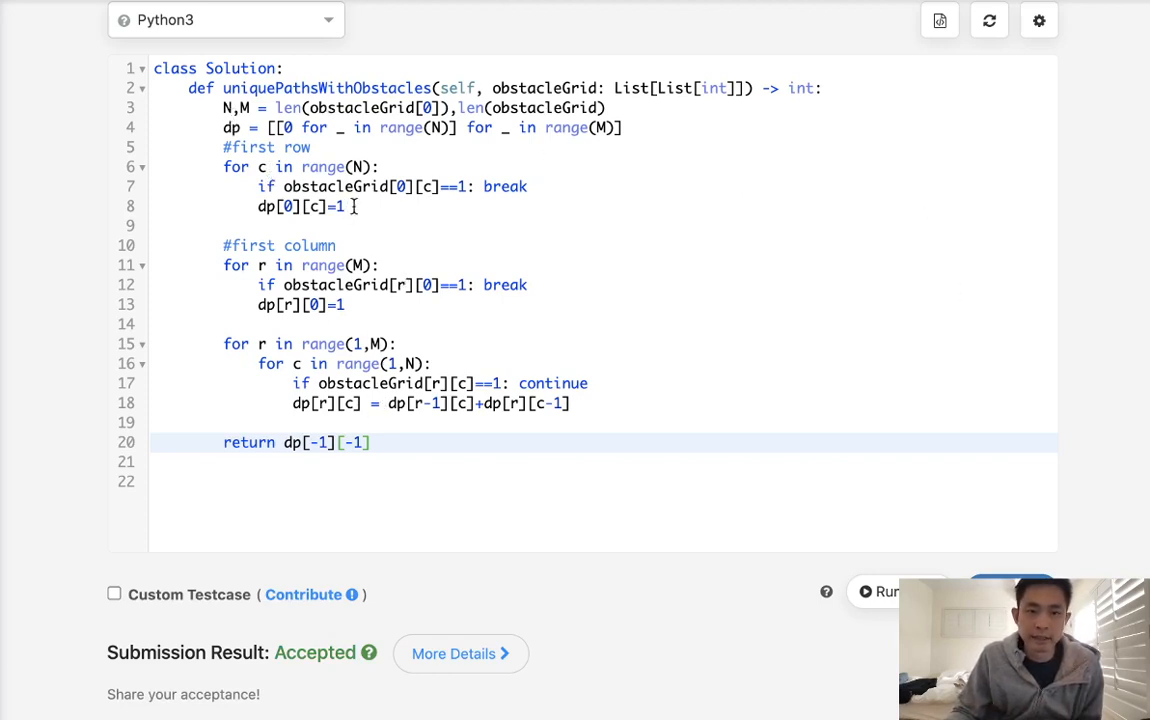
click(462, 460)
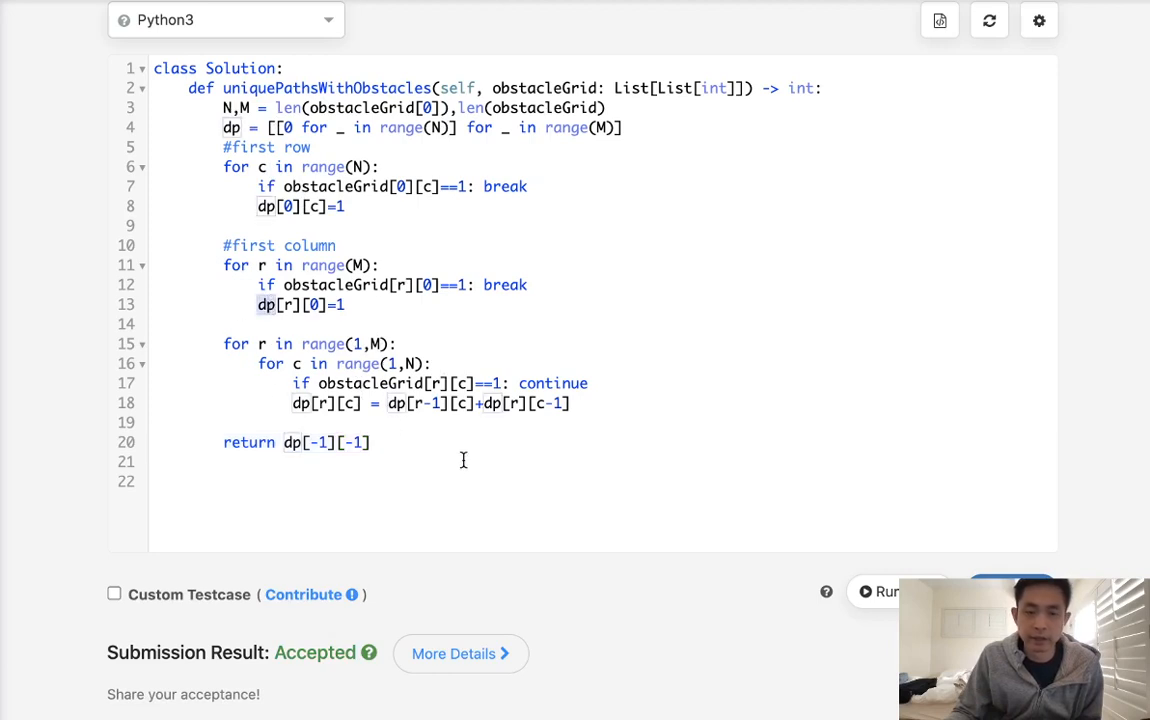
click(472, 460)
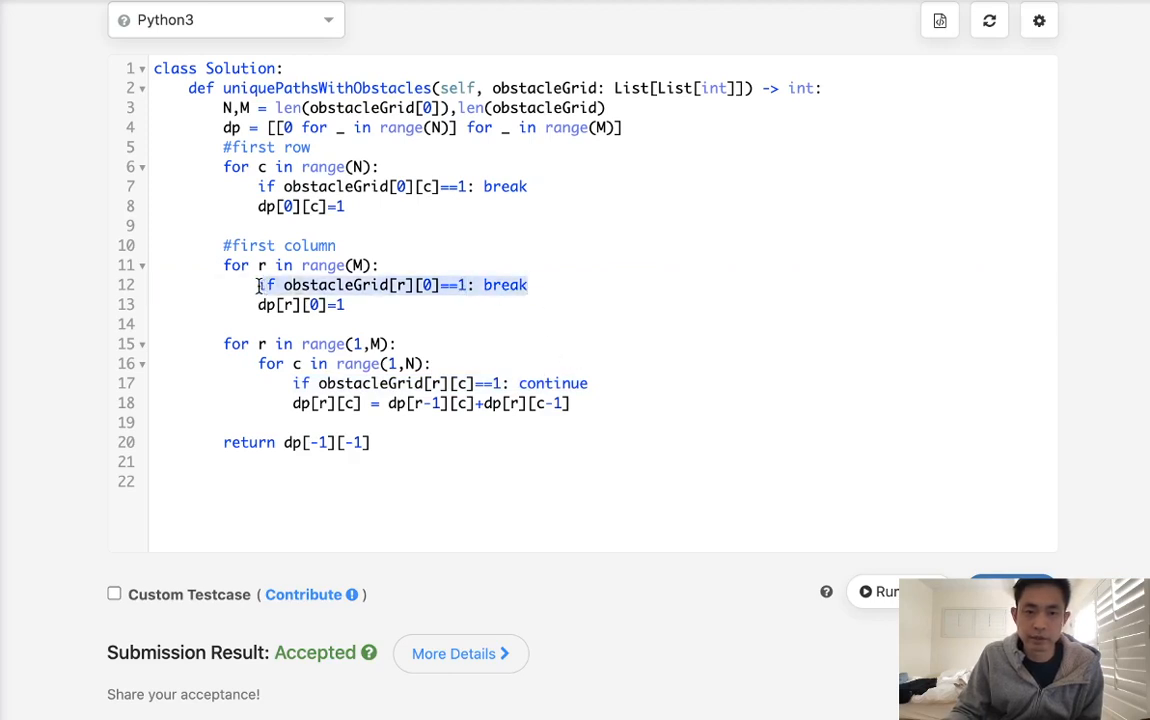
click(310, 284)
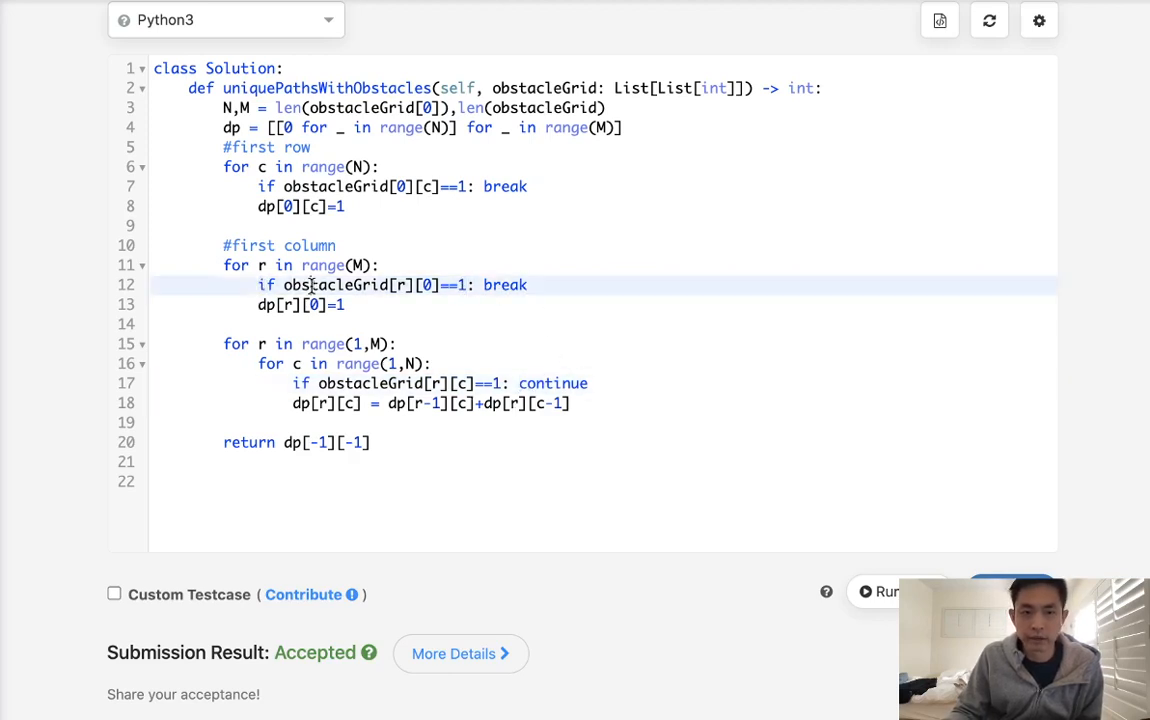